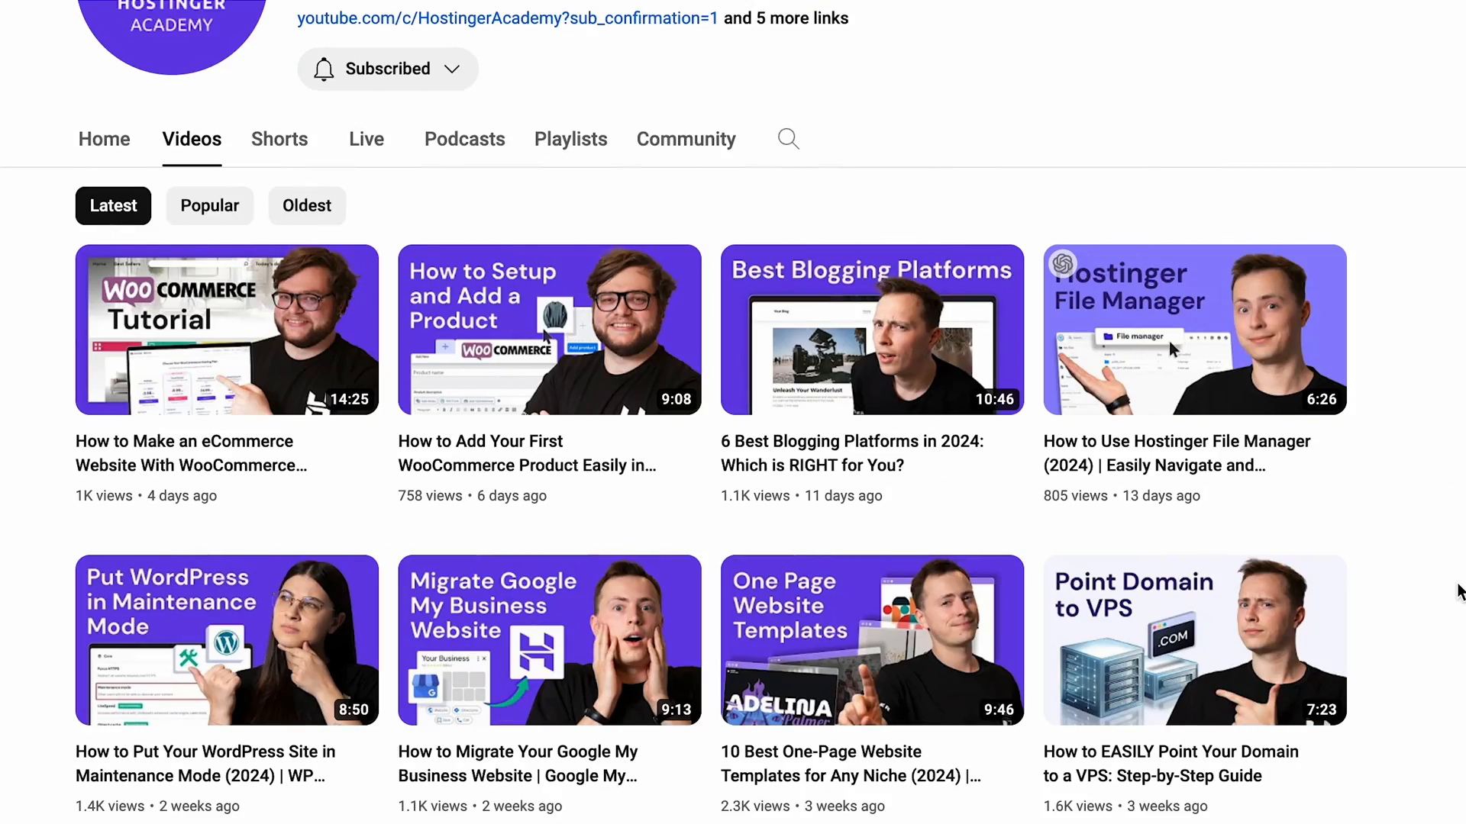
Open the DNS Zone Editor for the learningwithha.com website
scroll("down", 3)
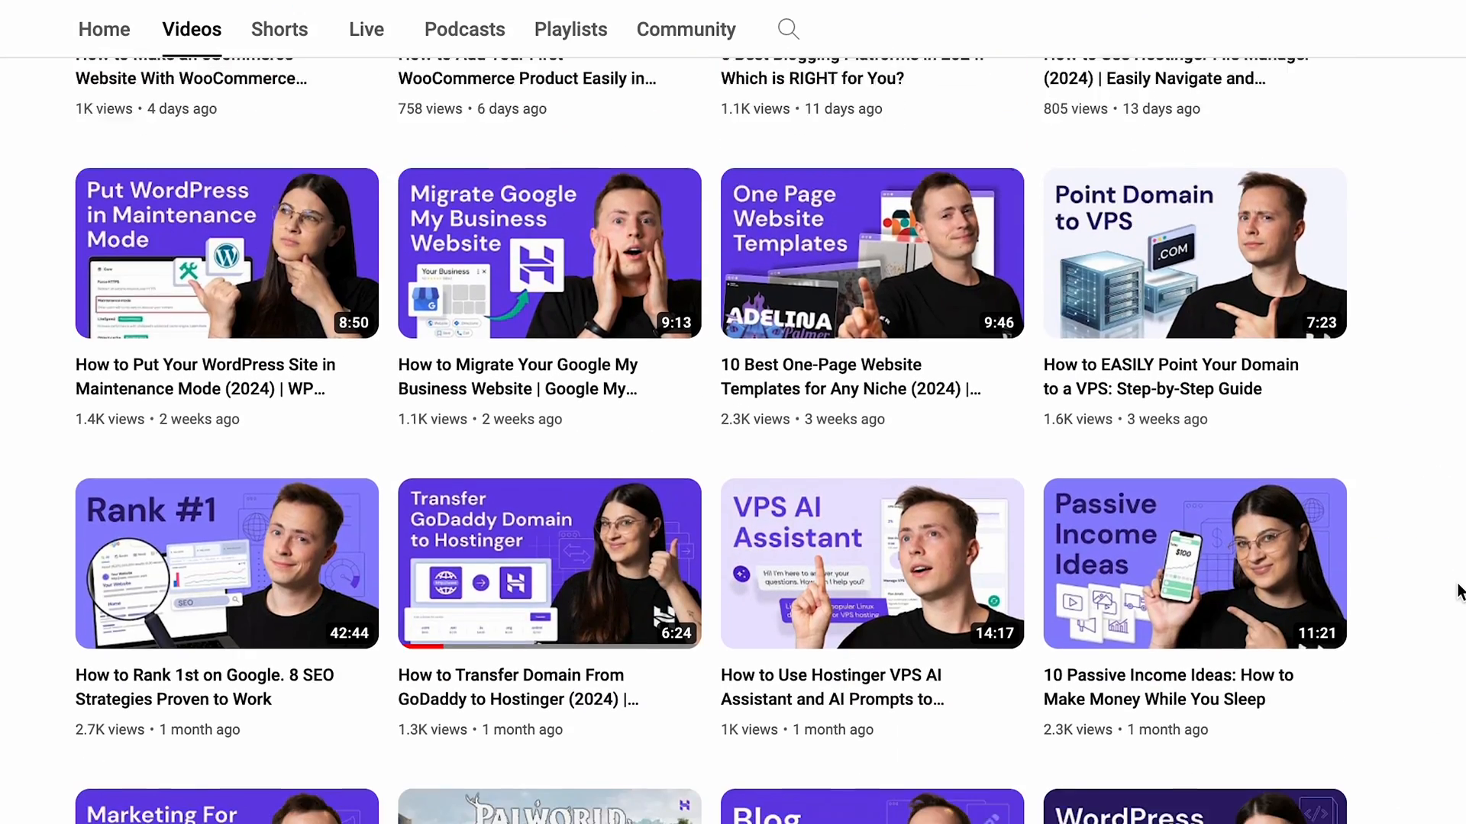
scroll("down", 3)
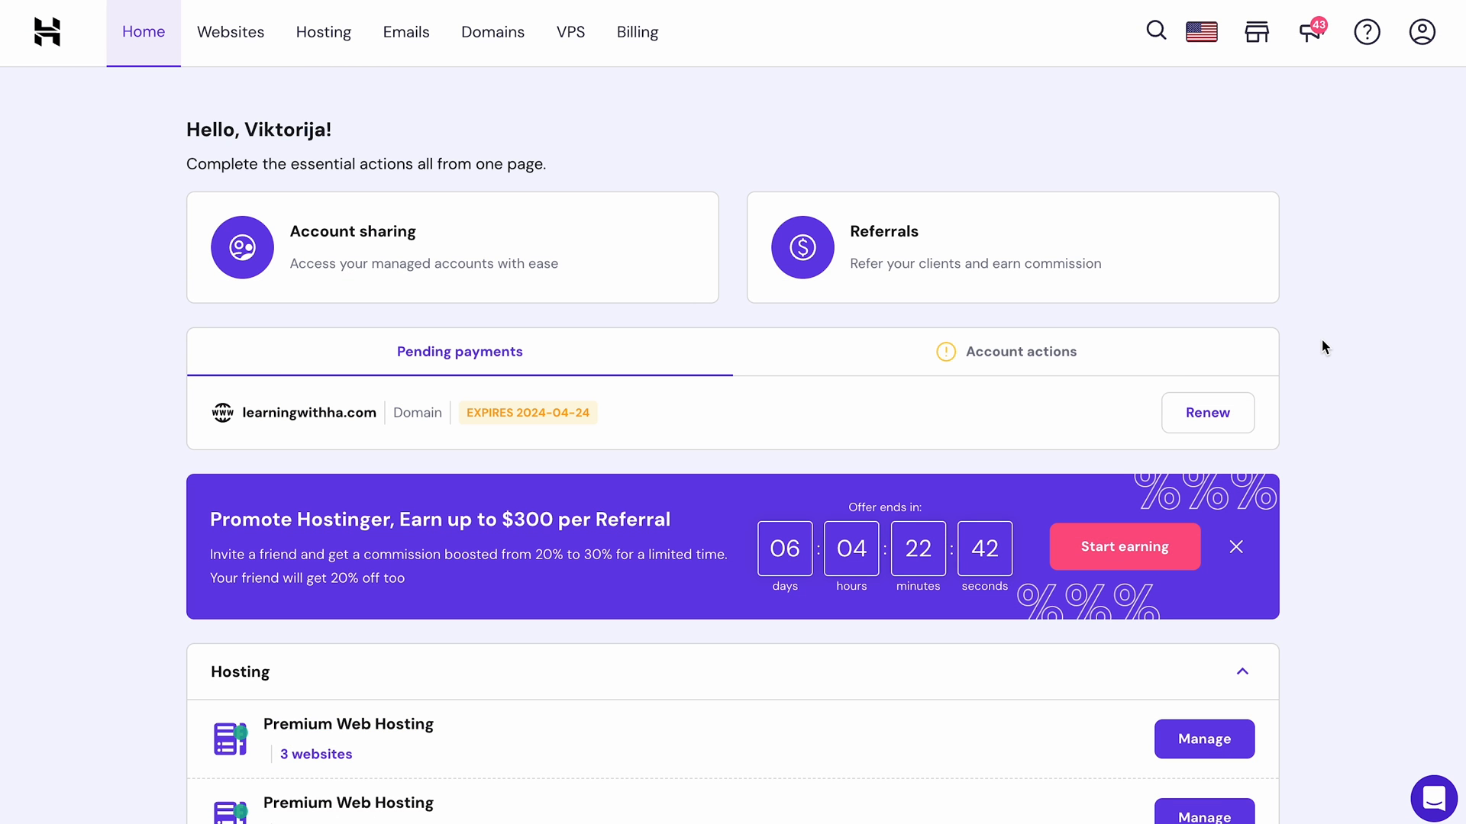
mouse_move(230, 32)
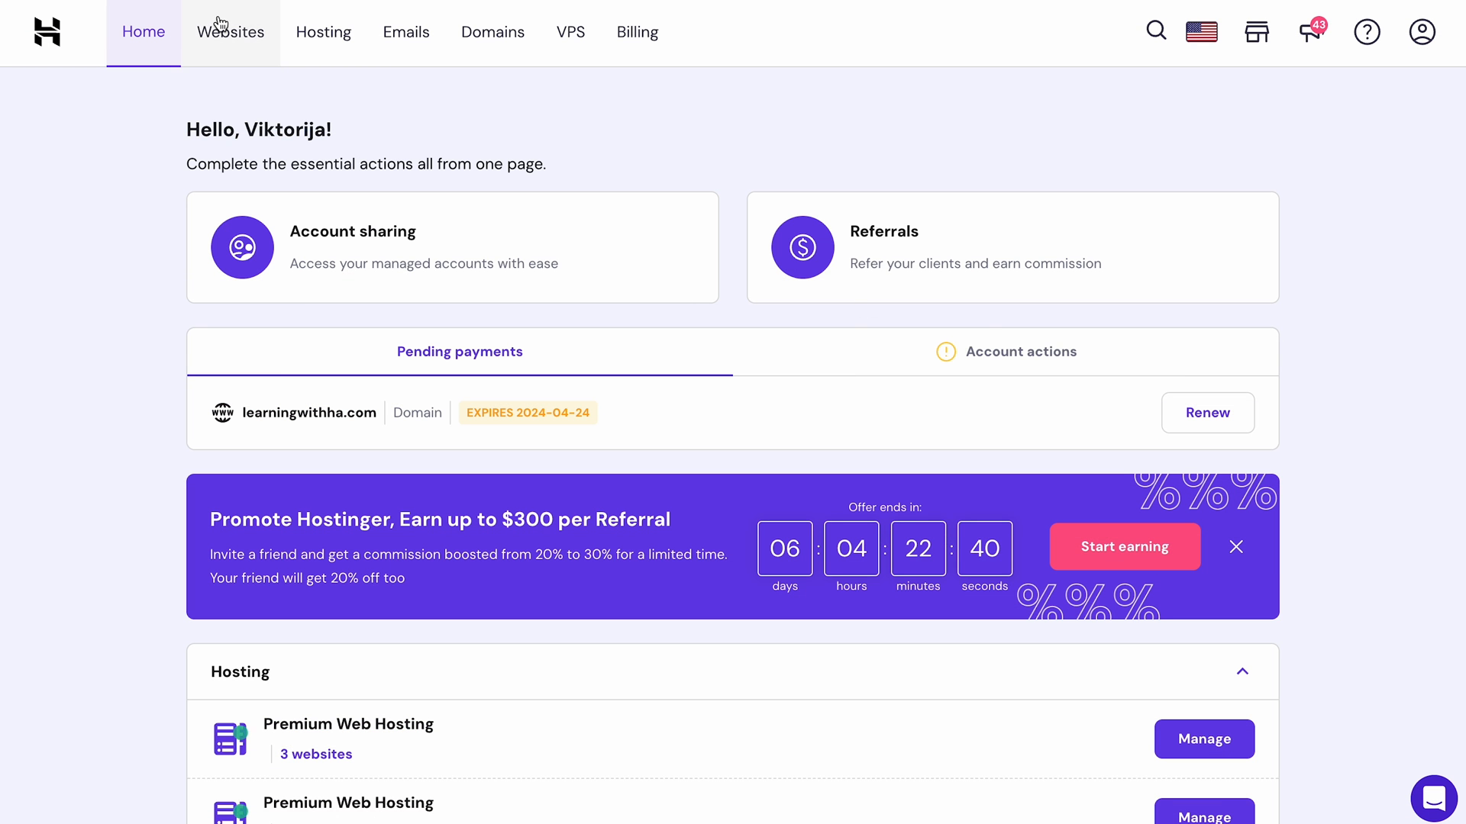
left_click(230, 30)
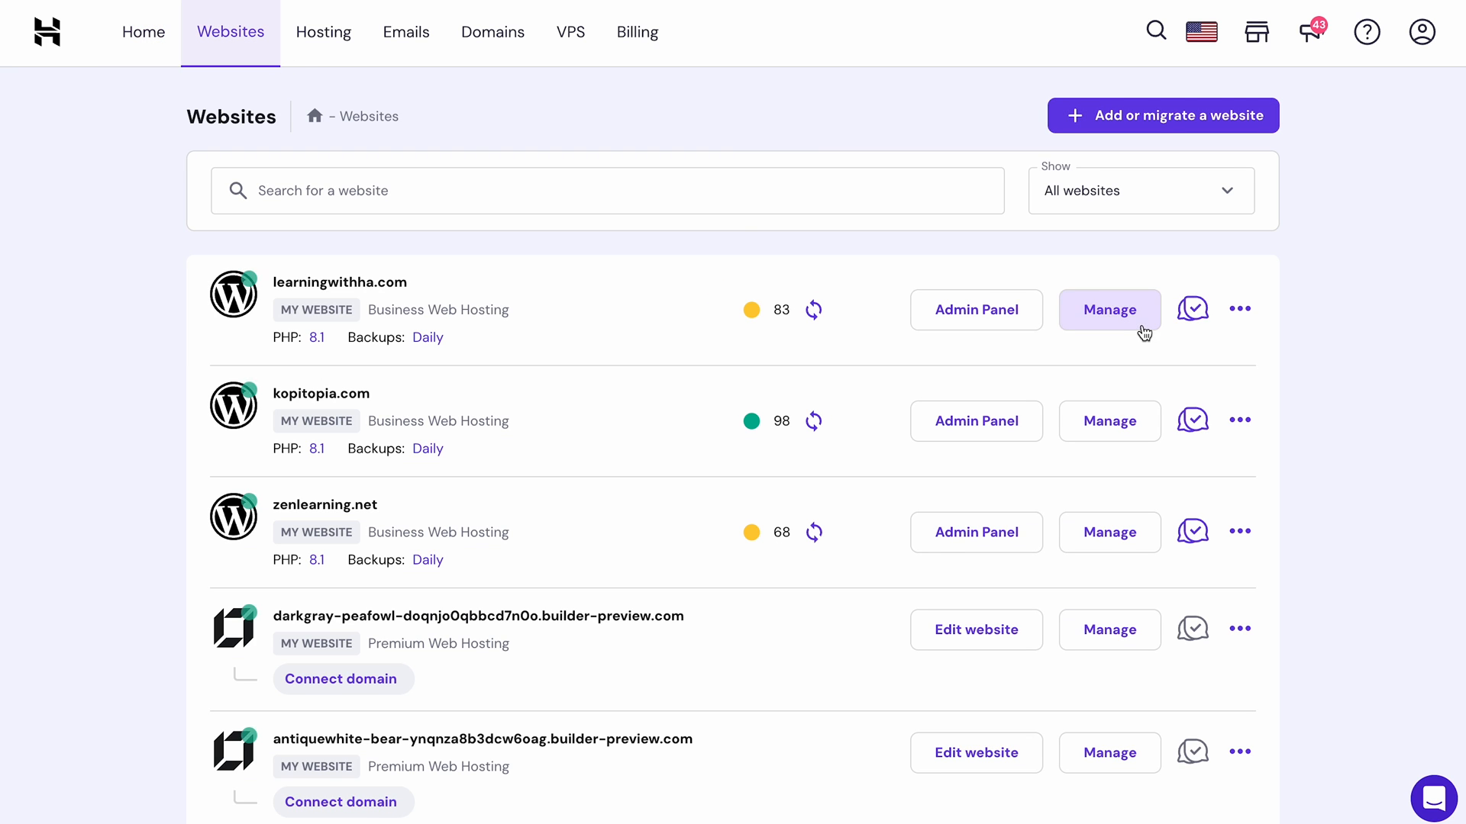
left_click(1109, 309)
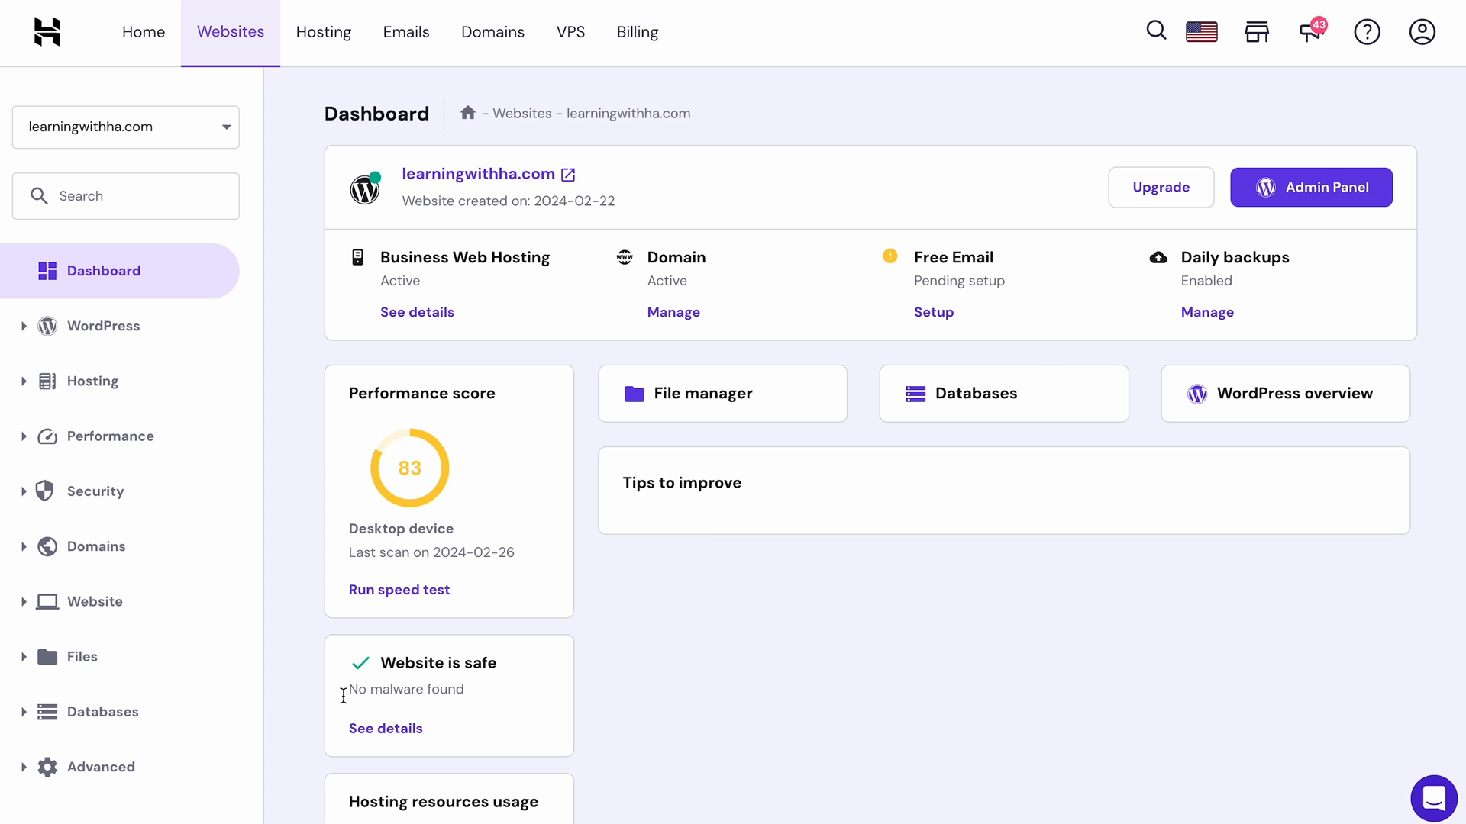
left_click(100, 766)
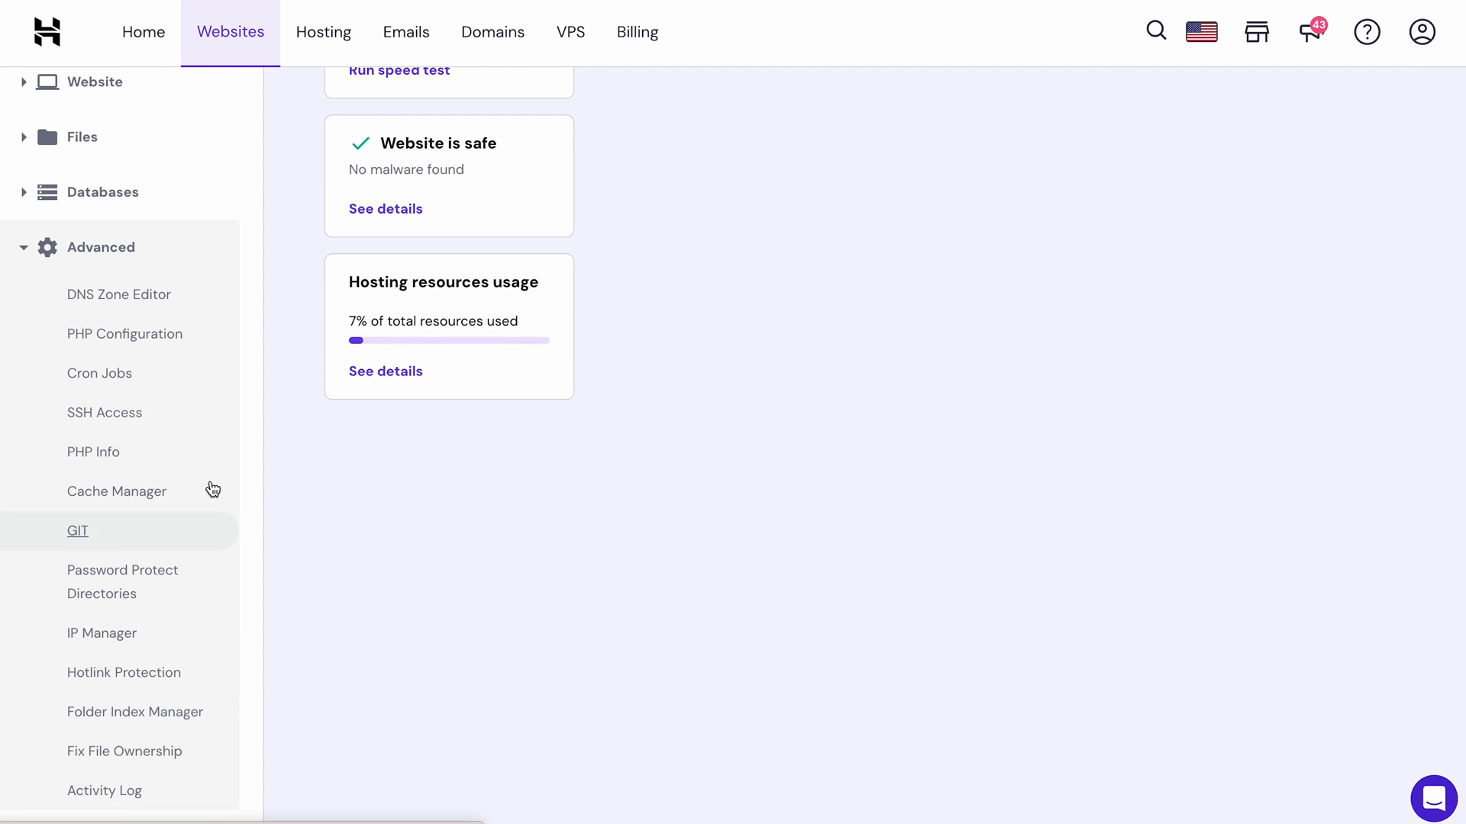
left_click(119, 293)
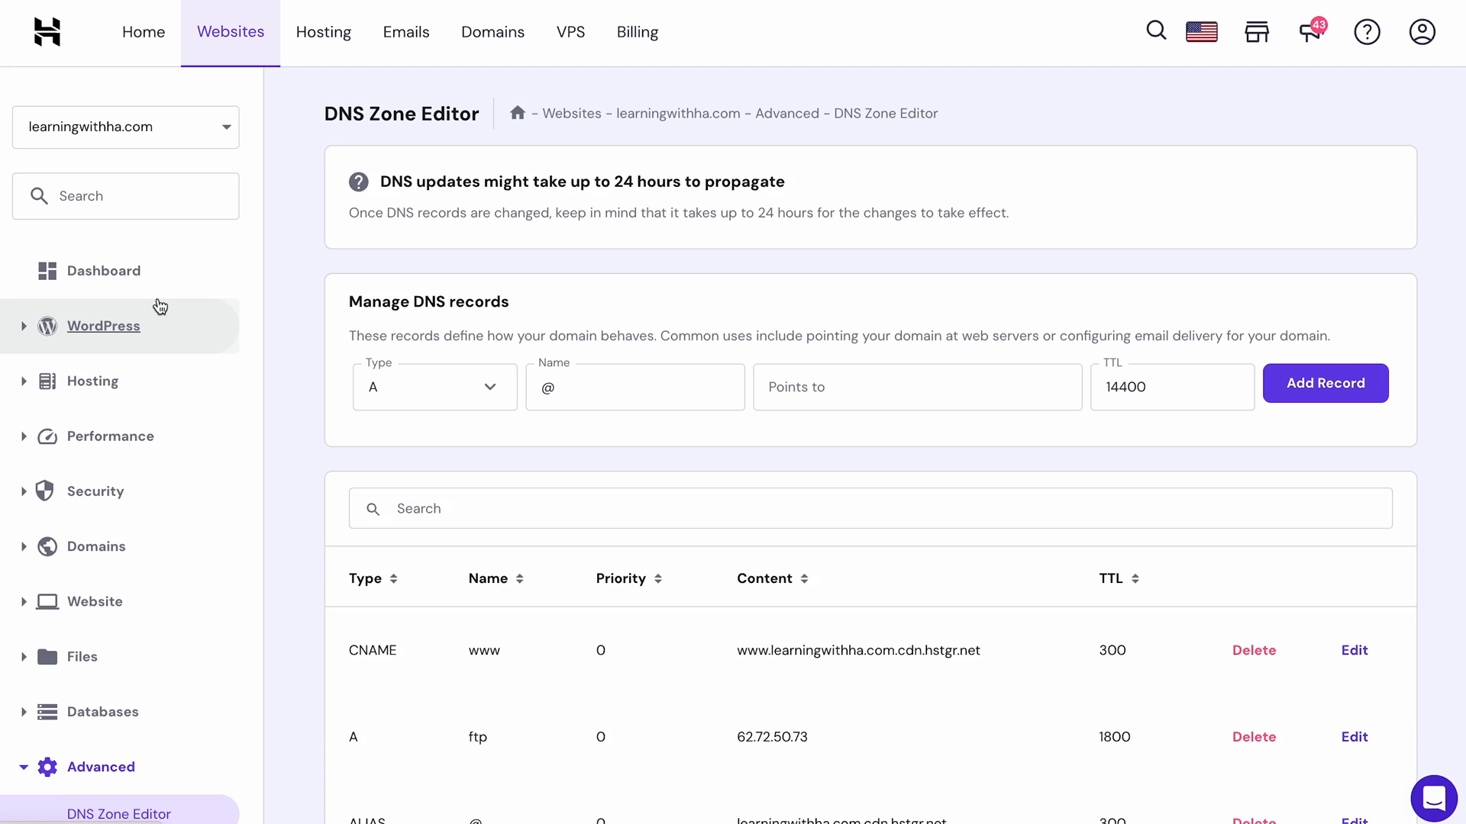
mouse_move(1419, 484)
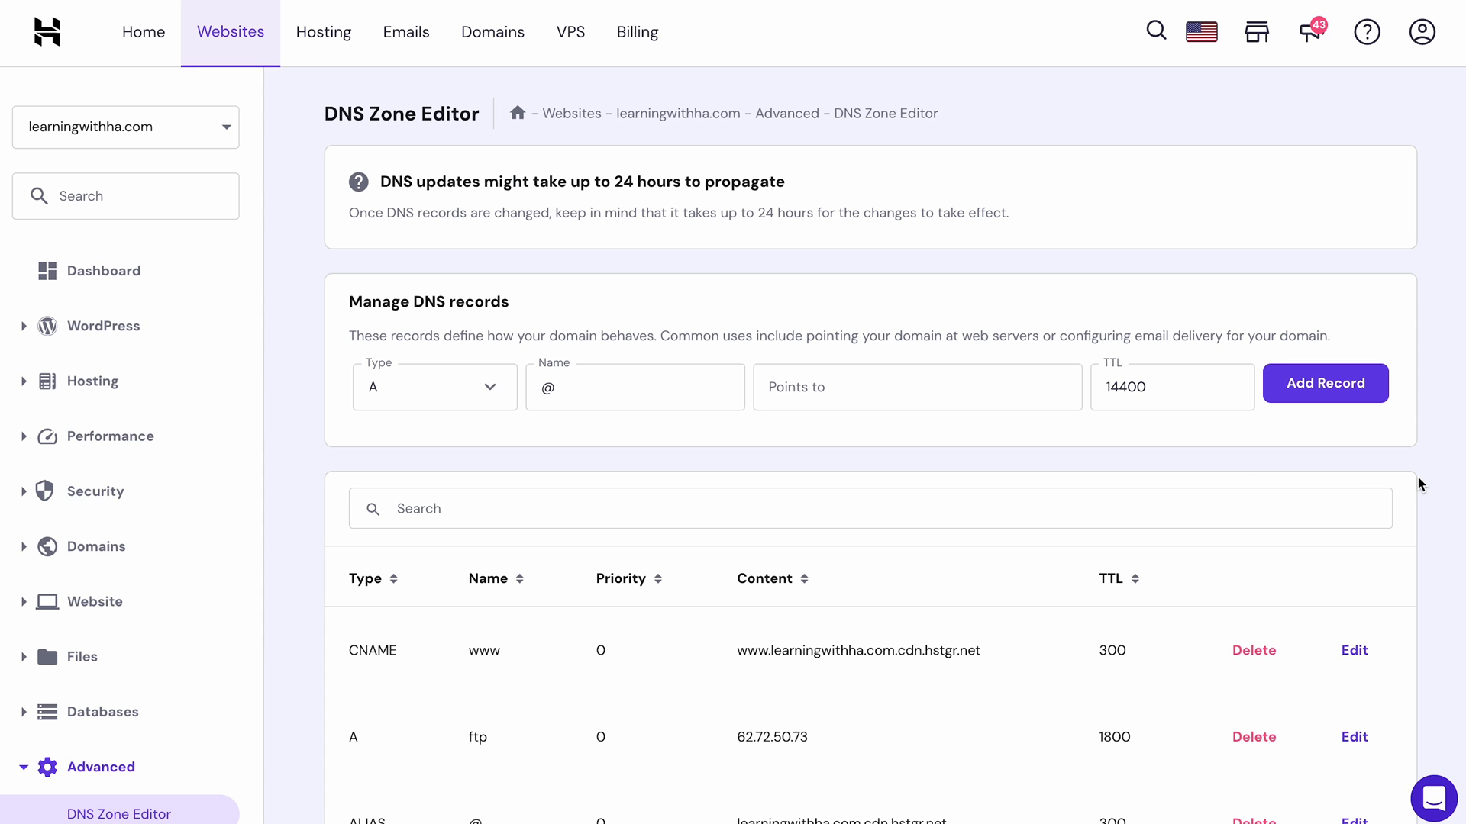
Scroll through the website's existing DNS records and back up
scroll("down", 3)
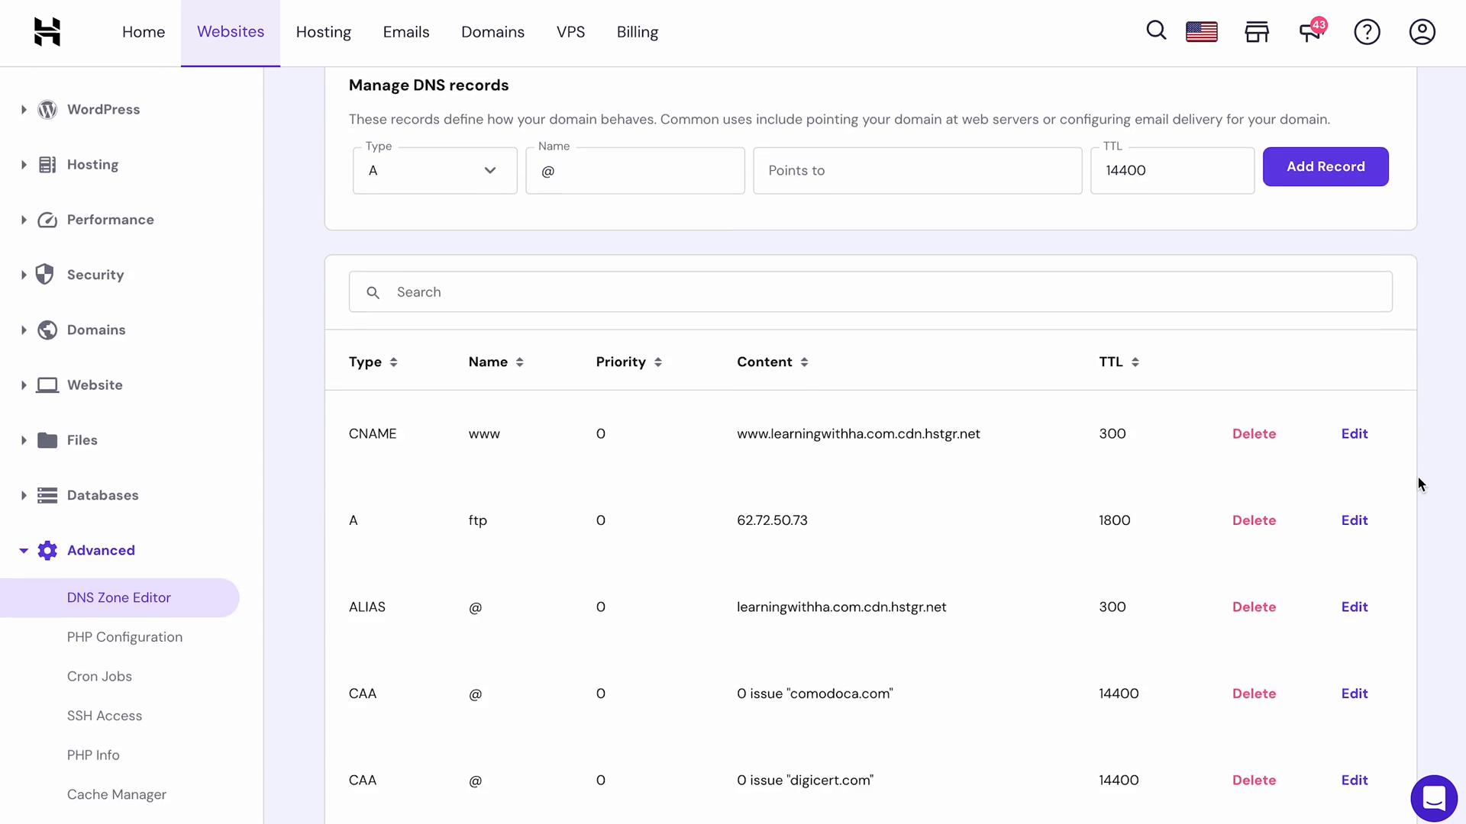
scroll("down", 3)
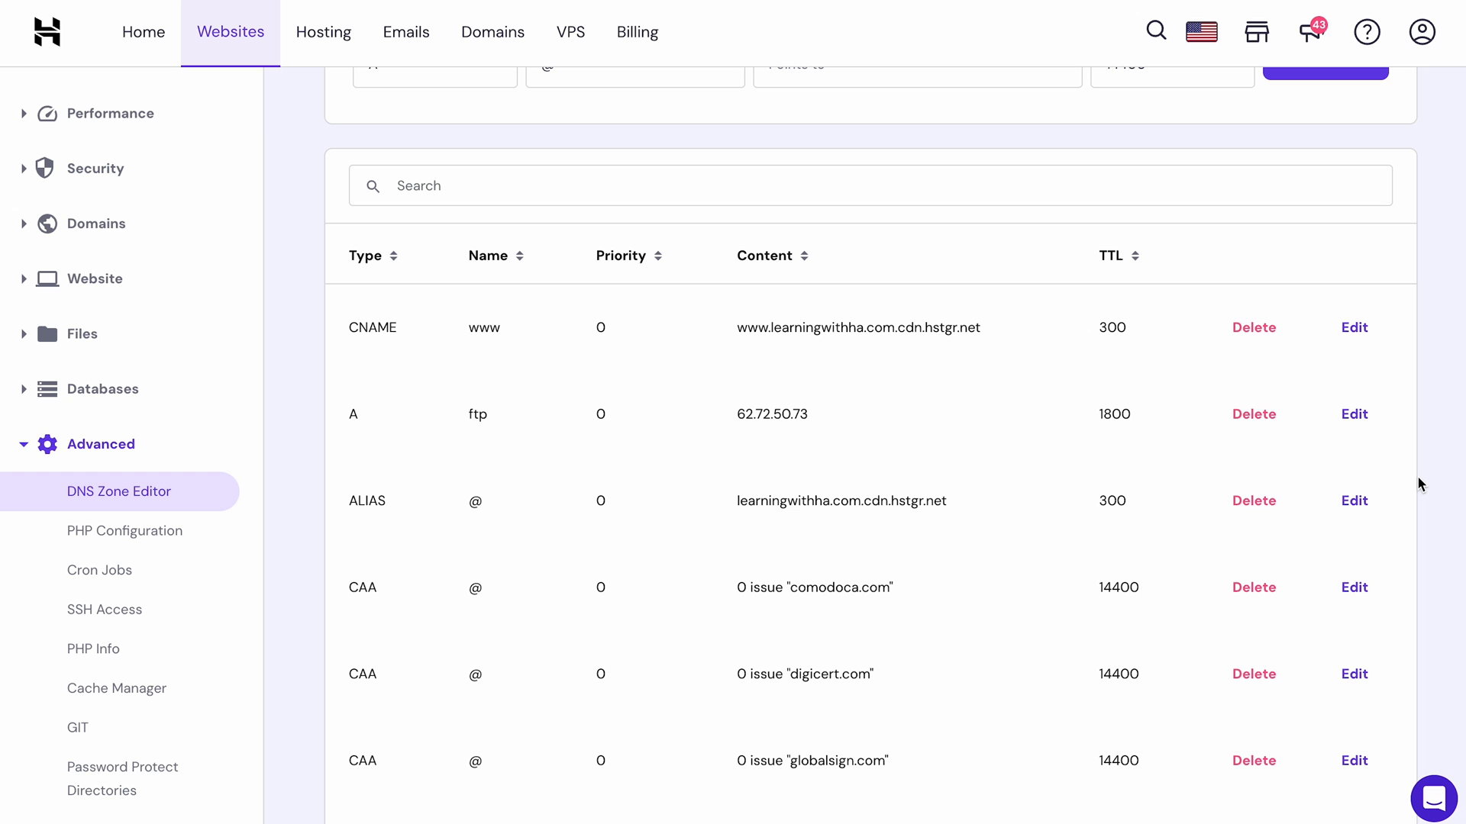
scroll("up", 3)
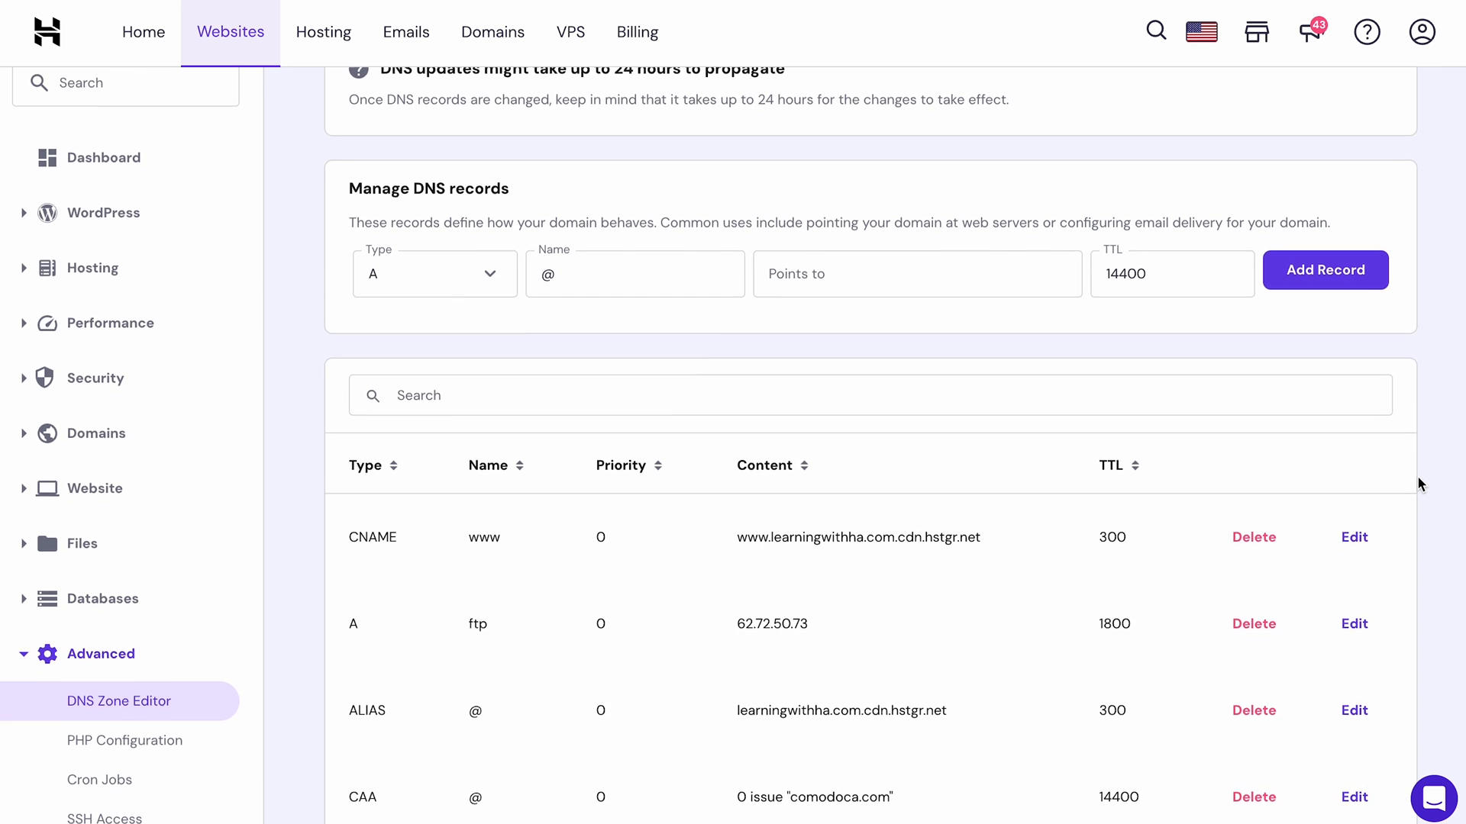
scroll("up", 3)
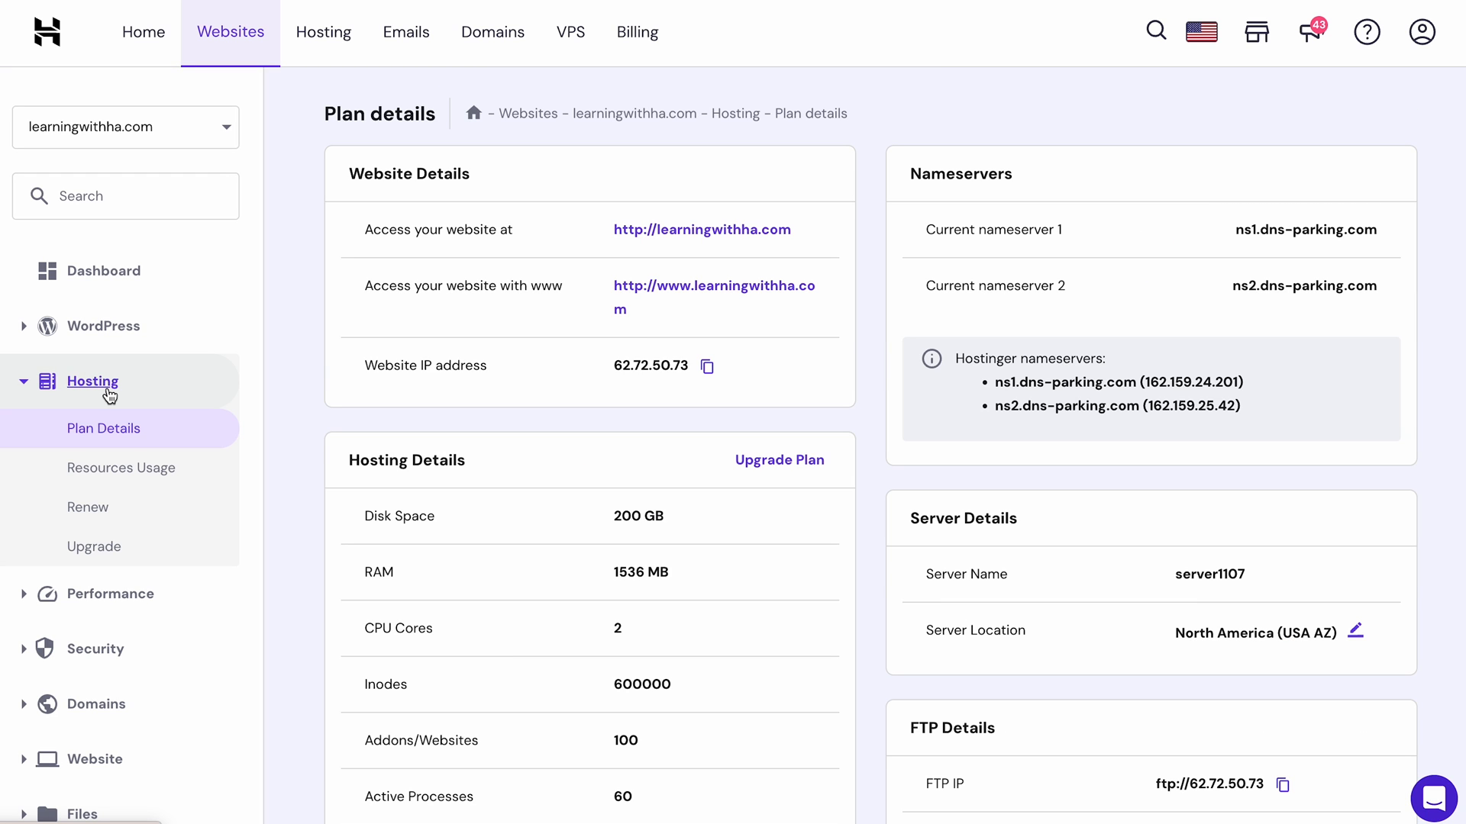
Open the kopitopia.com domain's settings and scroll to its DNS records
left_click(492, 31)
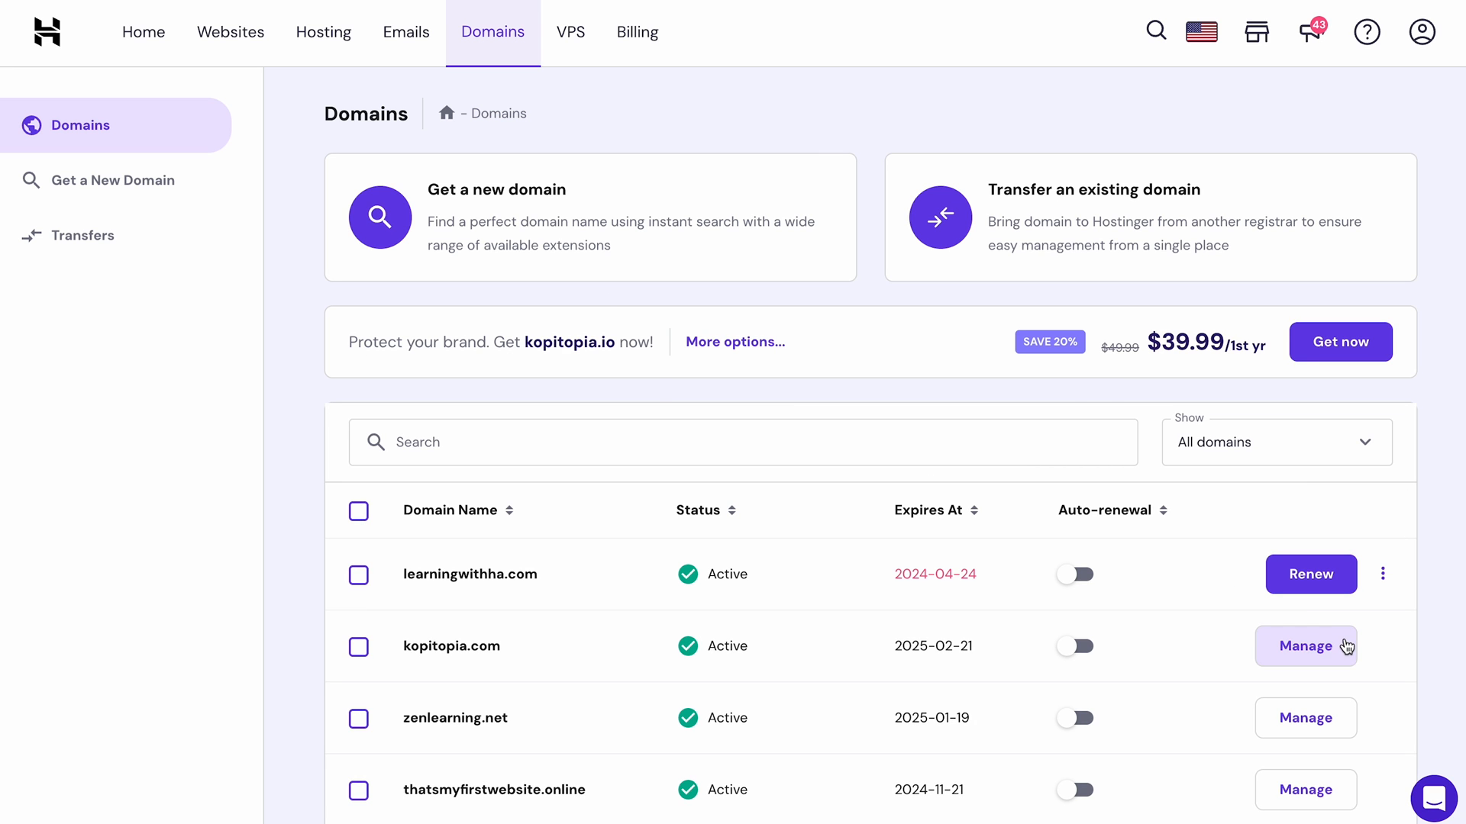
left_click(1306, 646)
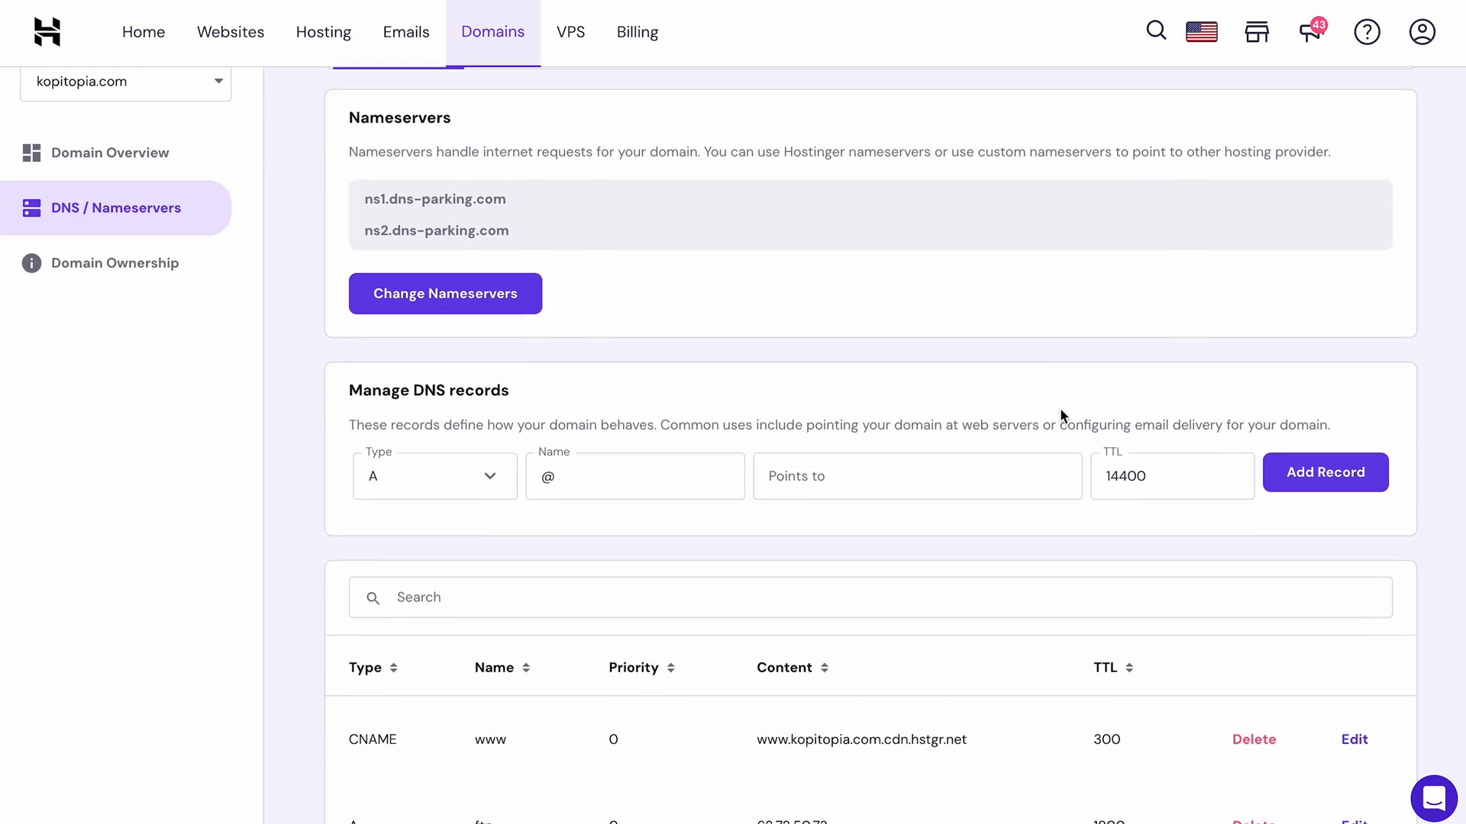
scroll("down", 3)
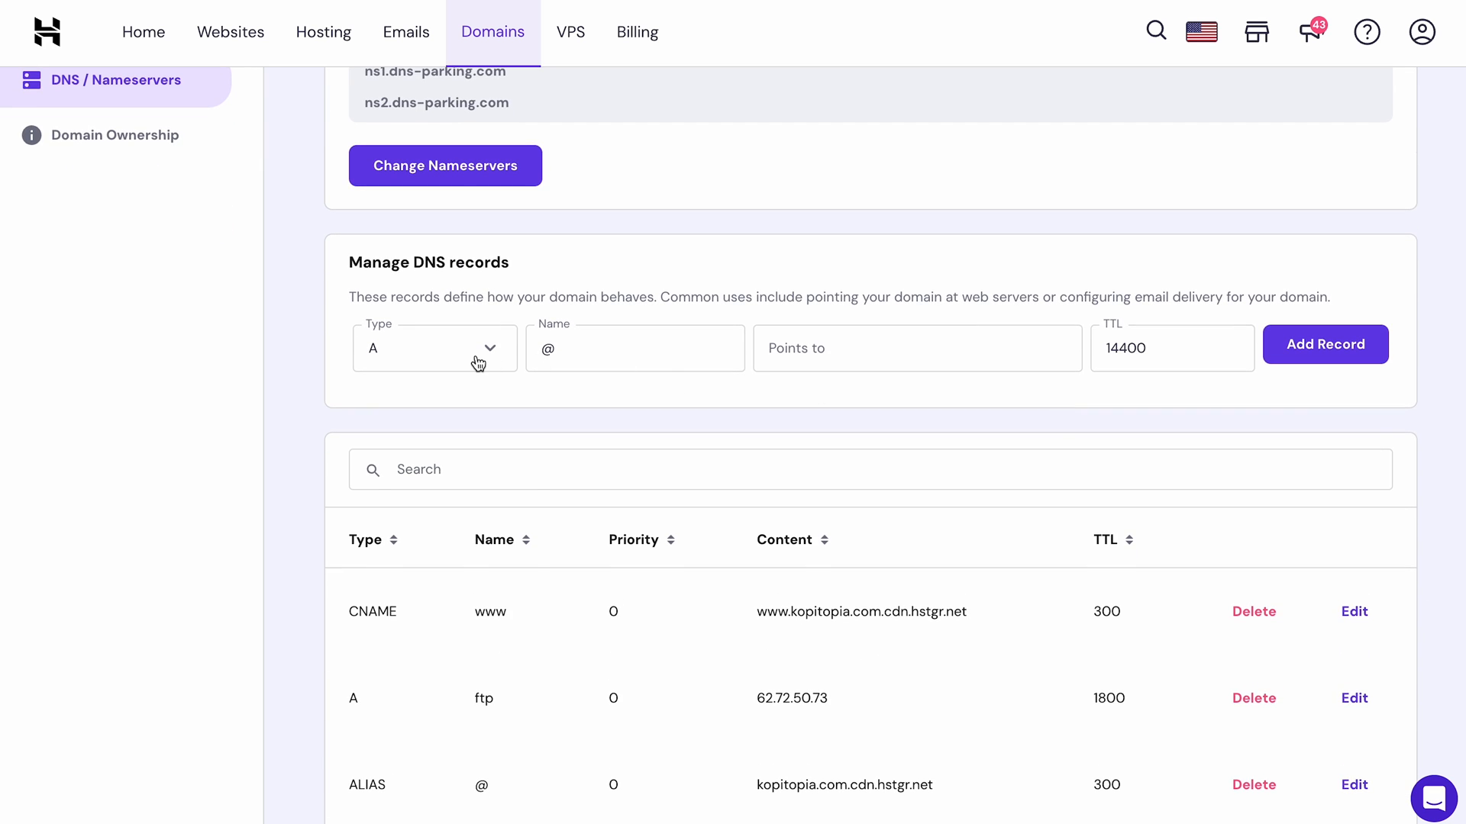
left_click(434, 348)
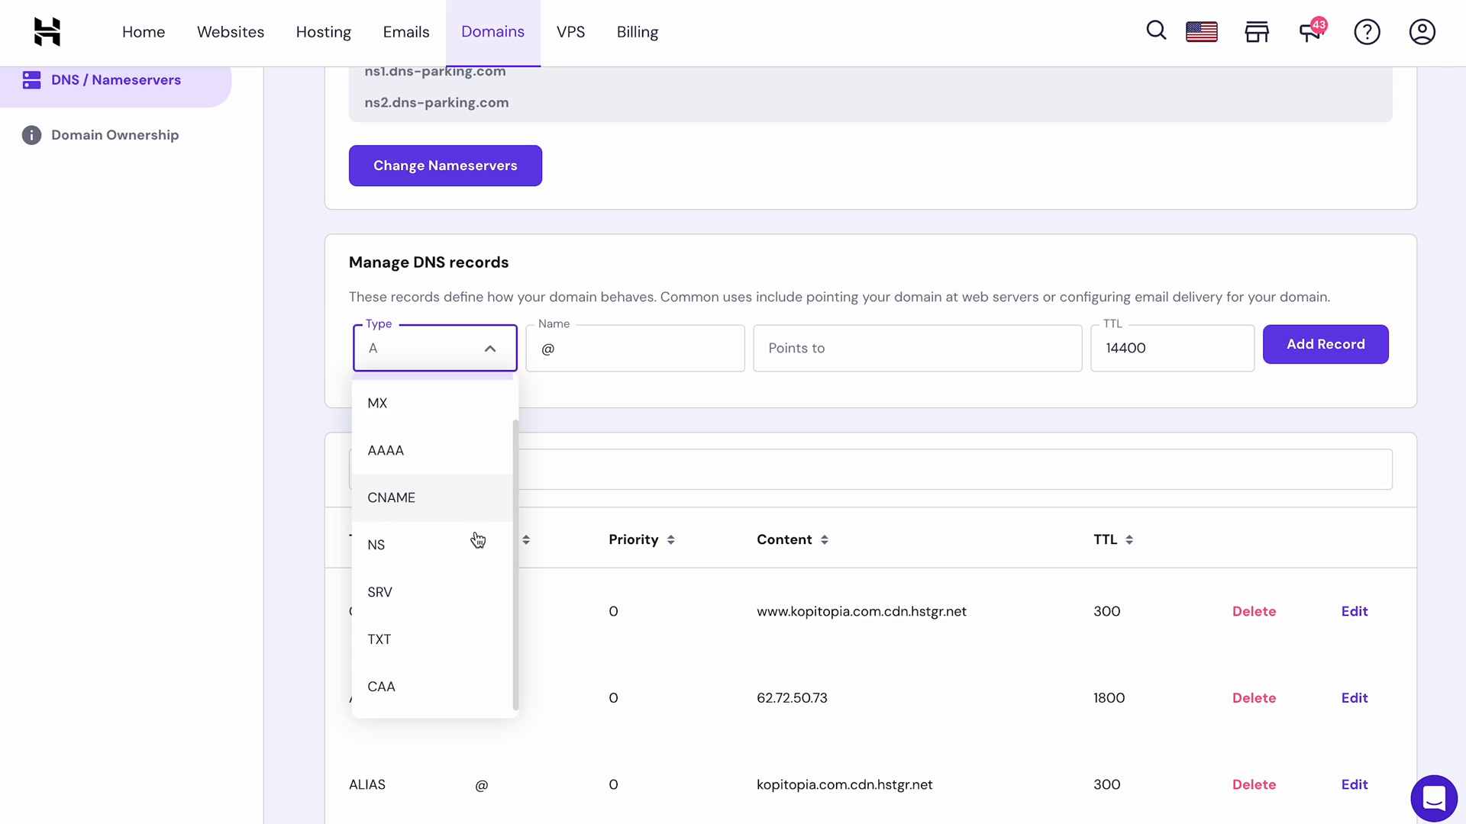
scroll("up", 3)
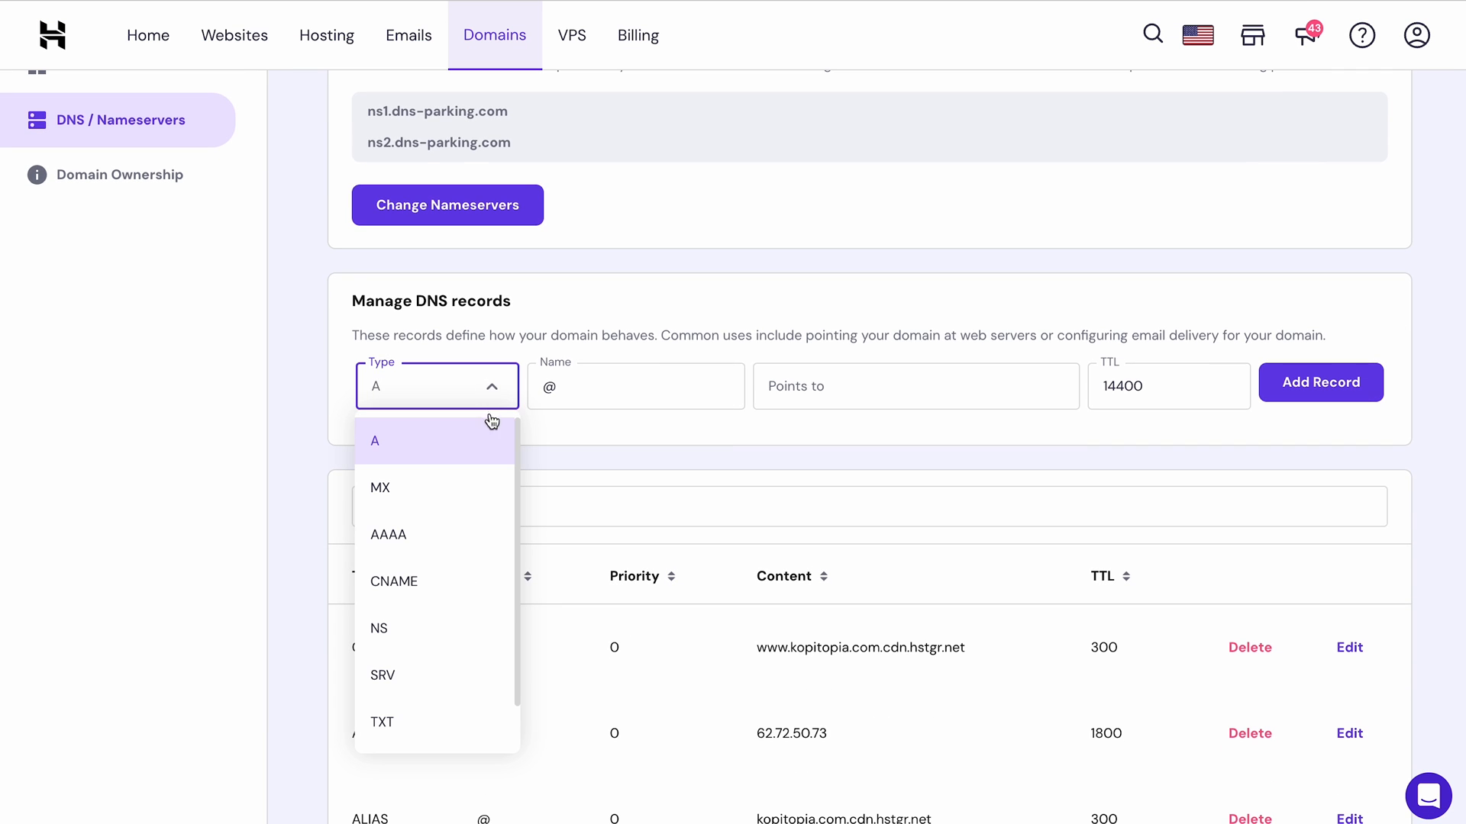
mouse_move(485, 442)
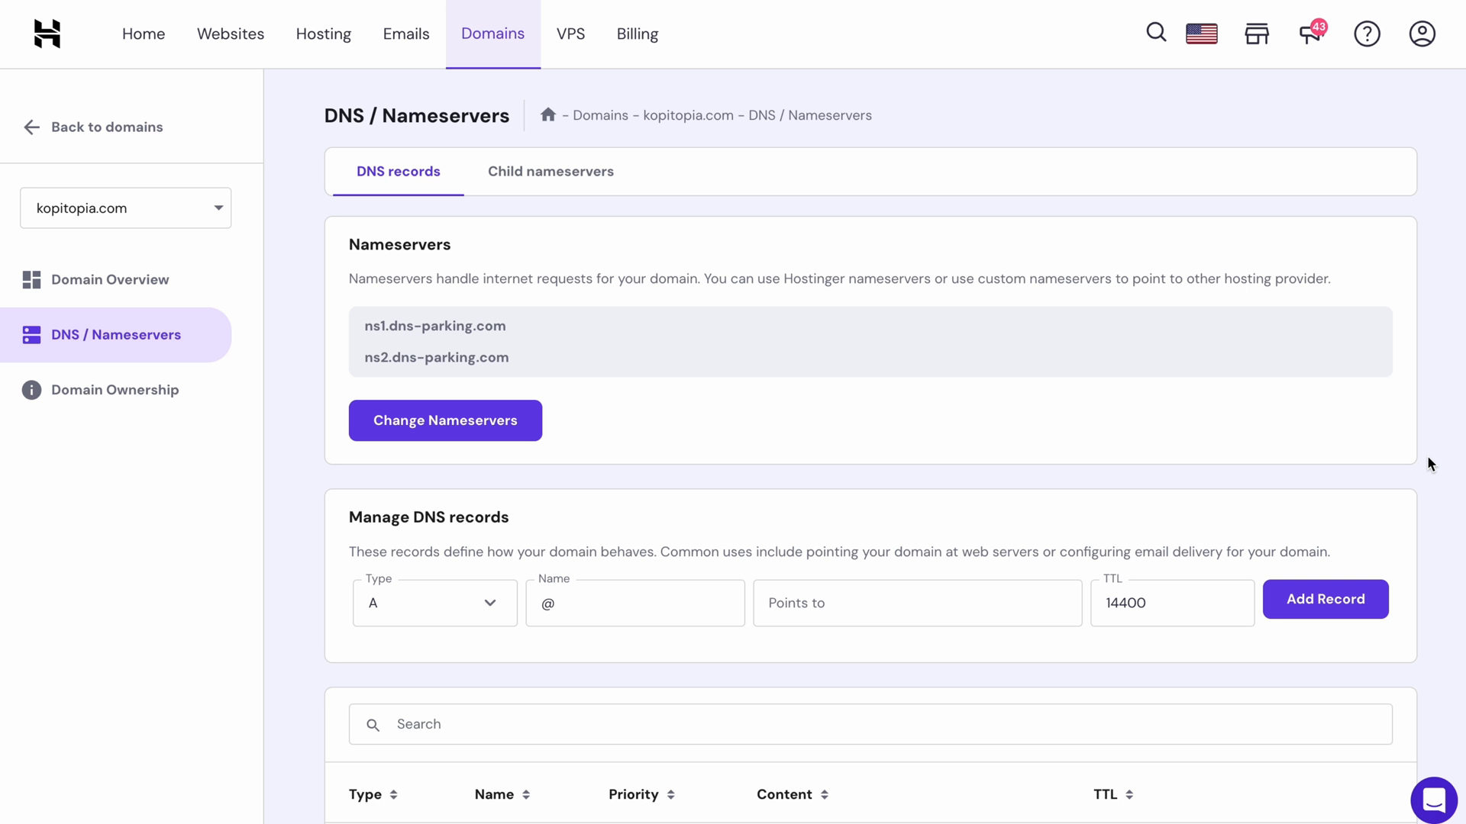
scroll("down", 3)
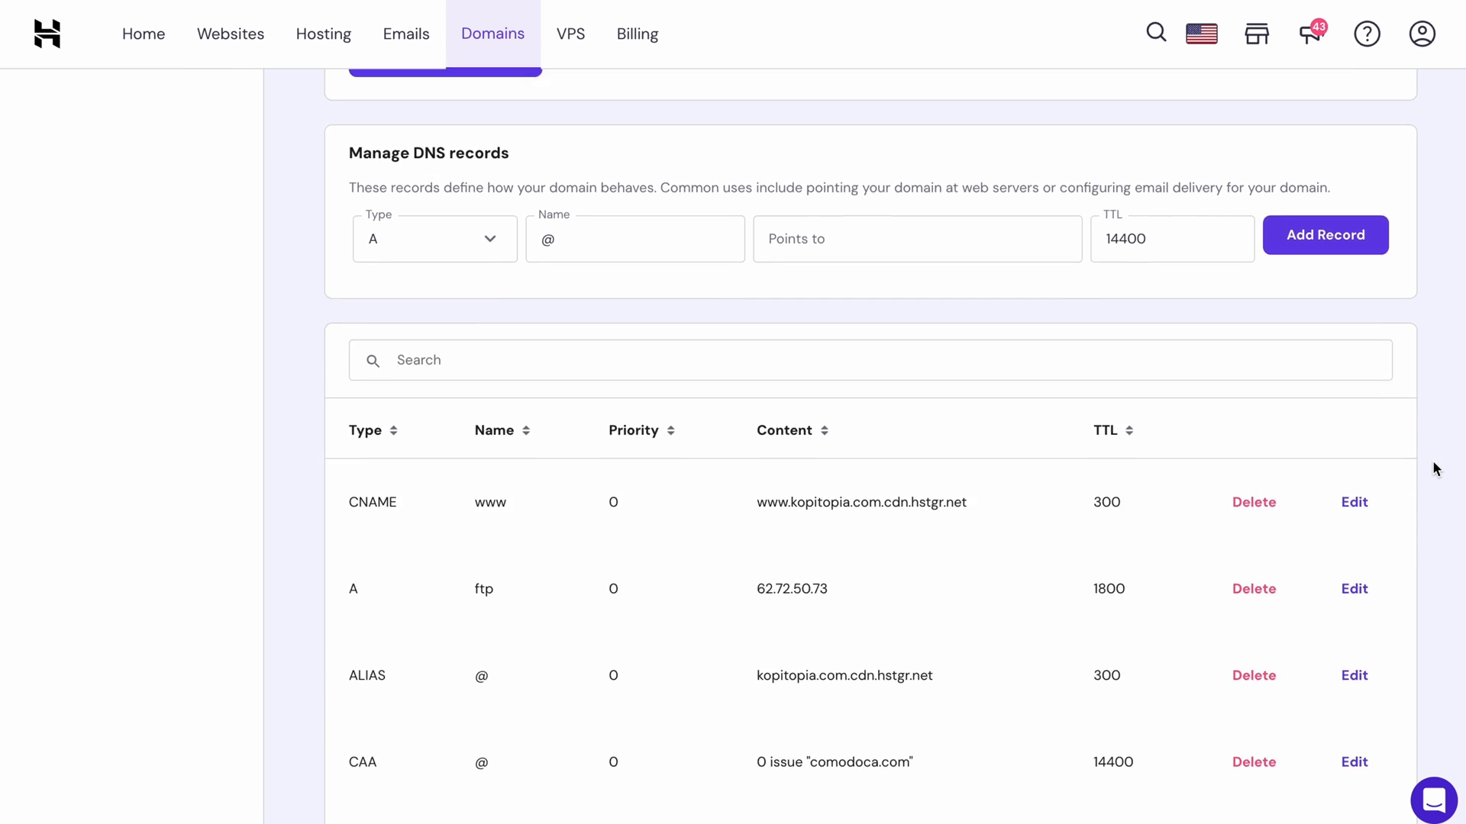
scroll("up", 3)
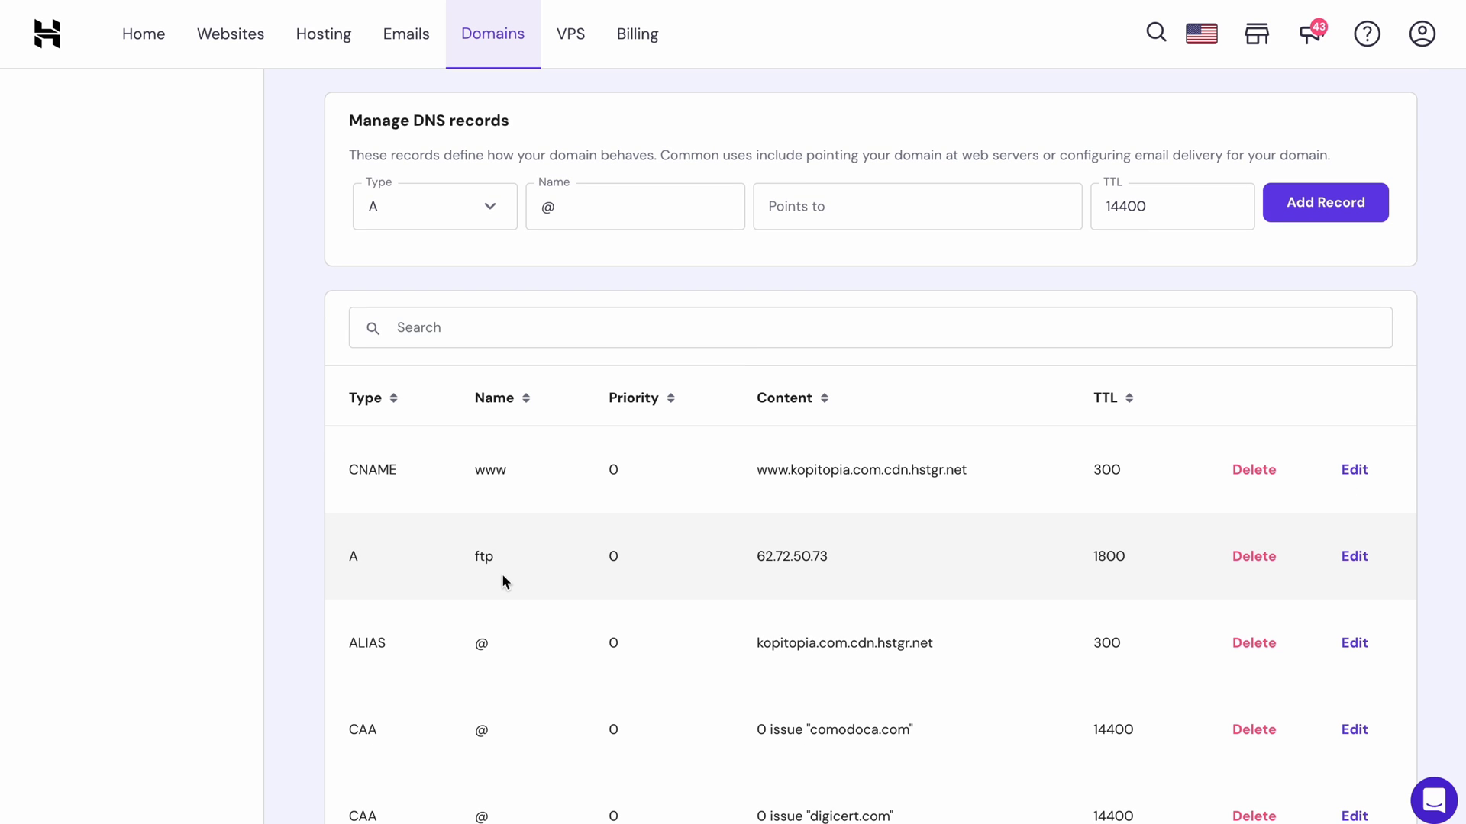
mouse_move(794, 586)
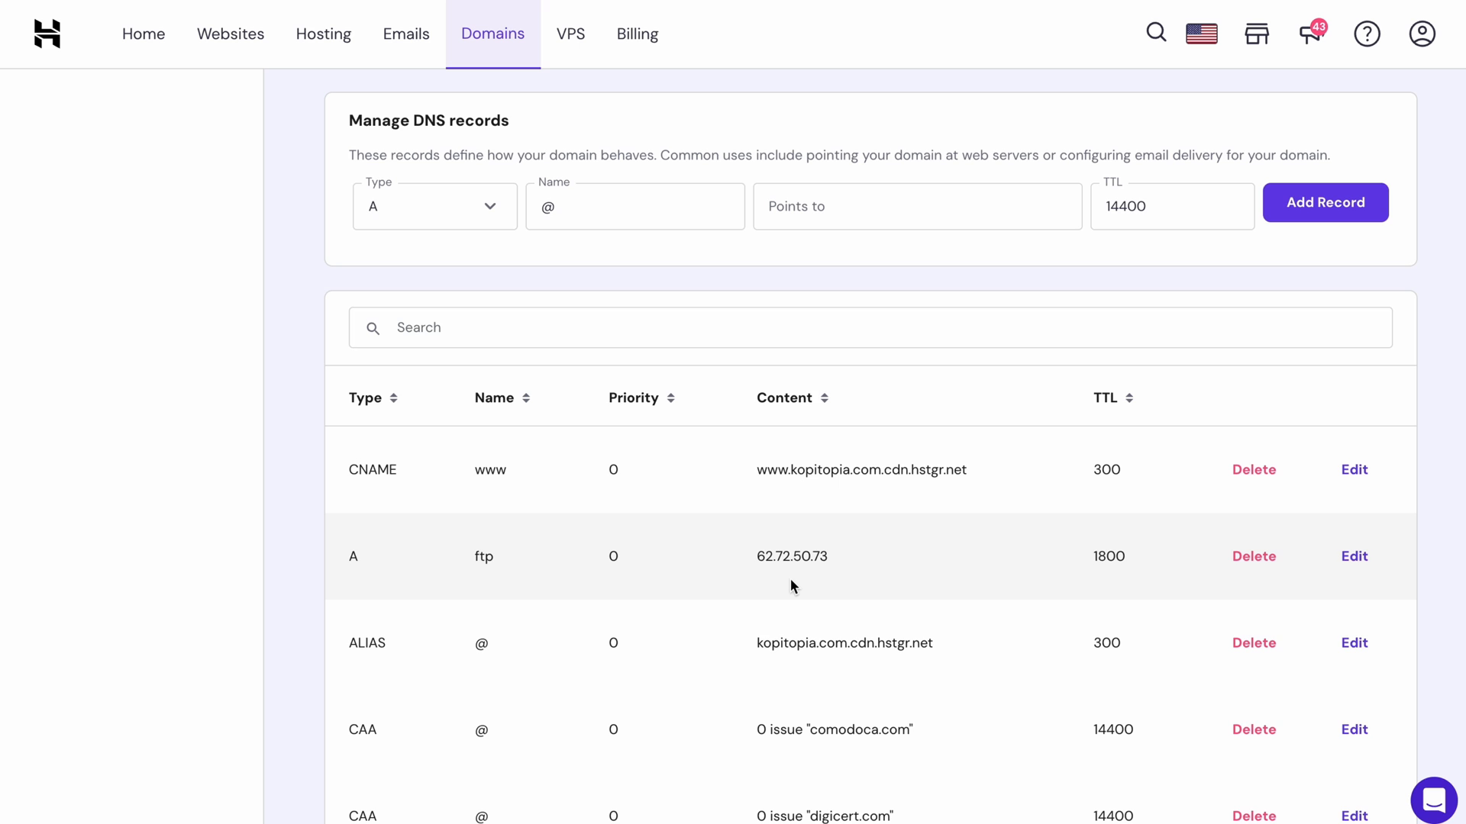
scroll("up", 3)
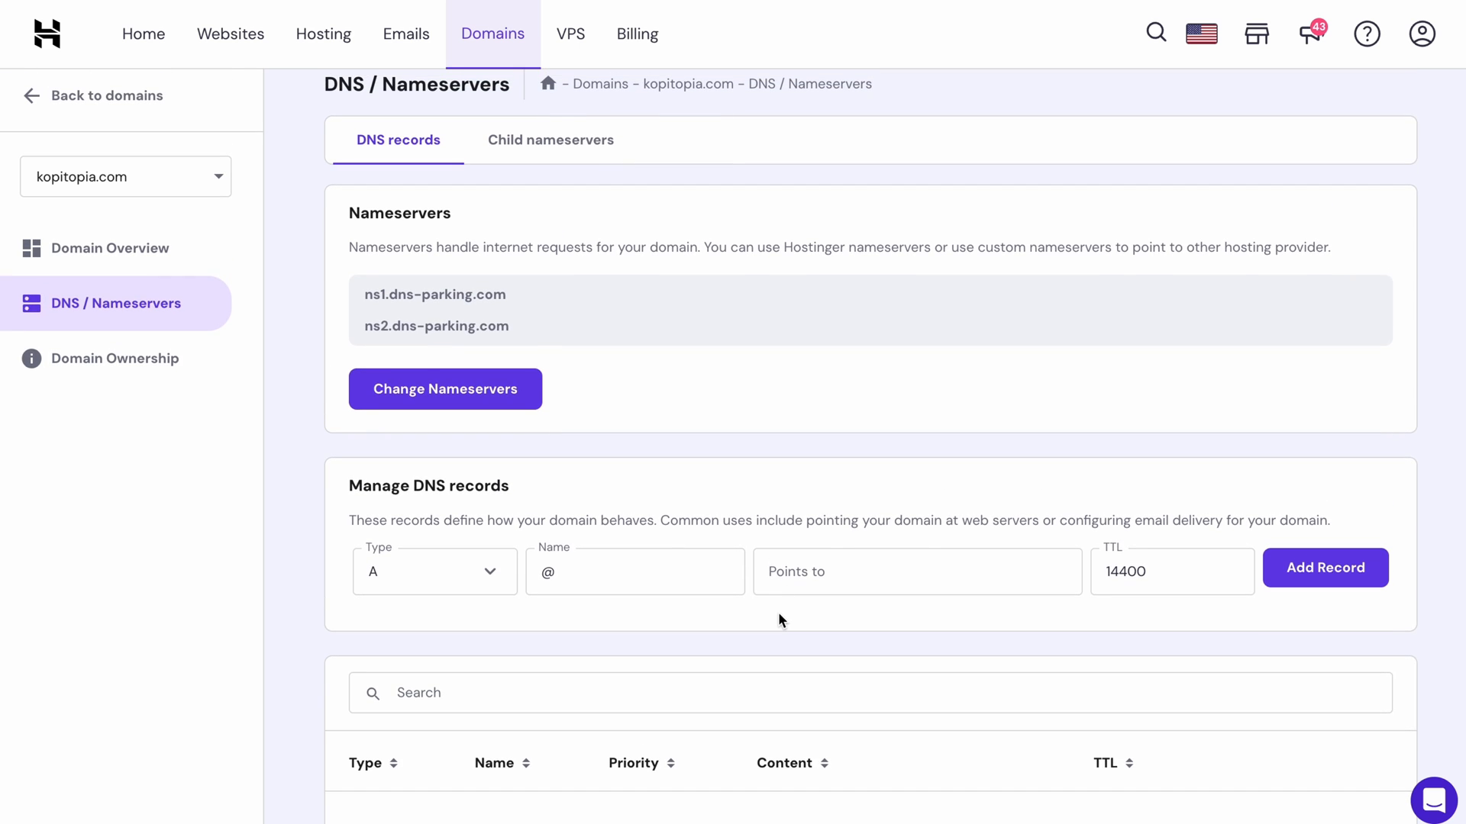
scroll("down", 3)
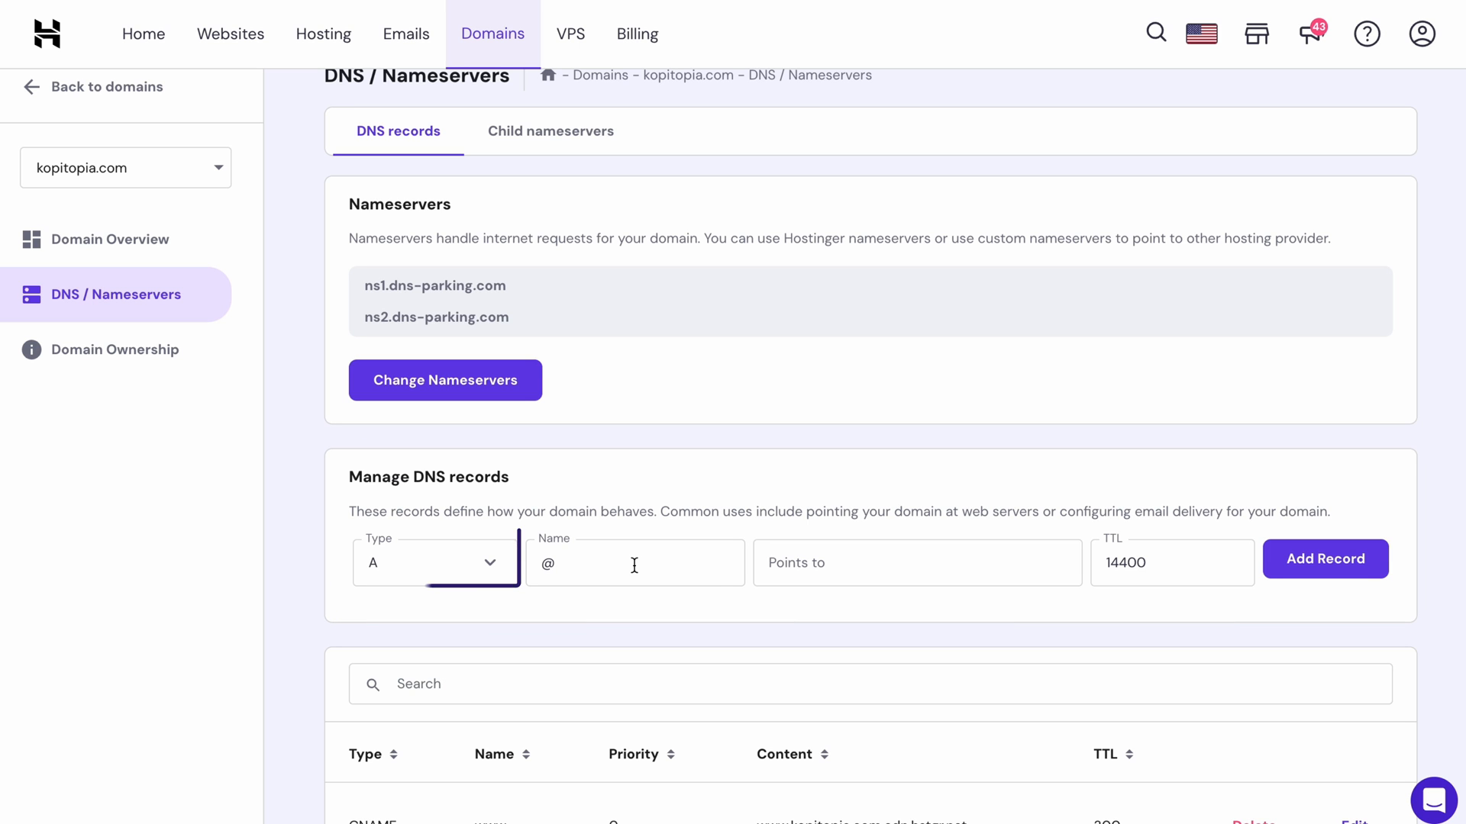
Fill in an A record for @ pointing to 162.159.24.201 with TTL 14400
left_click(634, 562)
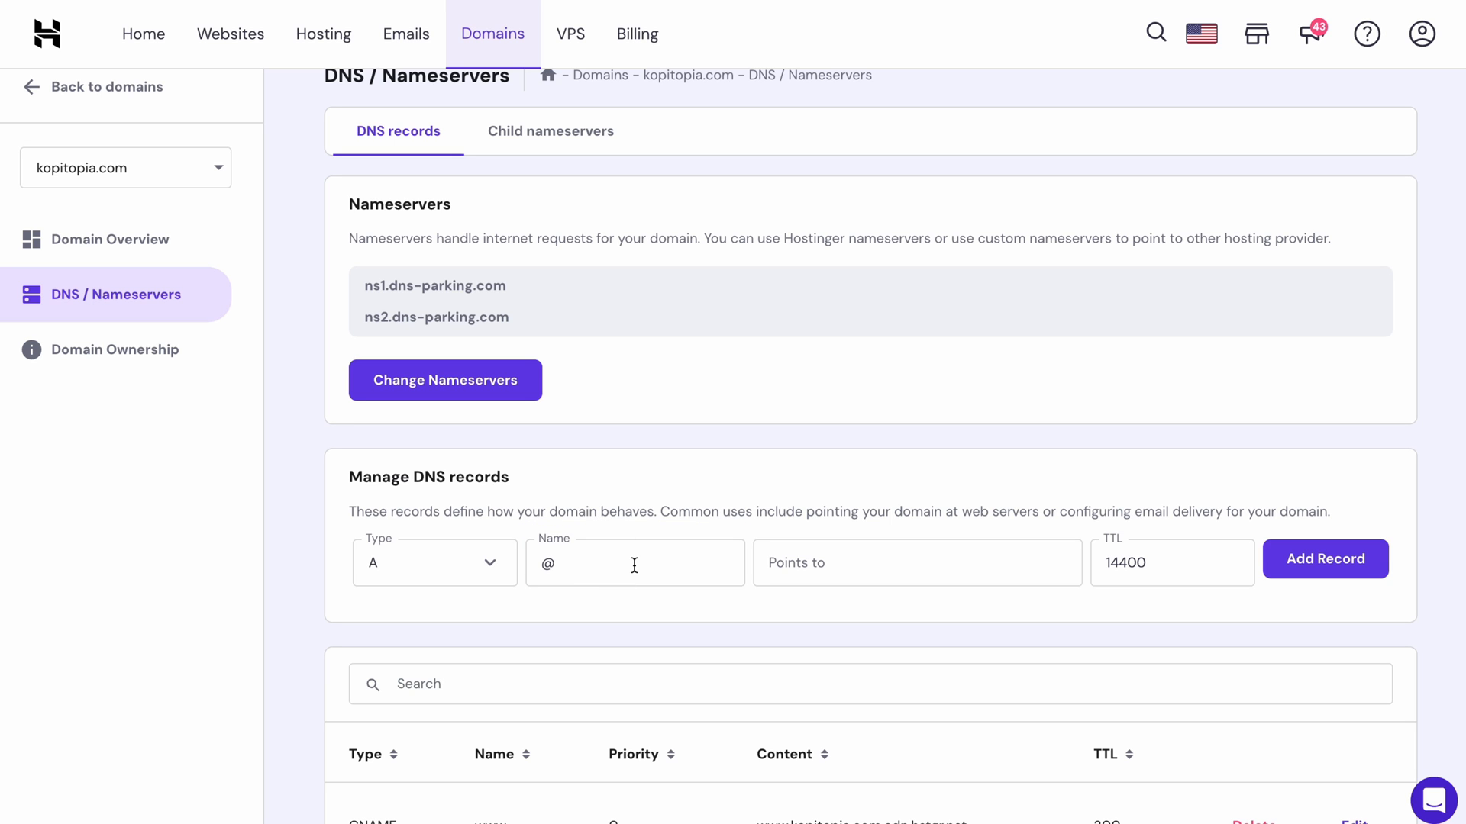
left_click(916, 562)
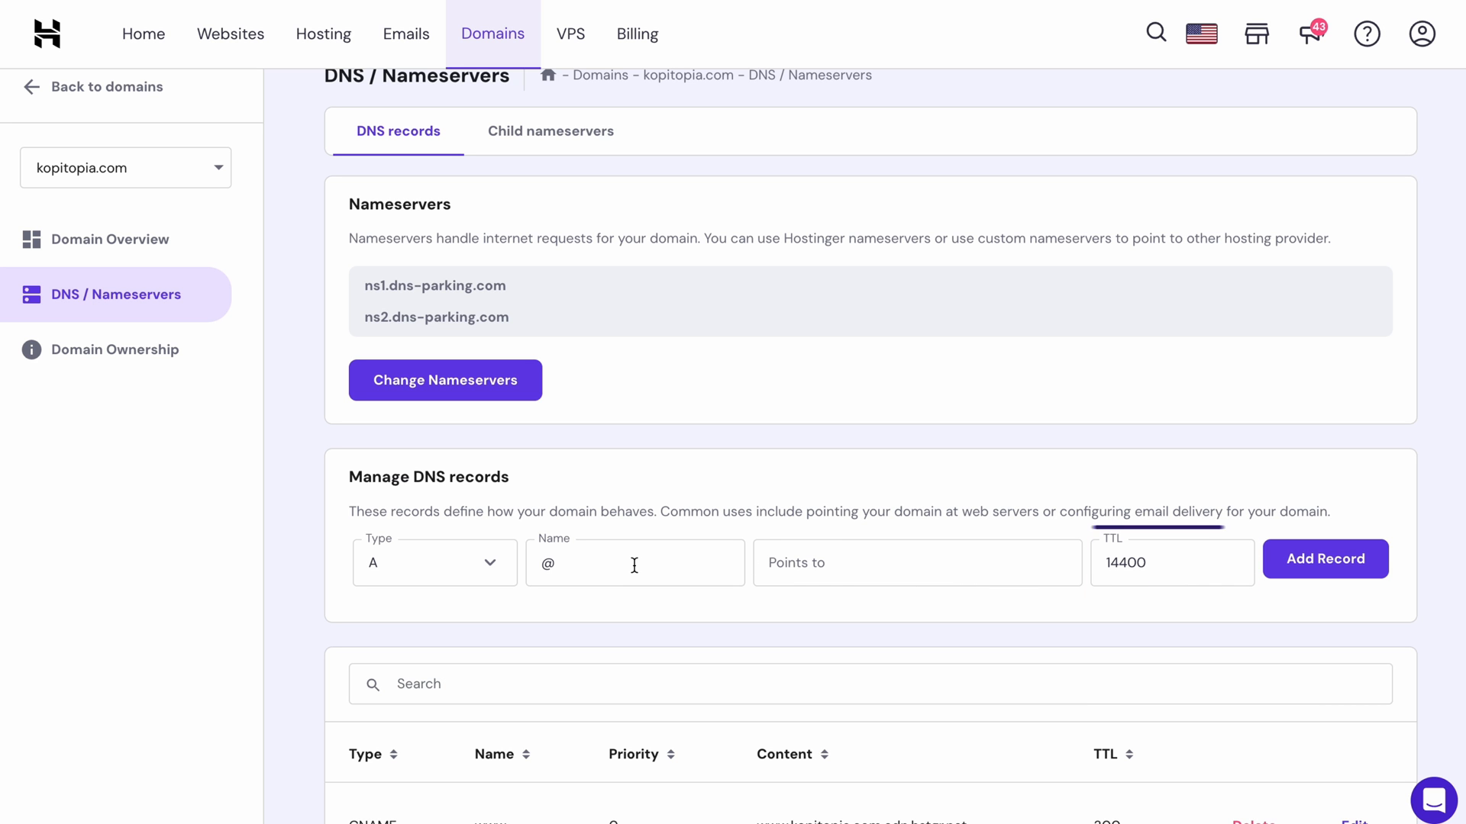
left_click(1324, 559)
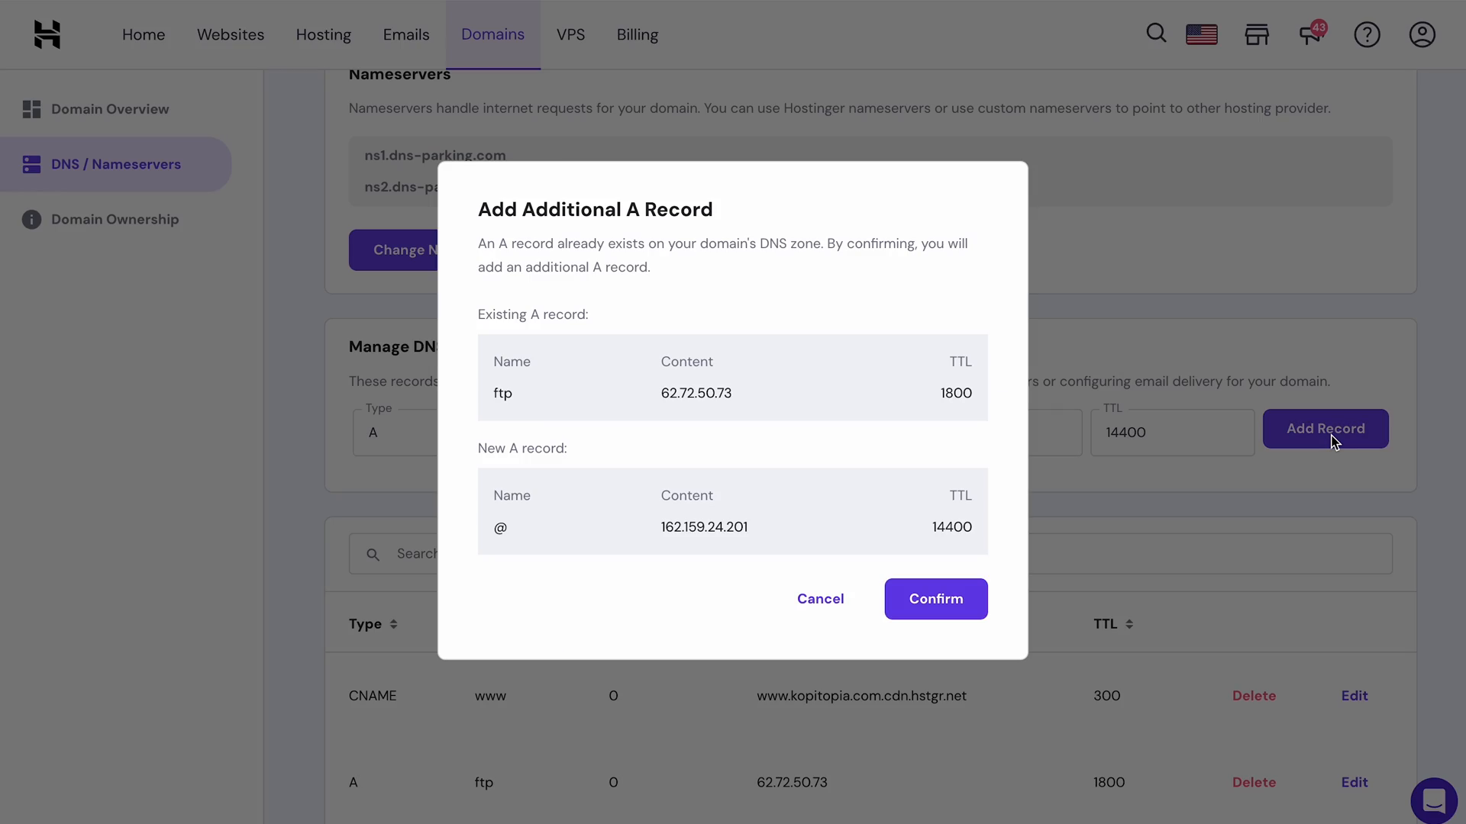
Close the additional A record prompt, then cancel editing the ftp A record
left_click(934, 598)
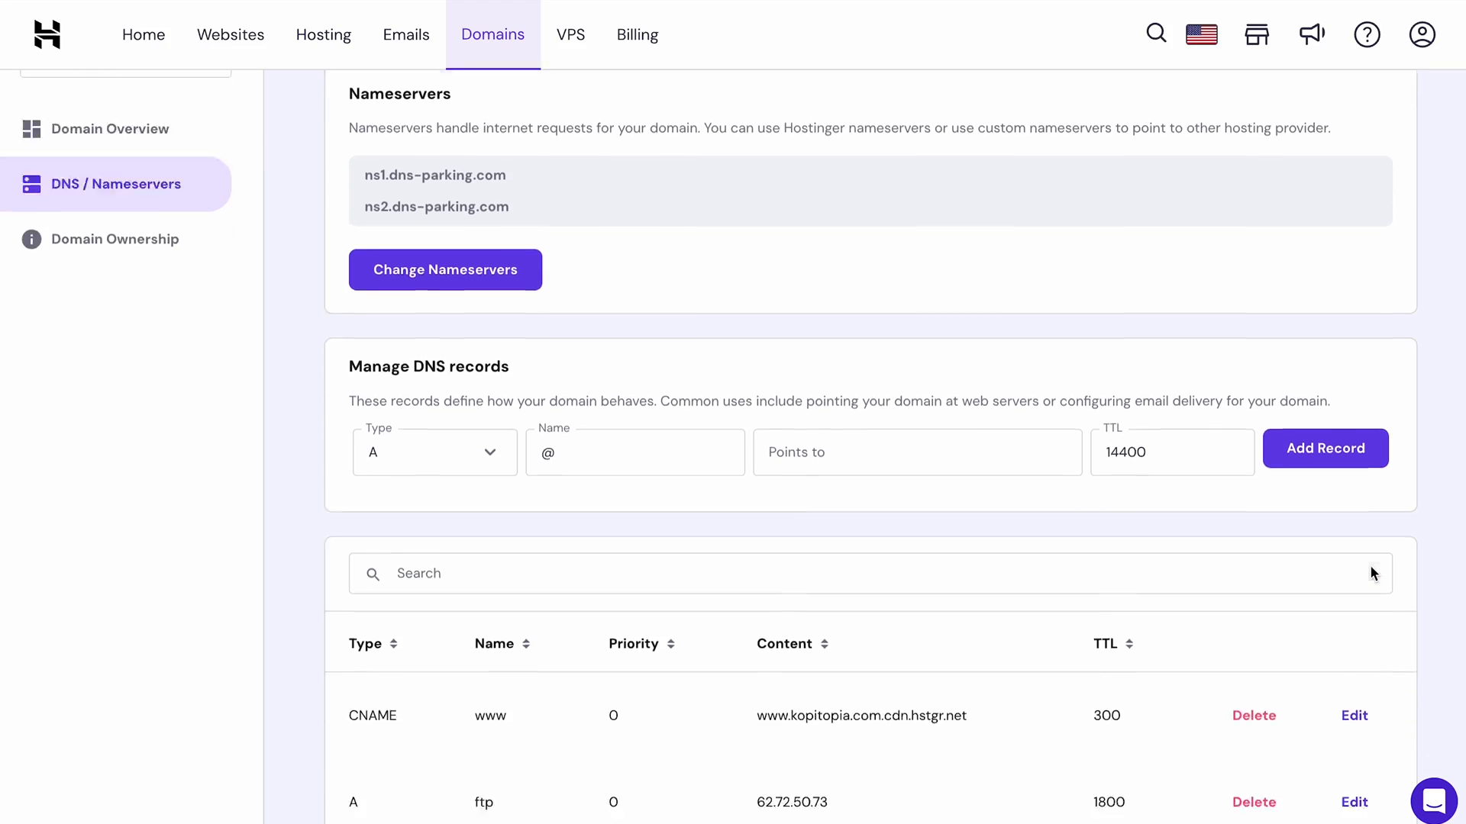
scroll("down", 3)
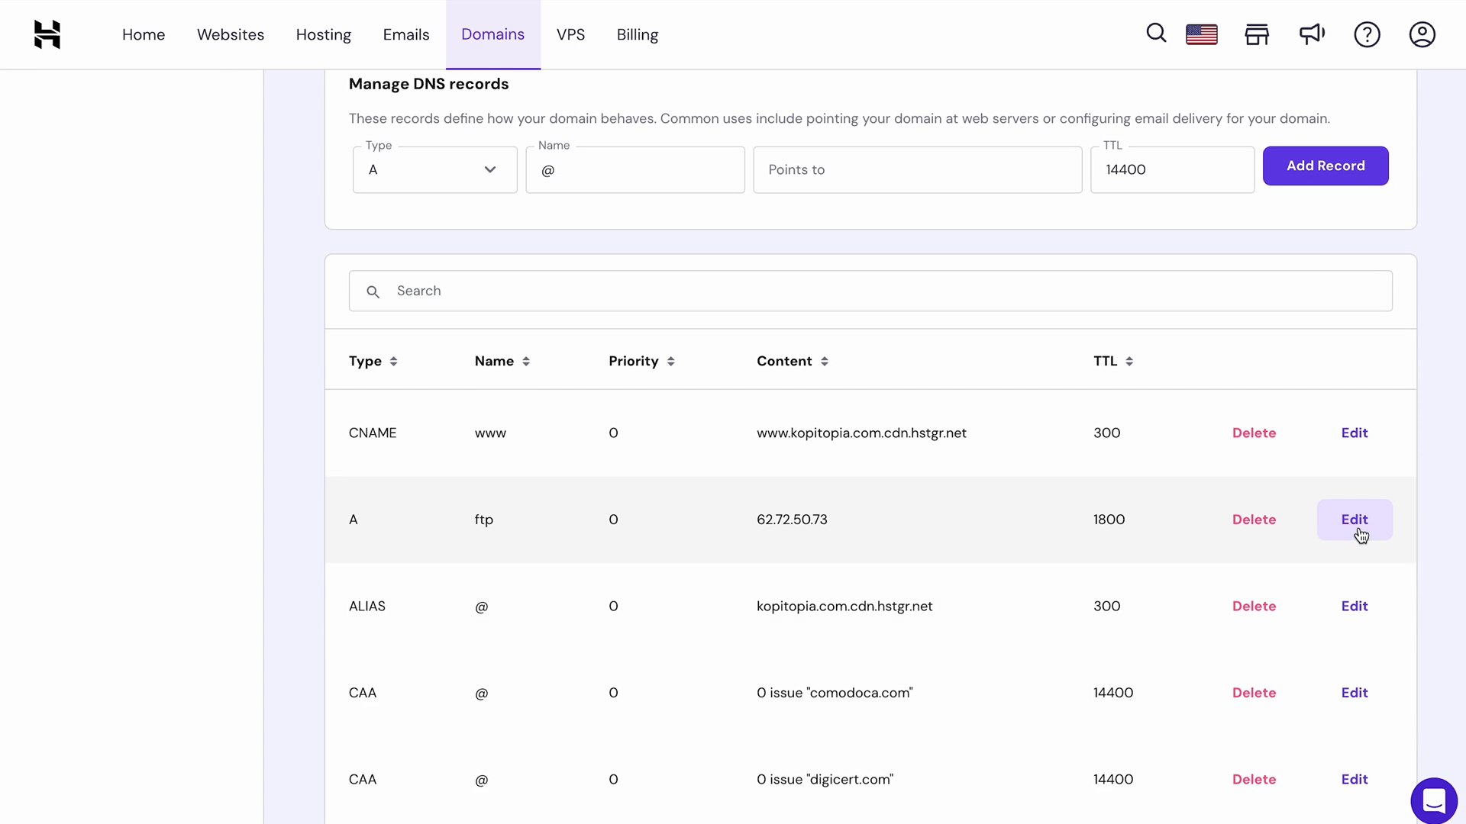
left_click(1353, 520)
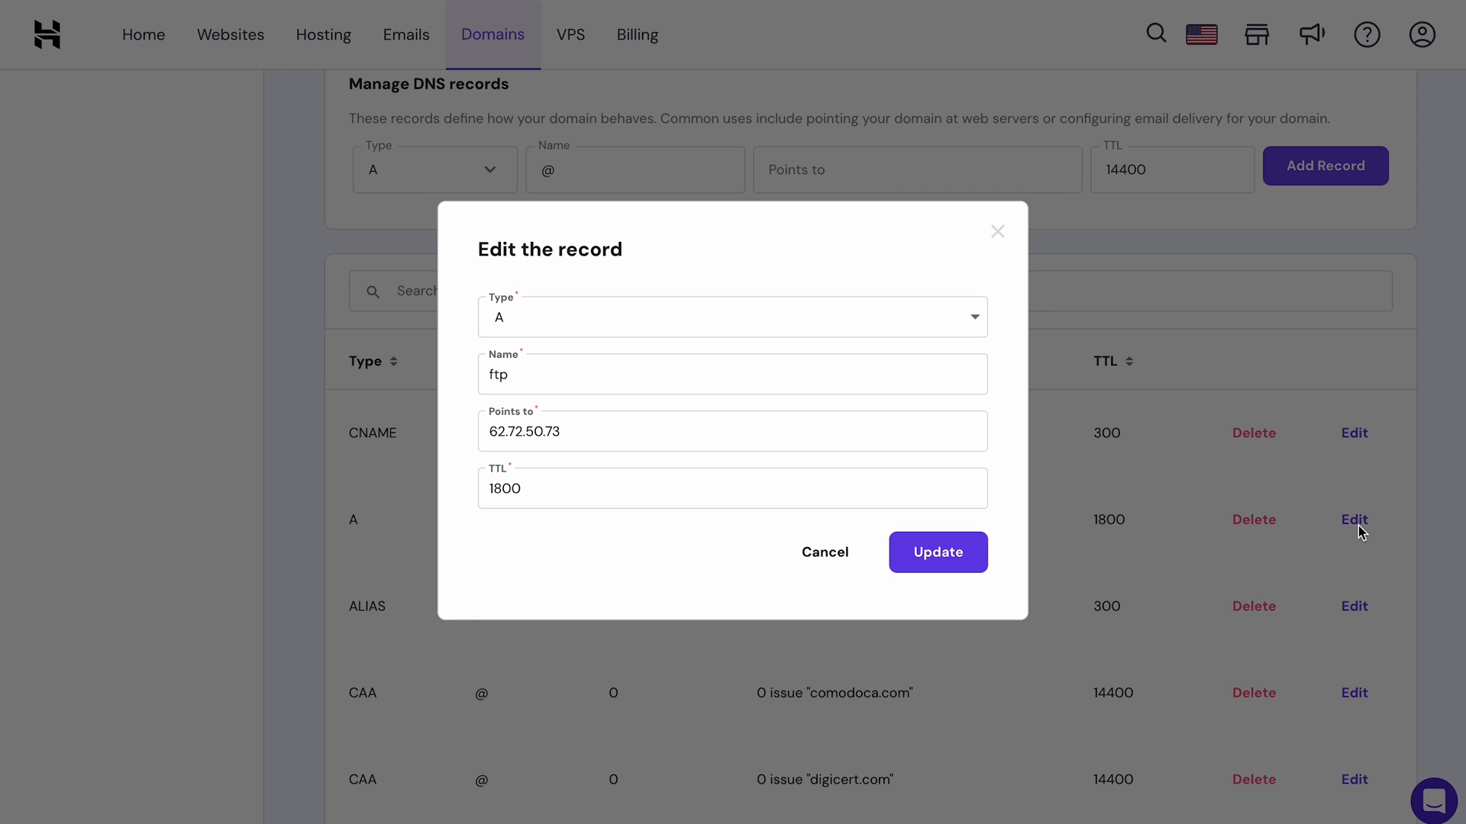
mouse_move(824, 551)
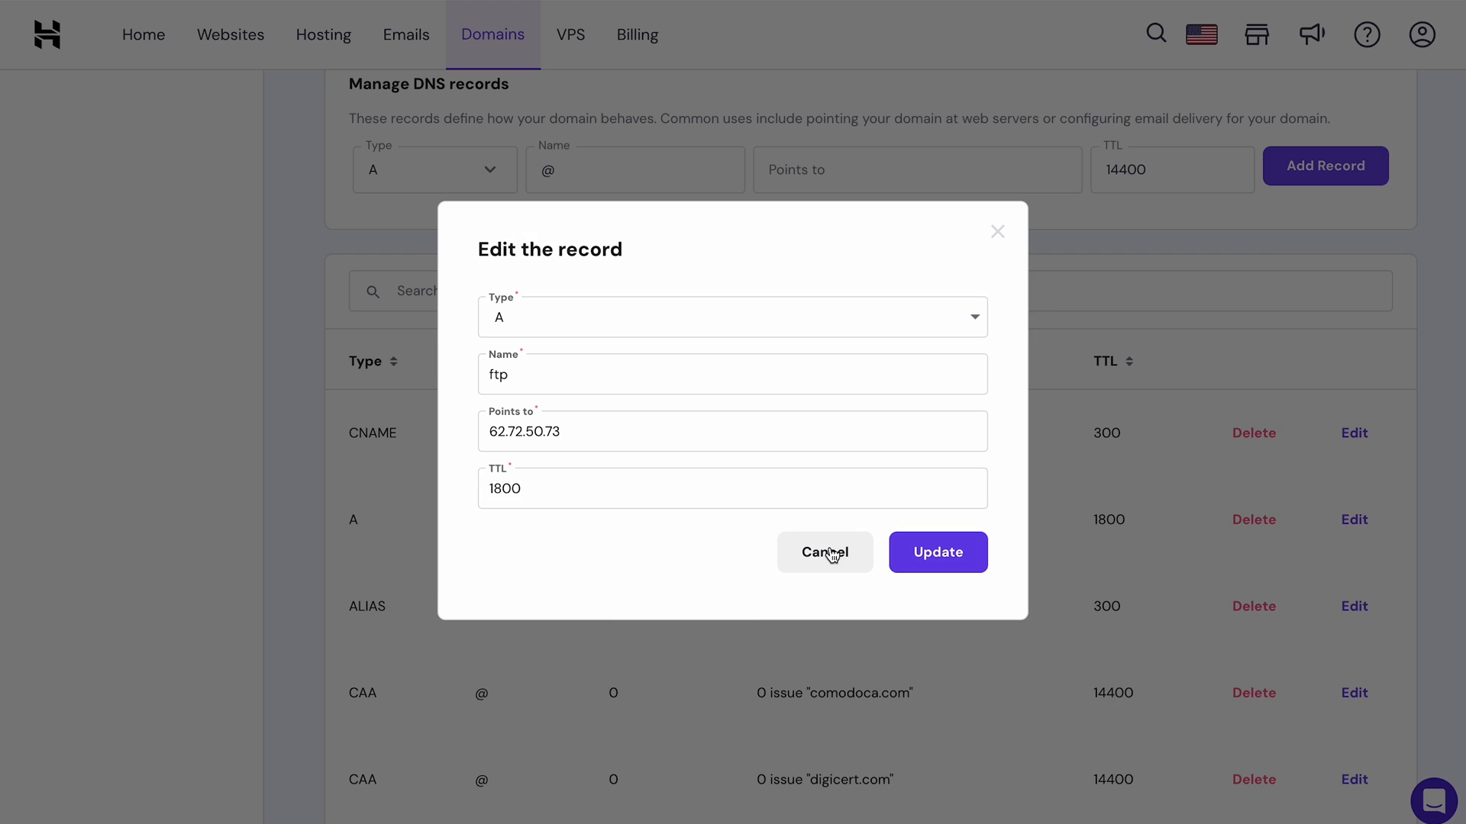
left_click(823, 551)
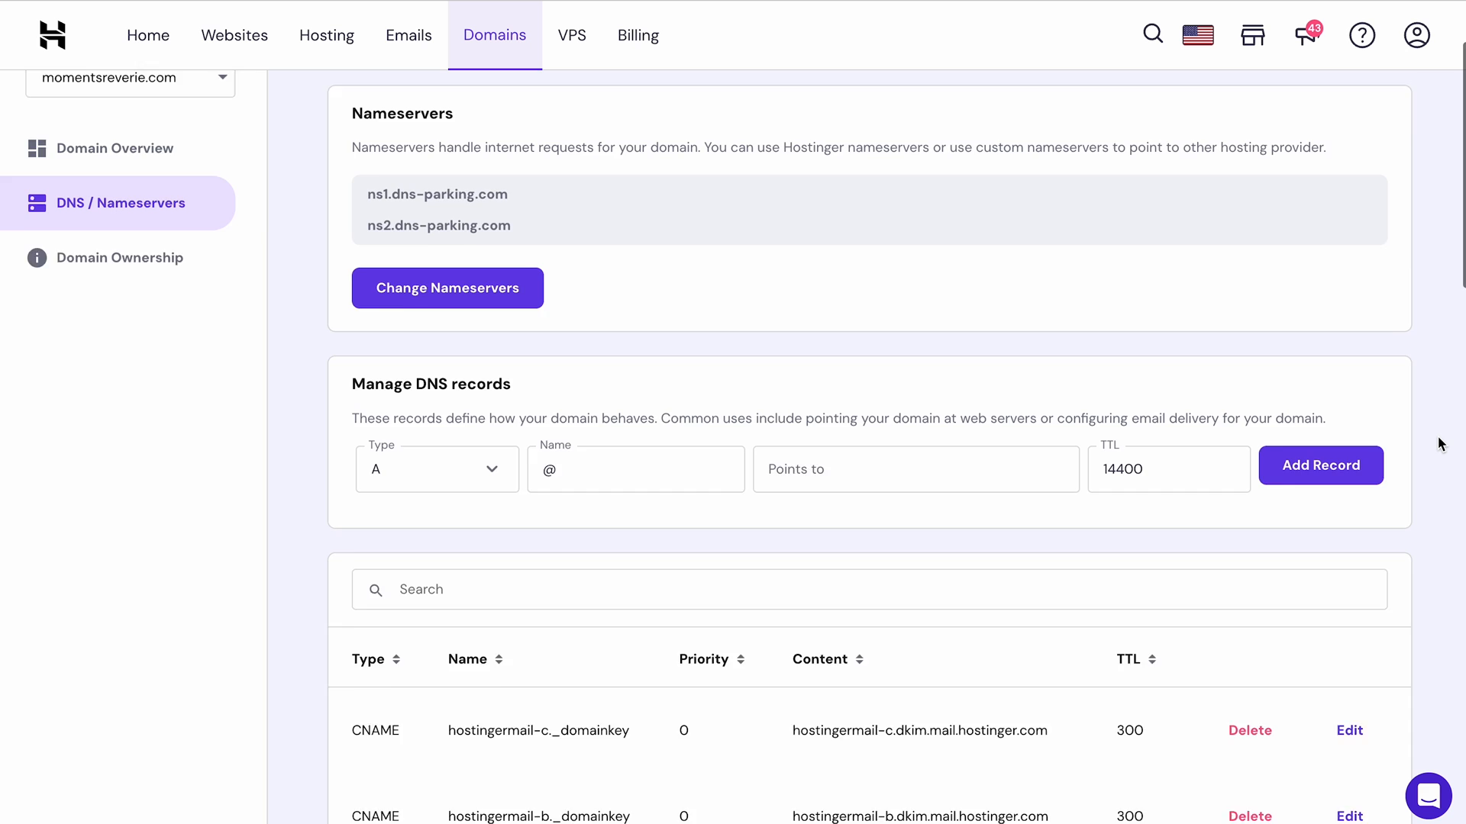
Open the record Type list for a new momentsreverie.com DNS record
left_click(436, 468)
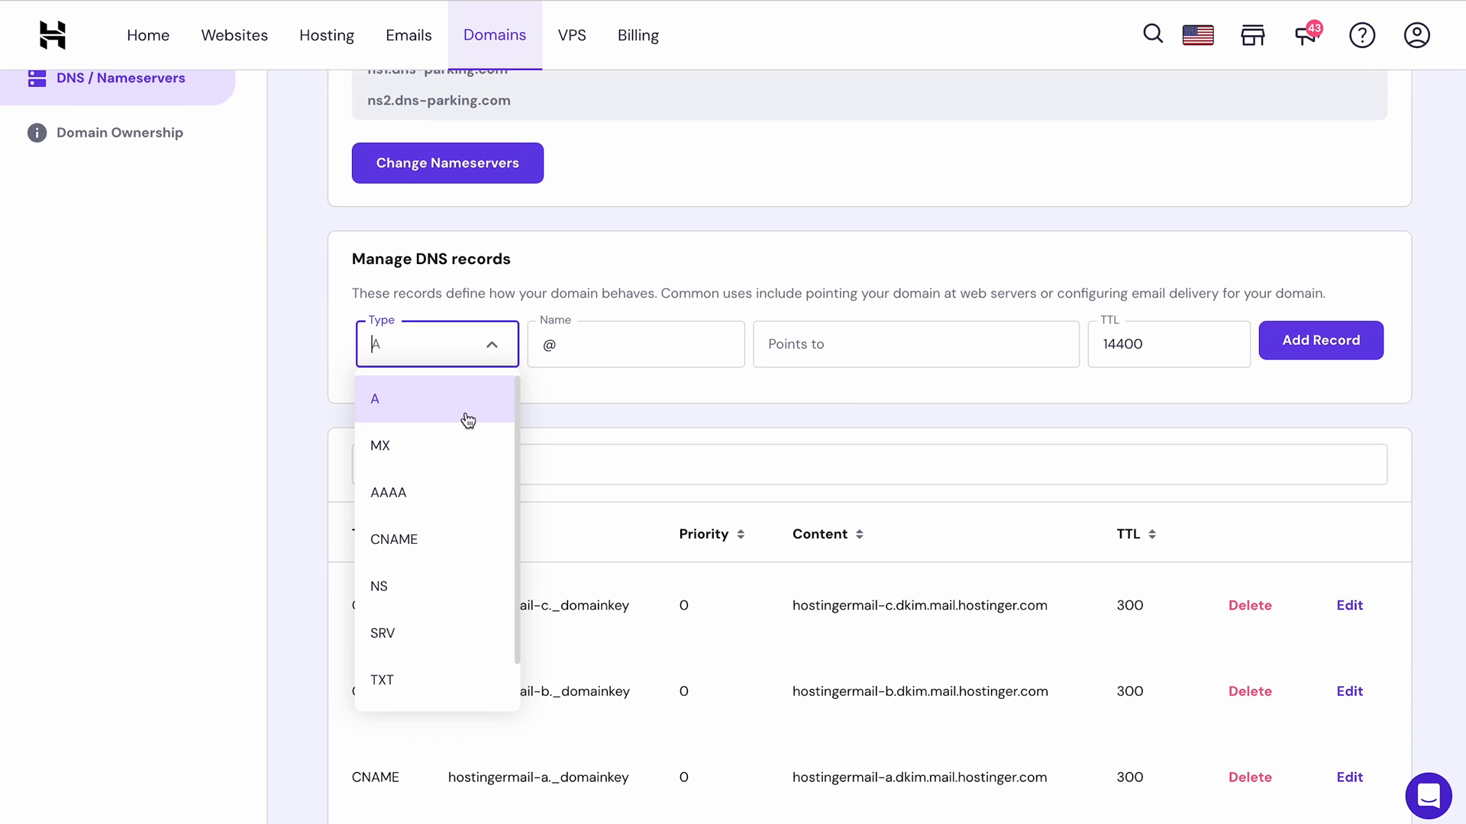
Choose AAAA as the record type and review the existing AAAA entry
left_click(388, 492)
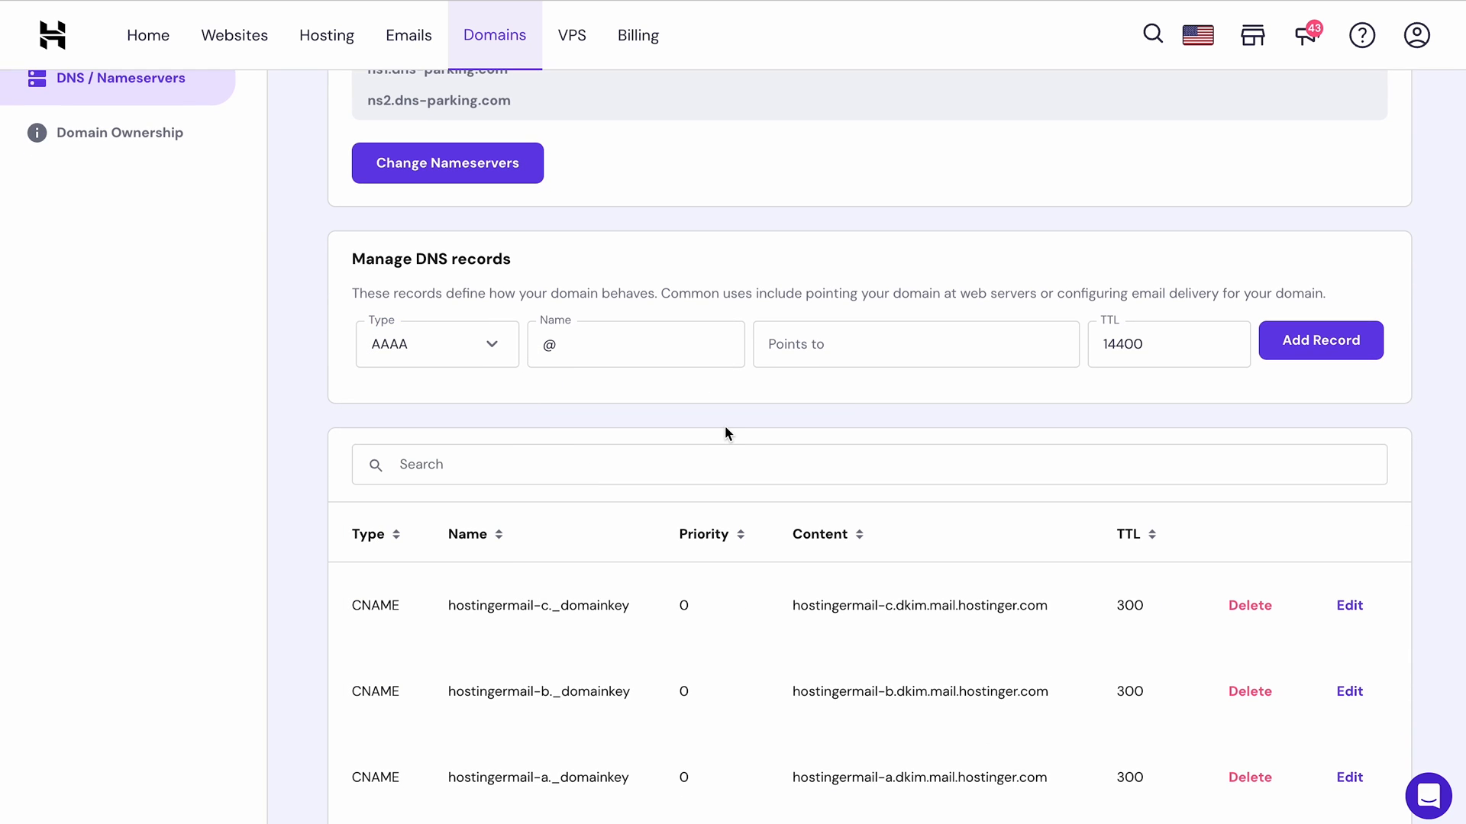
scroll("down", 3)
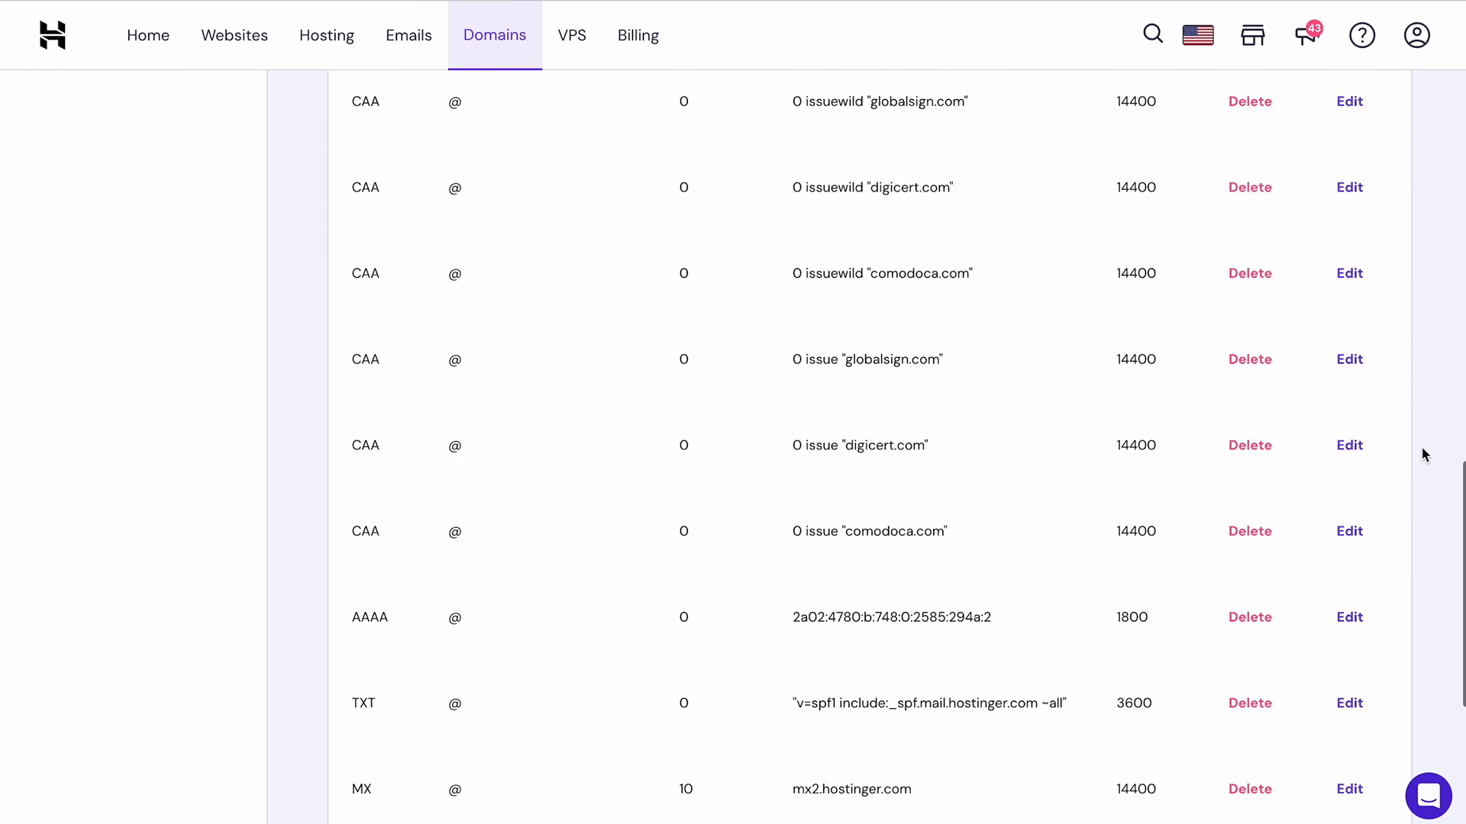
scroll("down", 3)
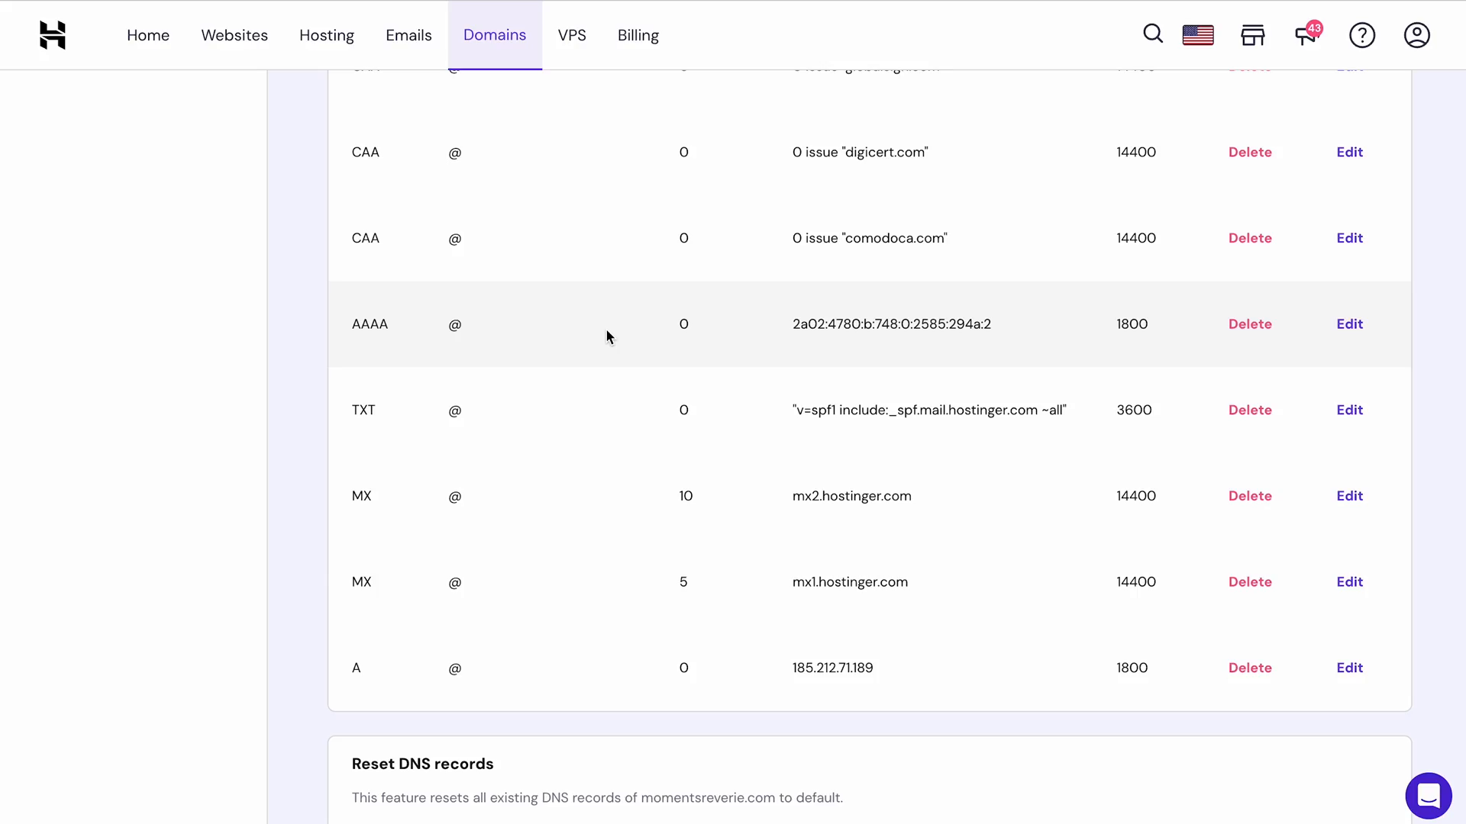
scroll("up", 3)
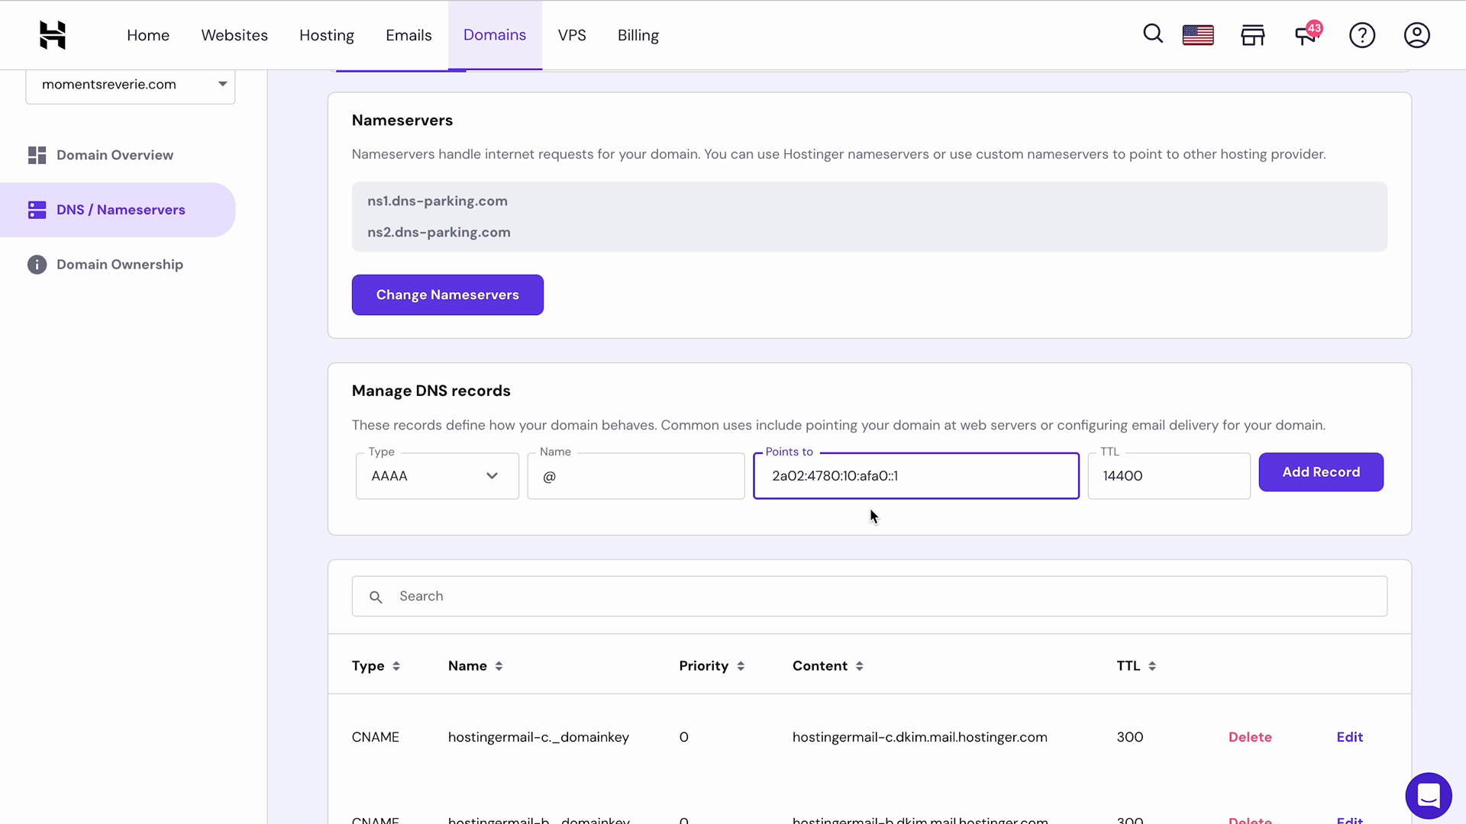
Switch the new record to MX, priority 10, and scroll the records table
left_click(436, 475)
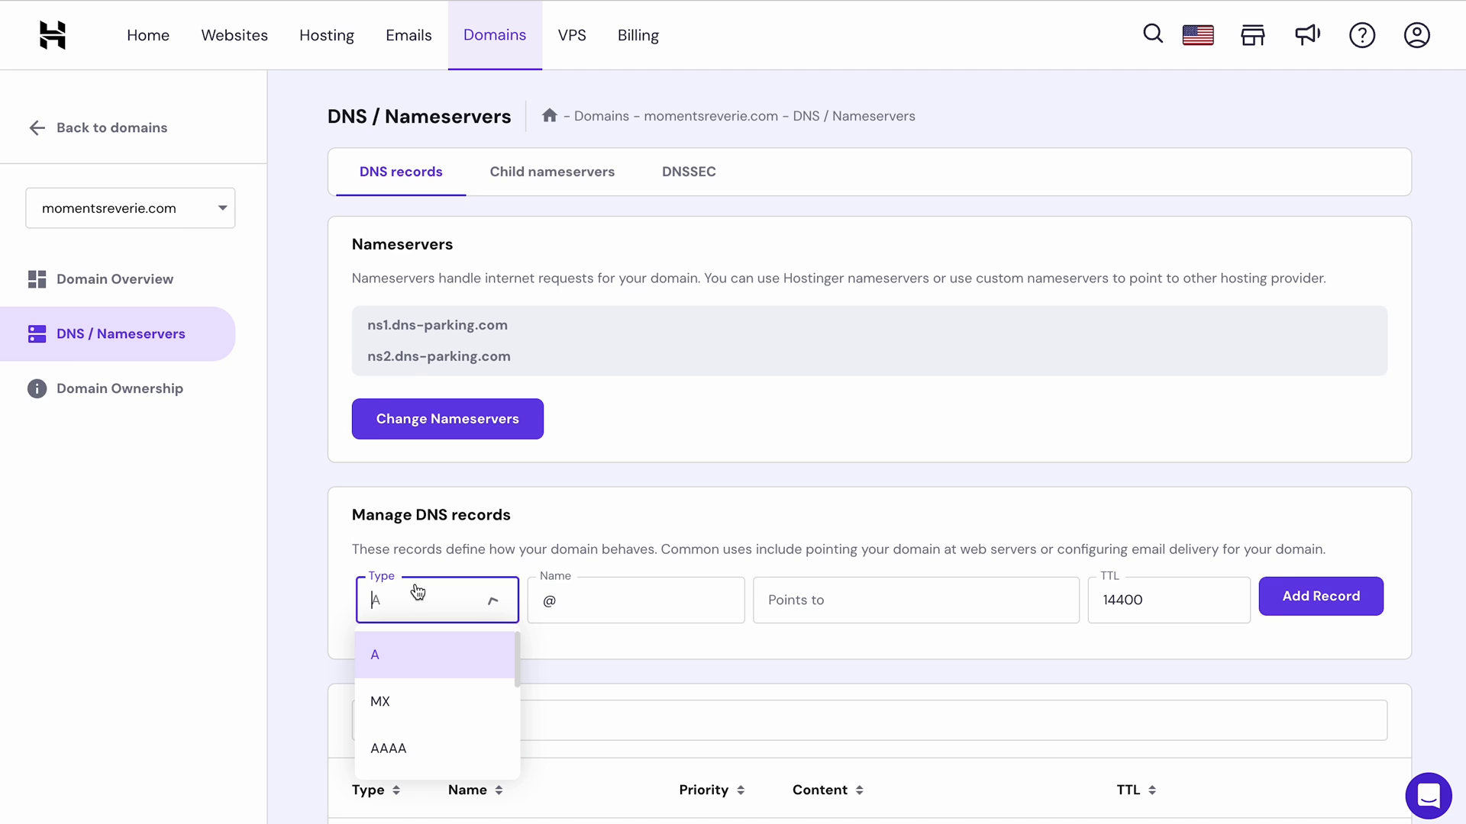
left_click(379, 702)
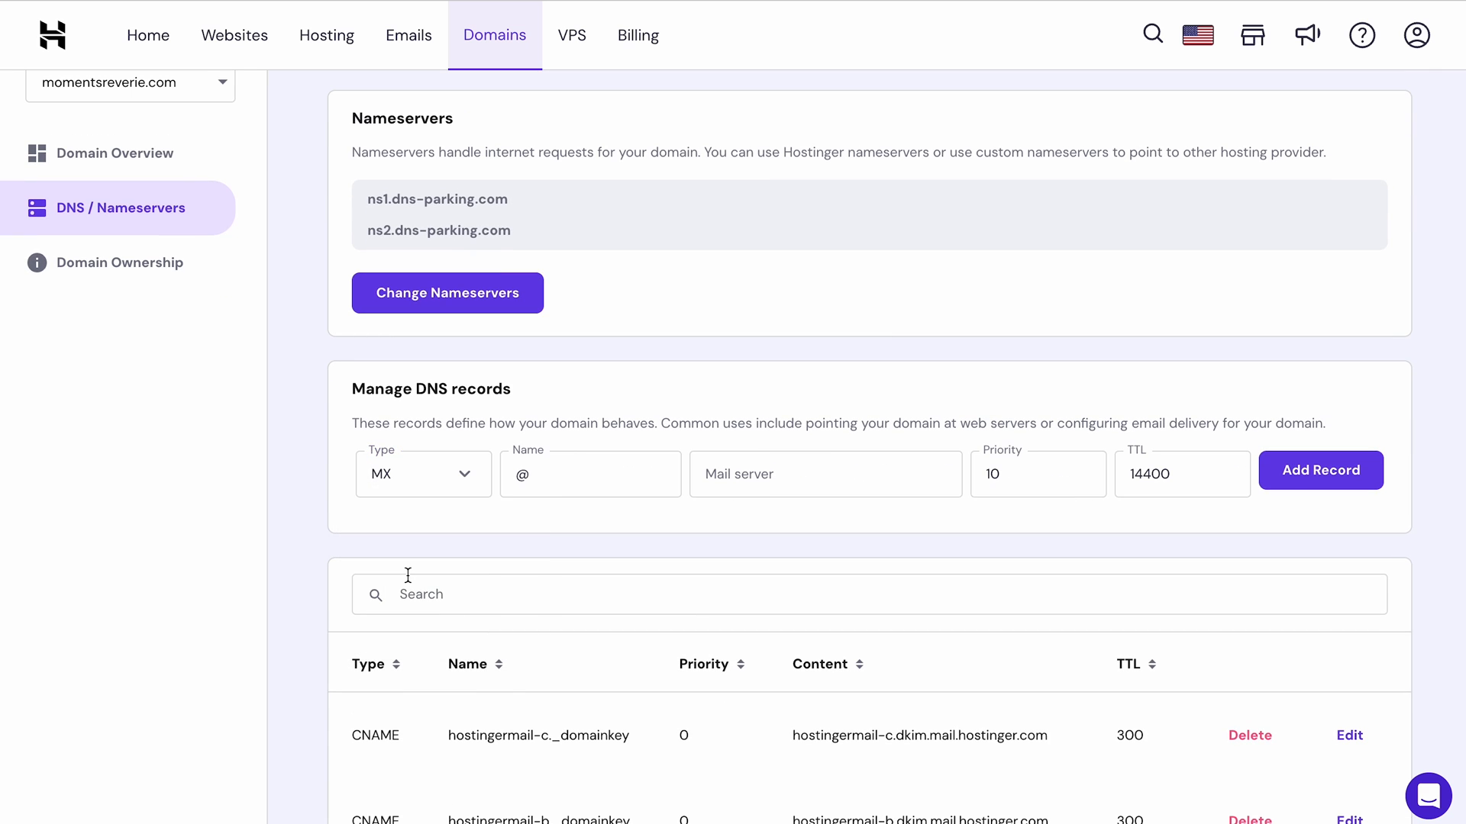
scroll("down", 3)
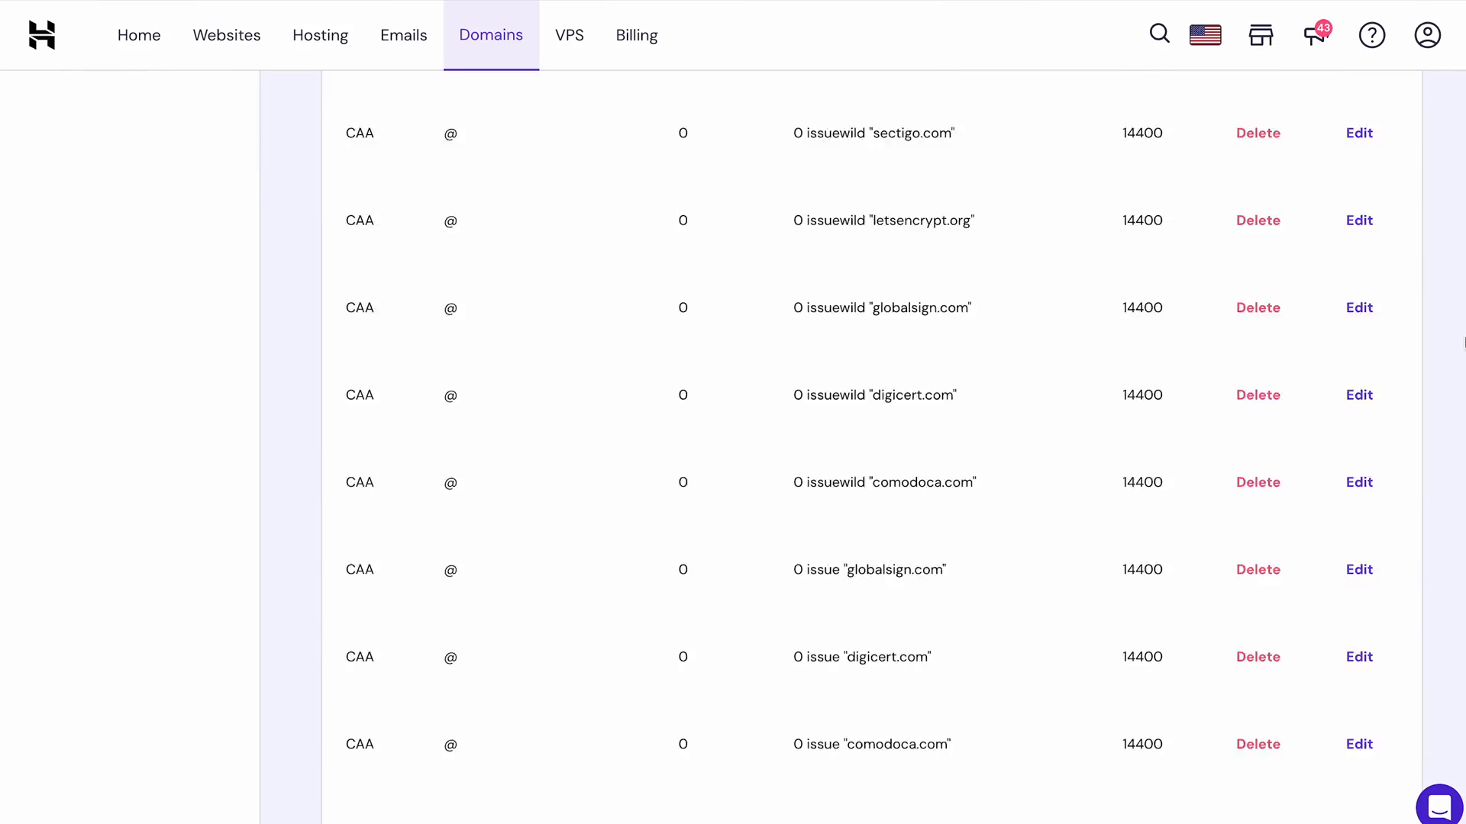
scroll("down", 3)
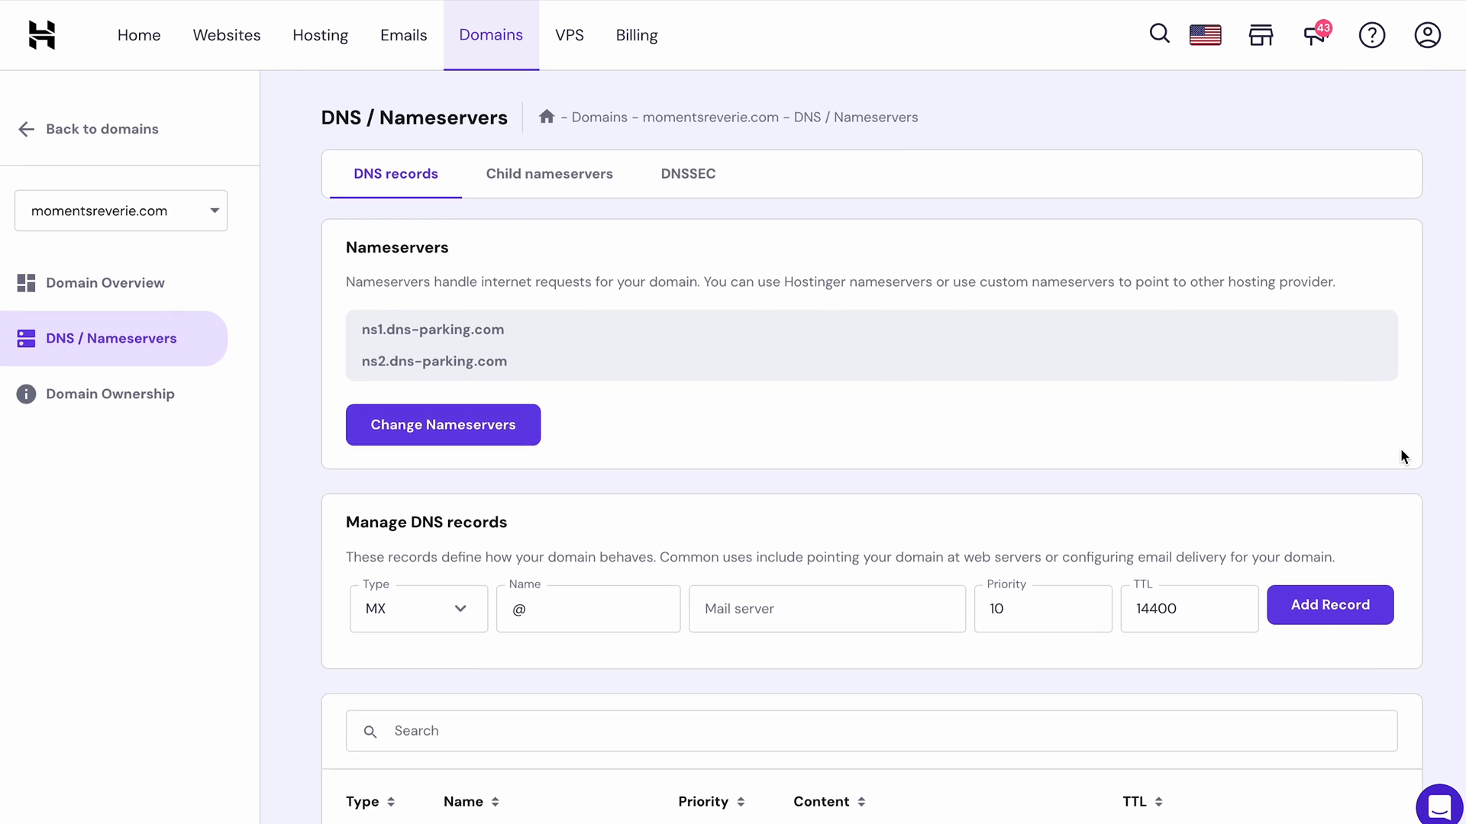
mouse_move(1444, 457)
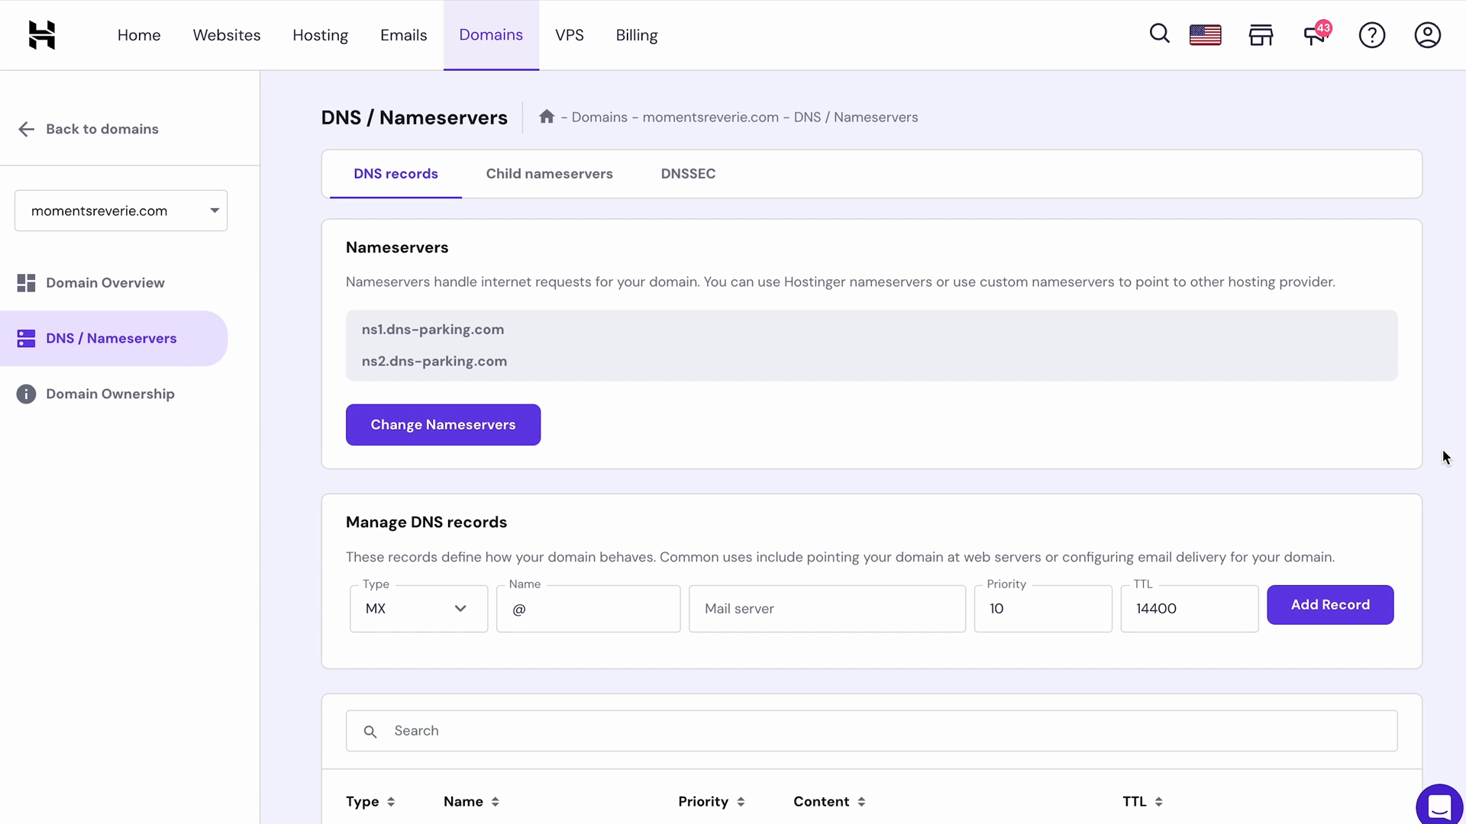
Make the new record a CNAME named www targeting example.com
left_click(418, 608)
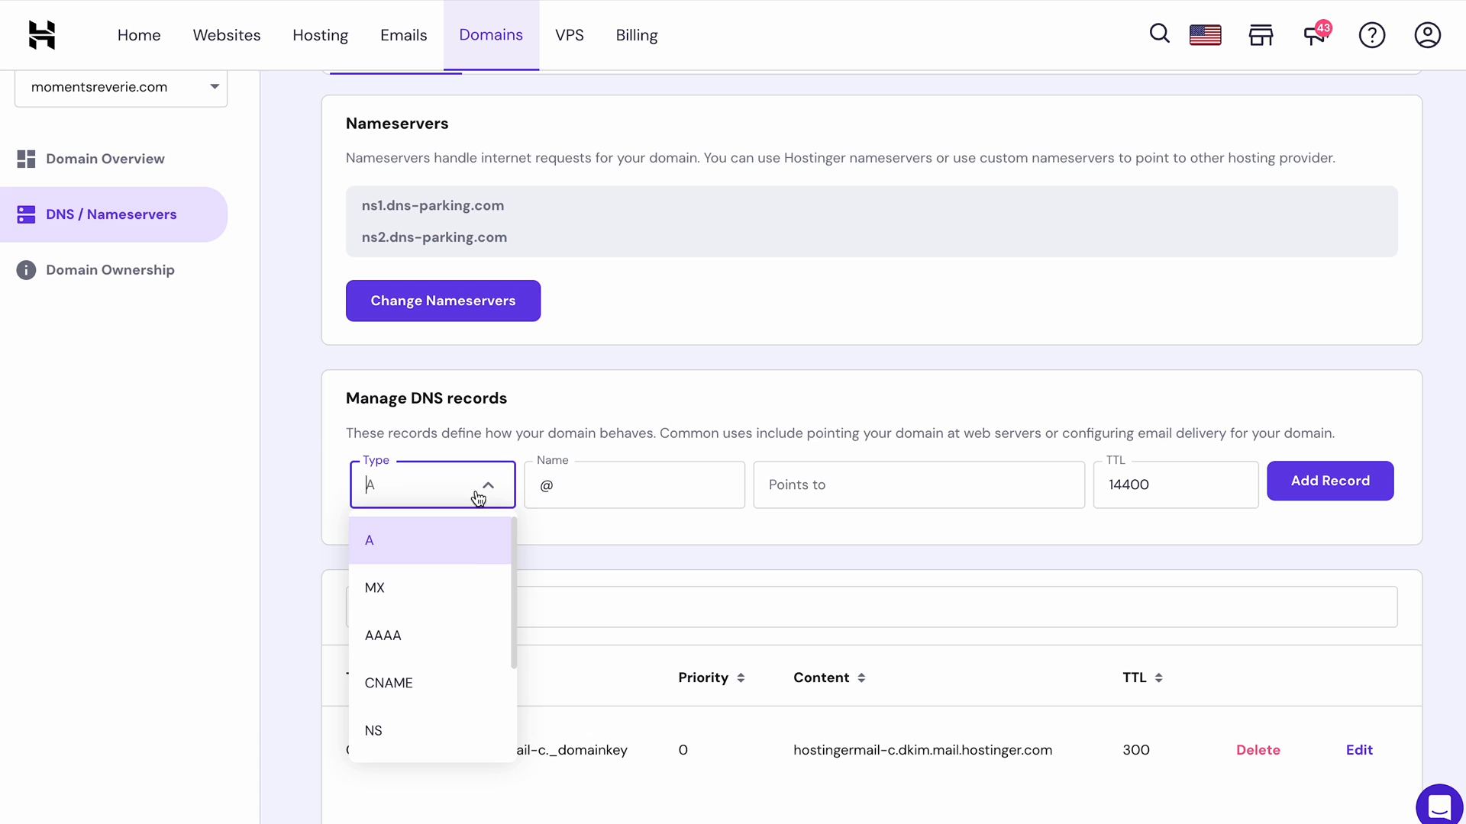
left_click(388, 683)
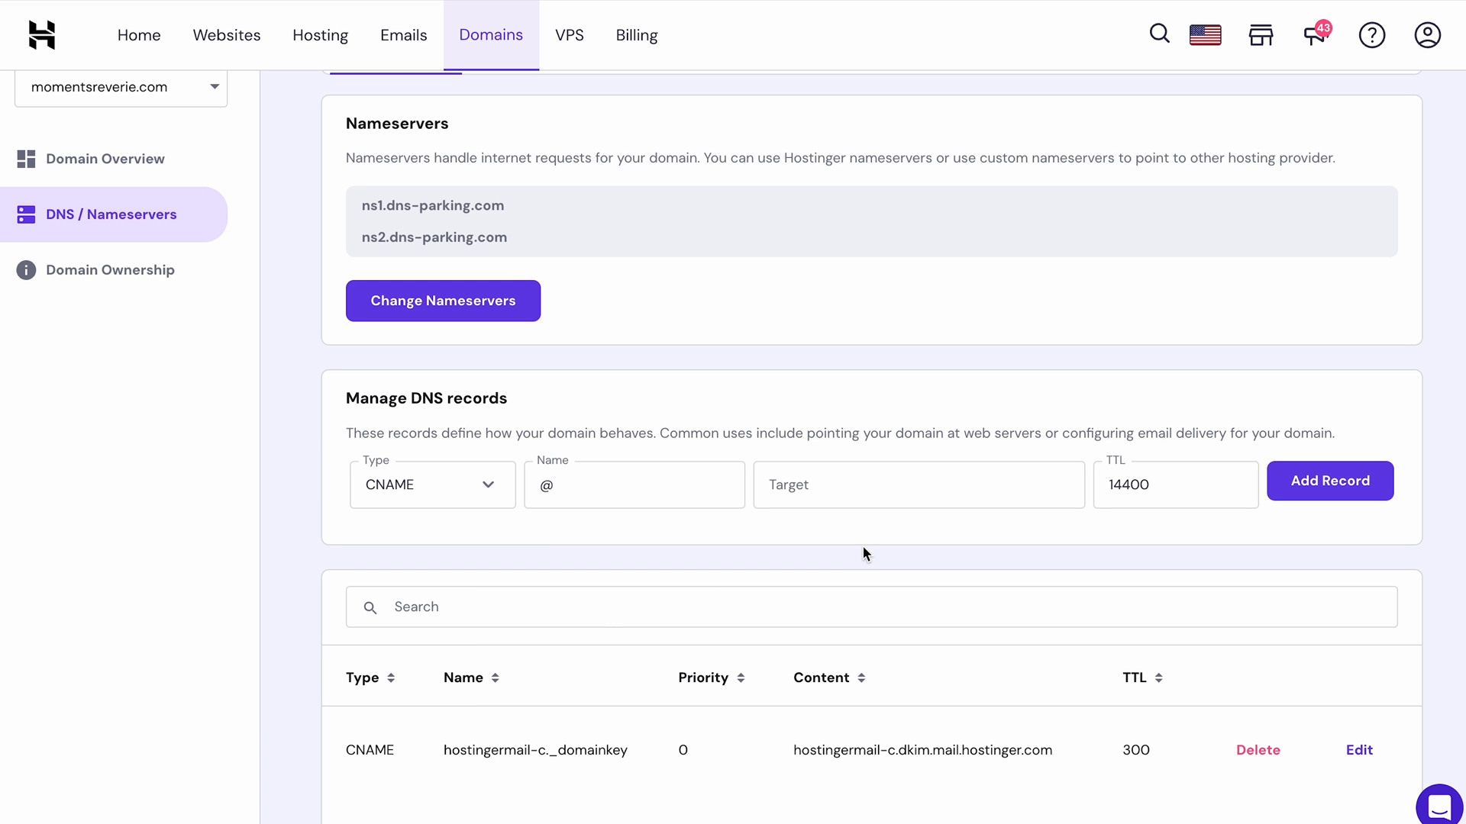
left_click(918, 484)
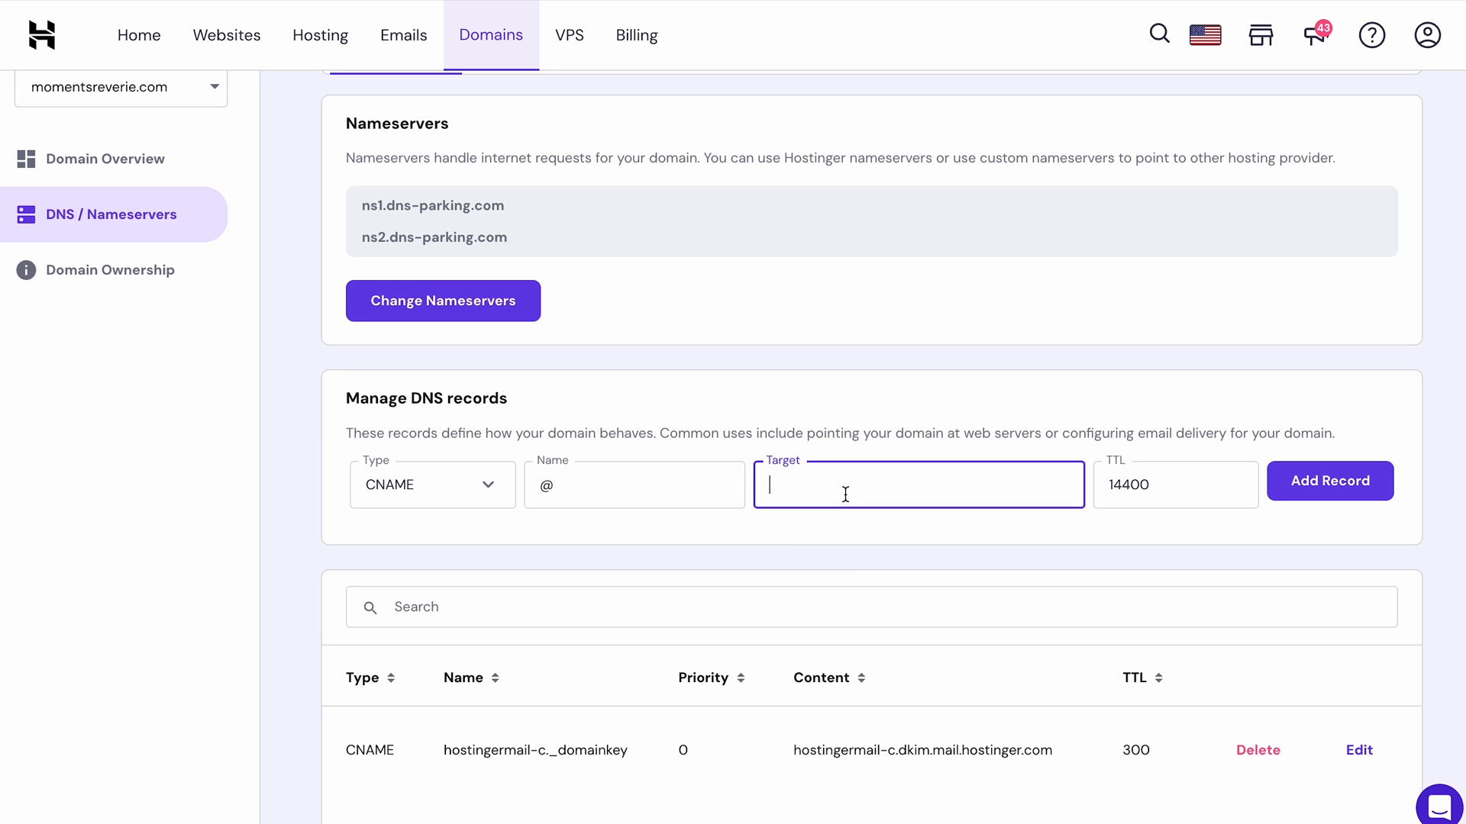
type("example.")
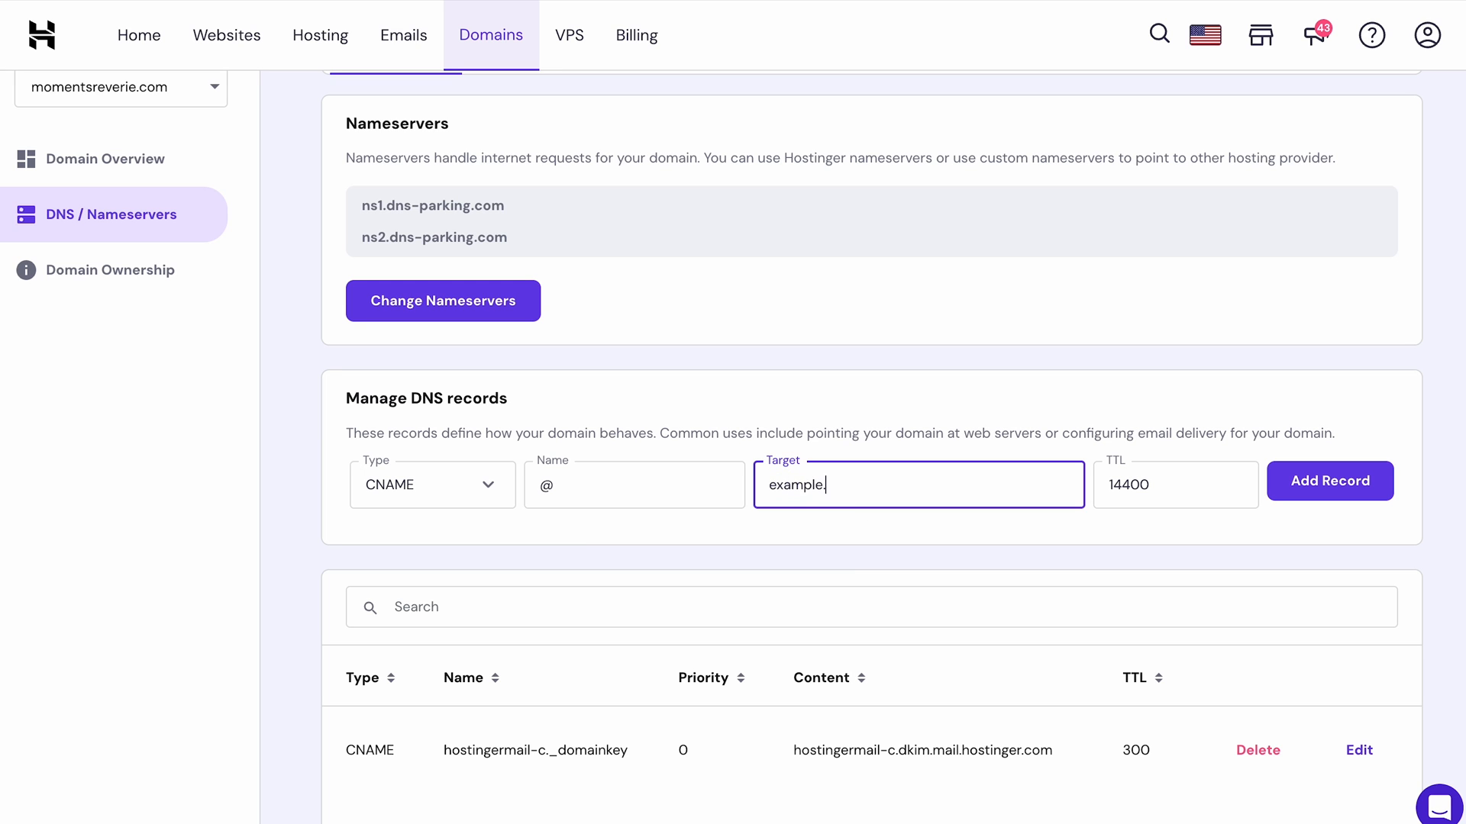
type("com")
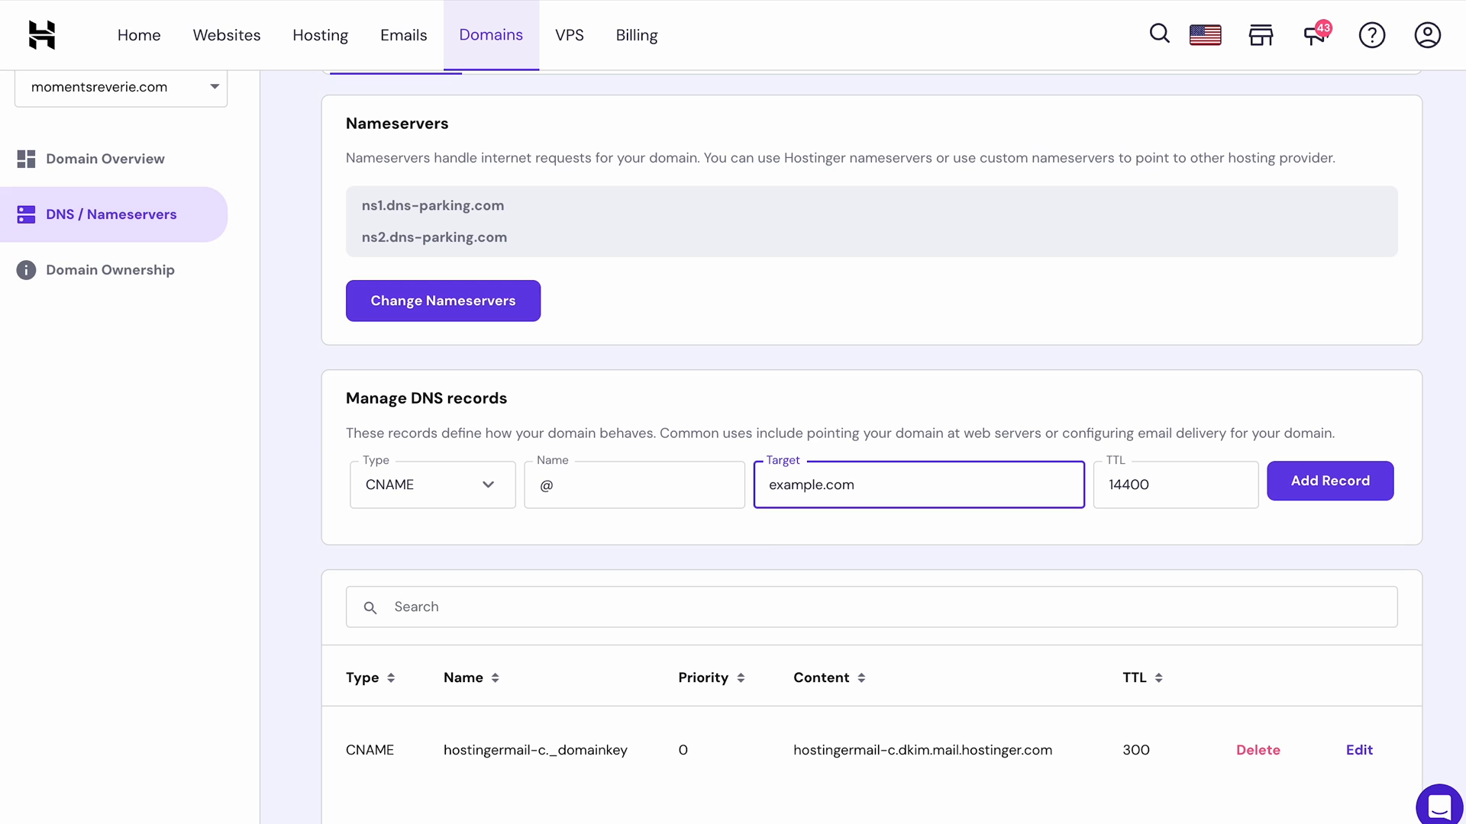
left_click(634, 484)
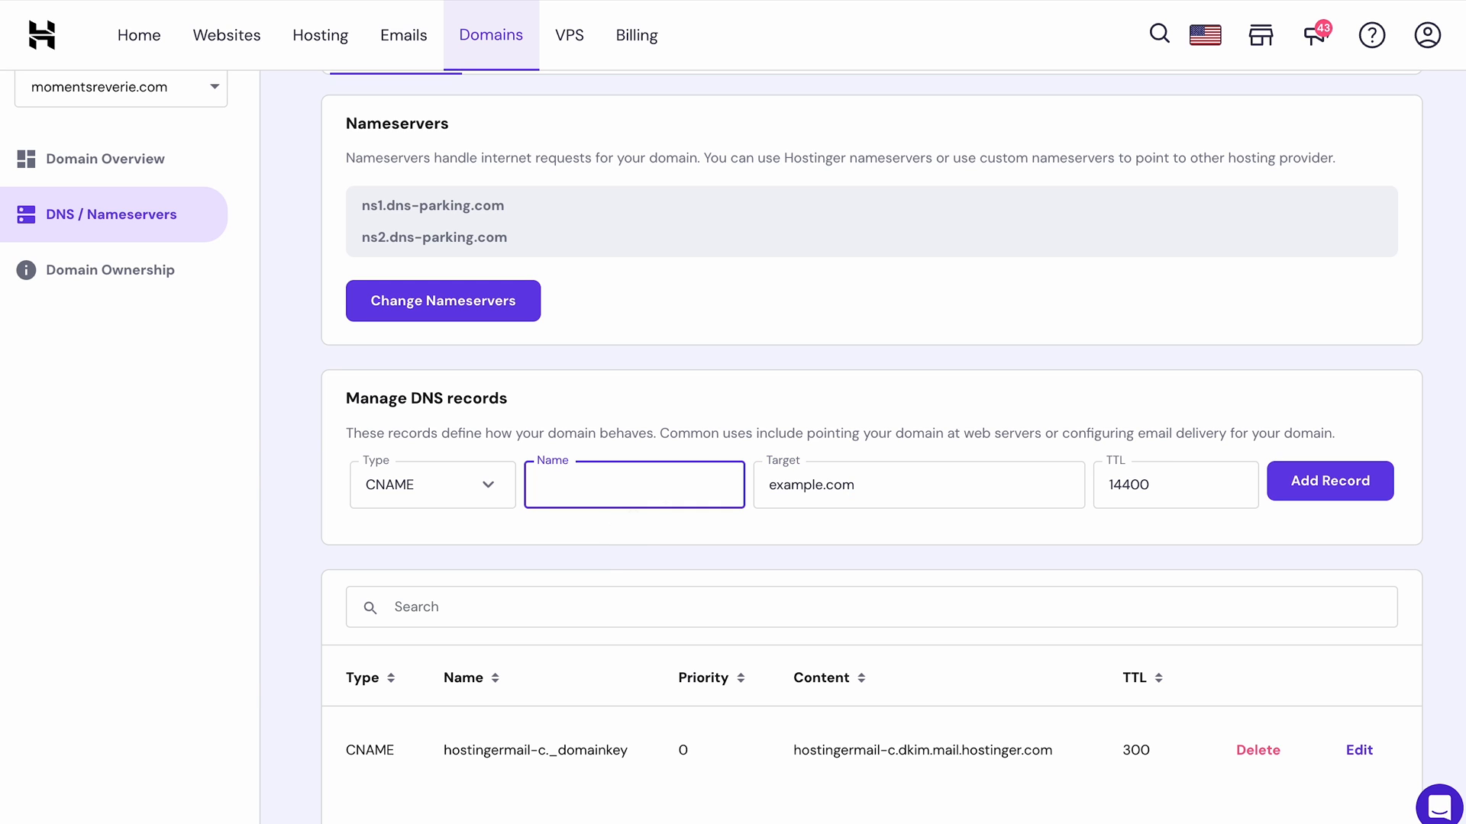
type("www")
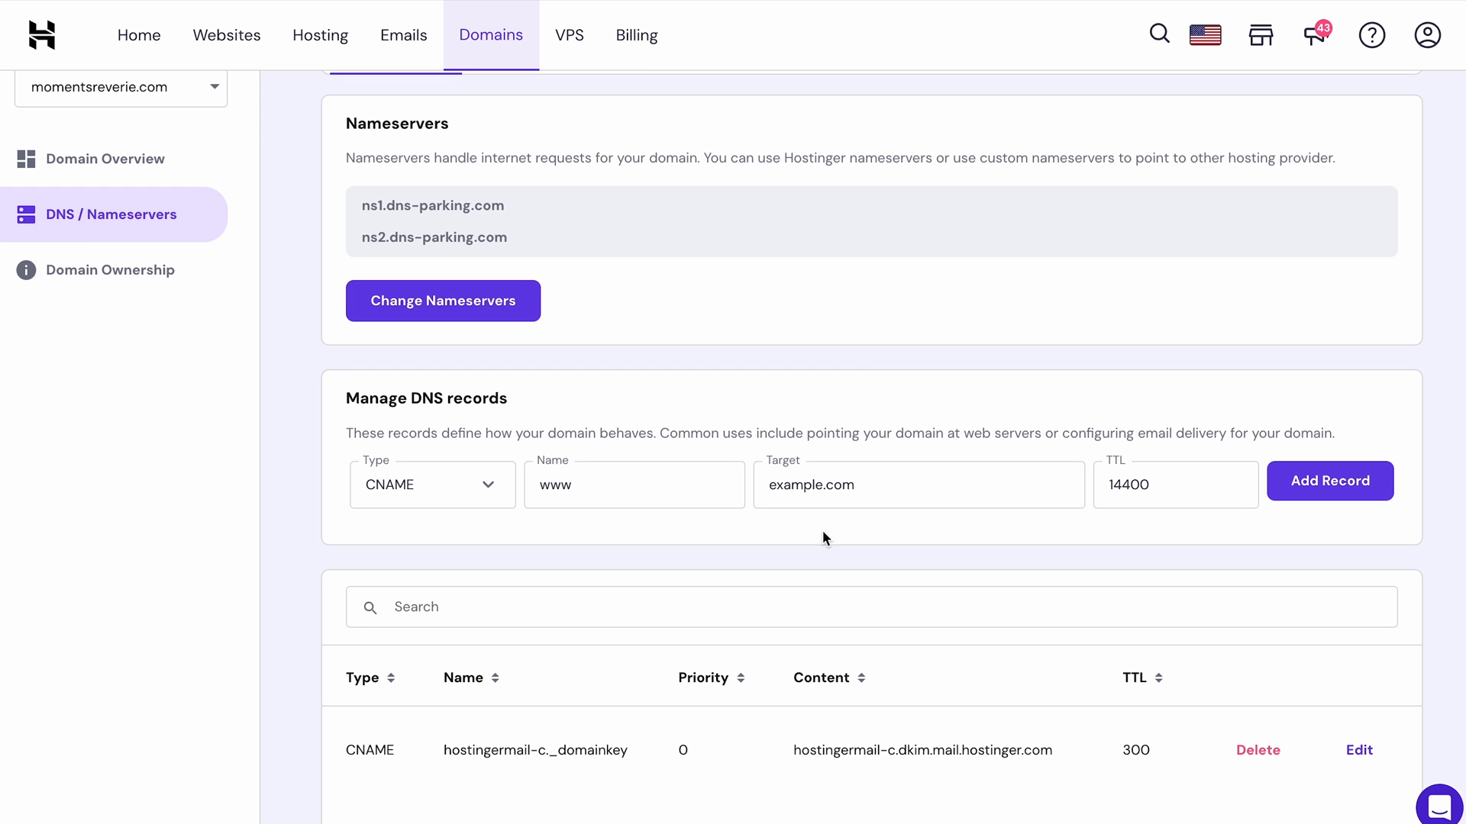
scroll("up", 3)
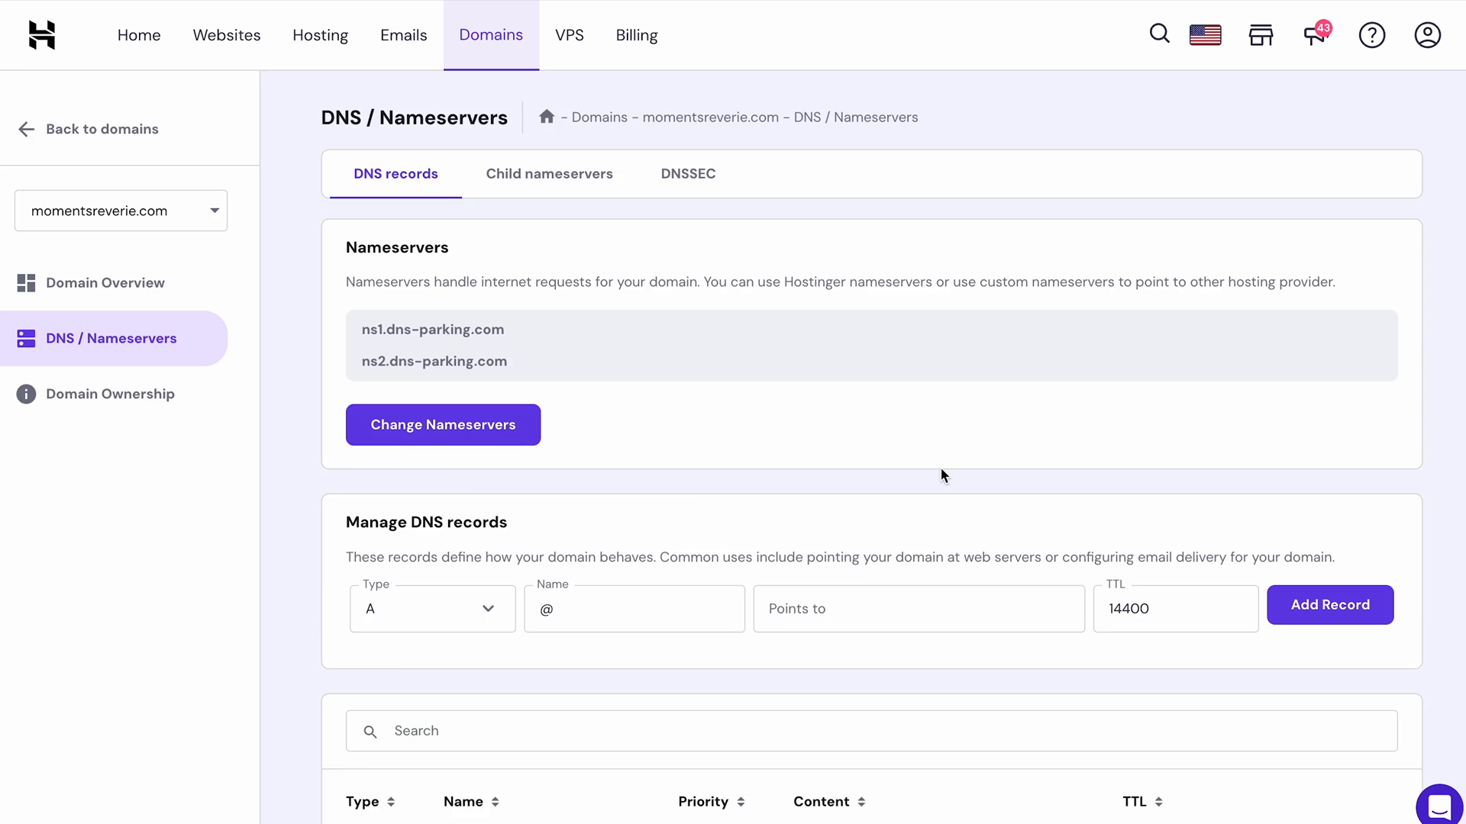
Choose NS in the Type dropdown for the new momentsreverie.com record
left_click(432, 608)
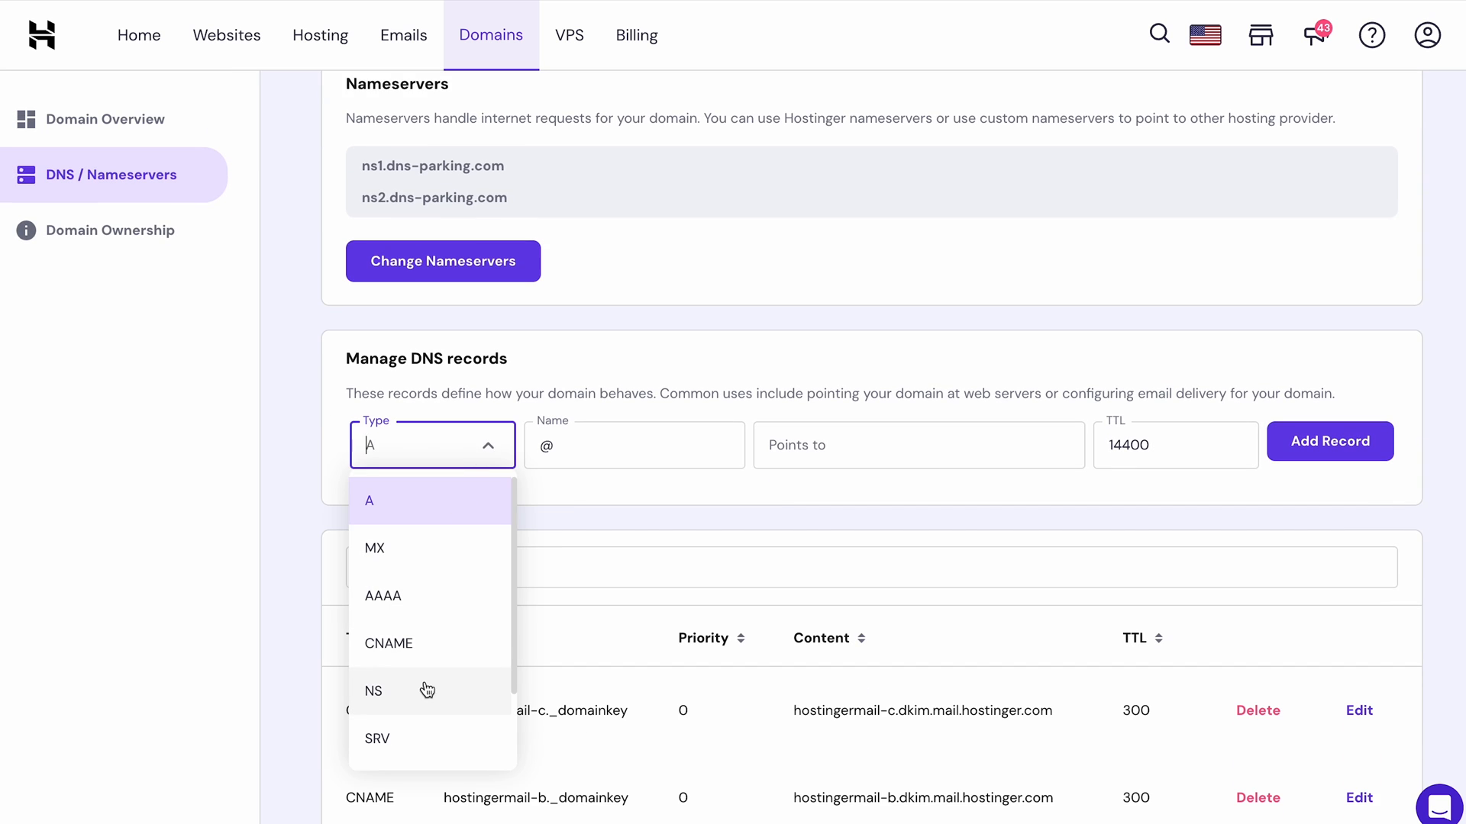
left_click(373, 691)
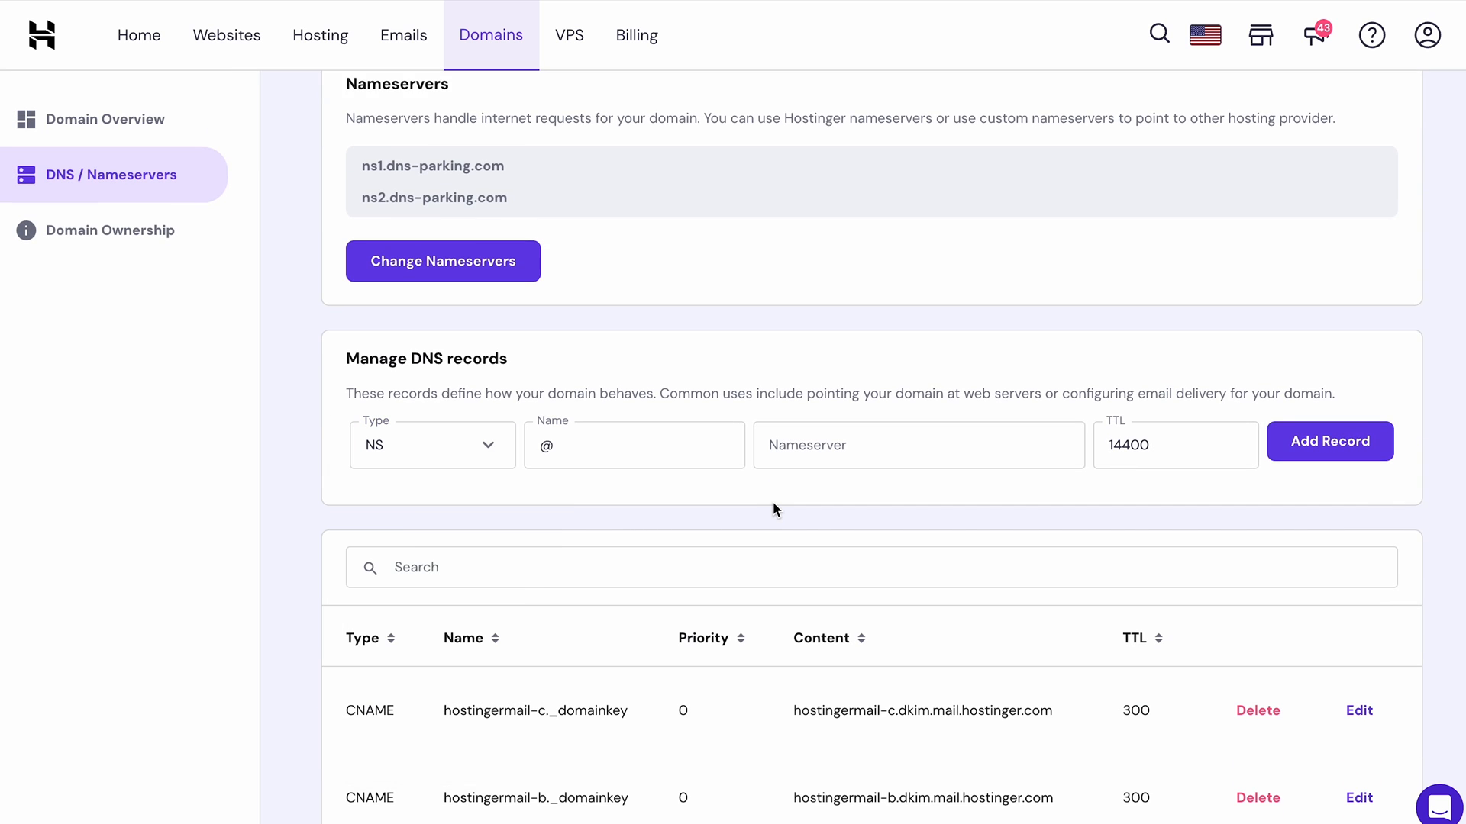
scroll("up", 3)
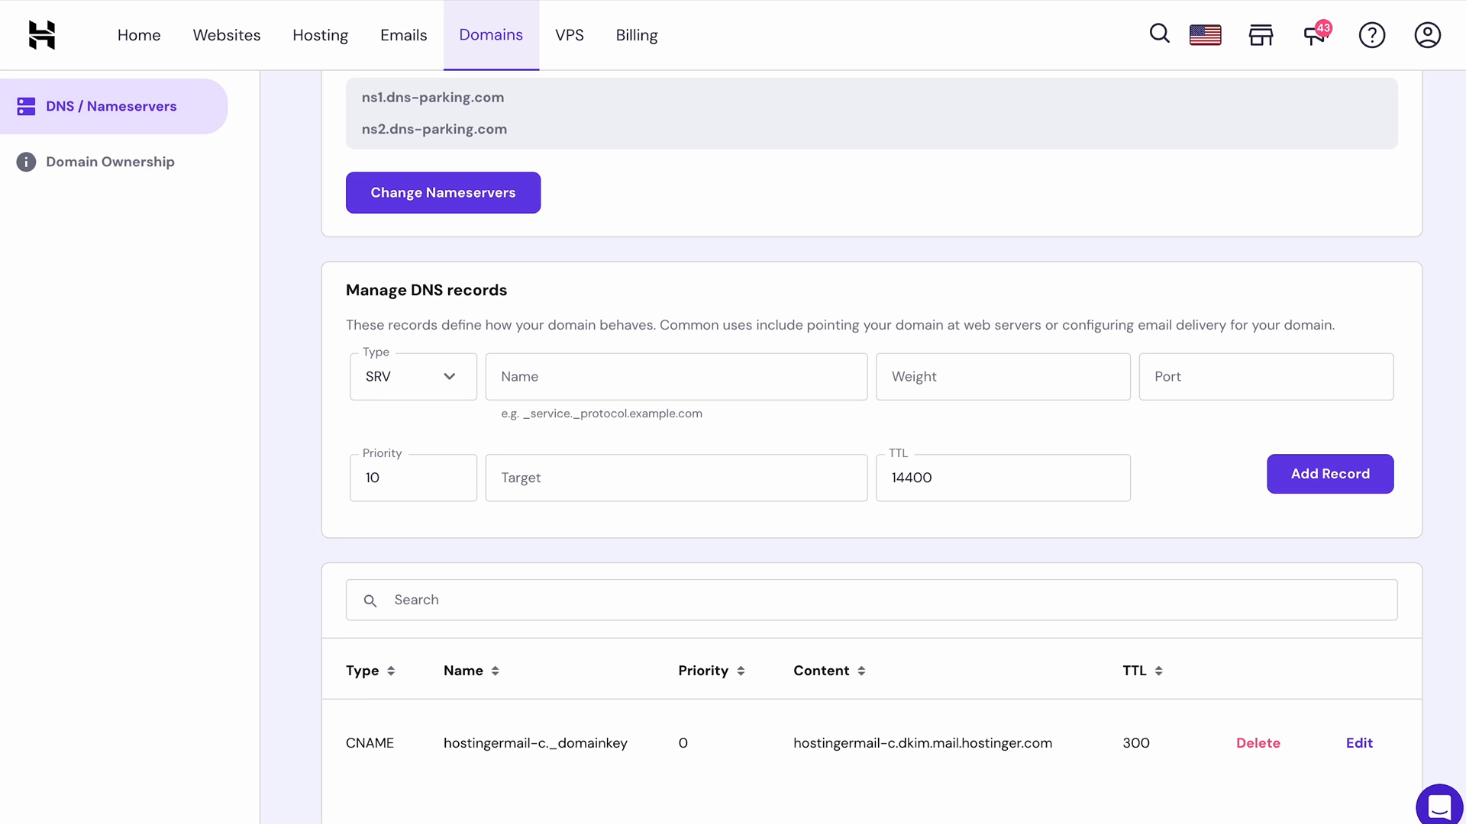
mouse_move(852, 518)
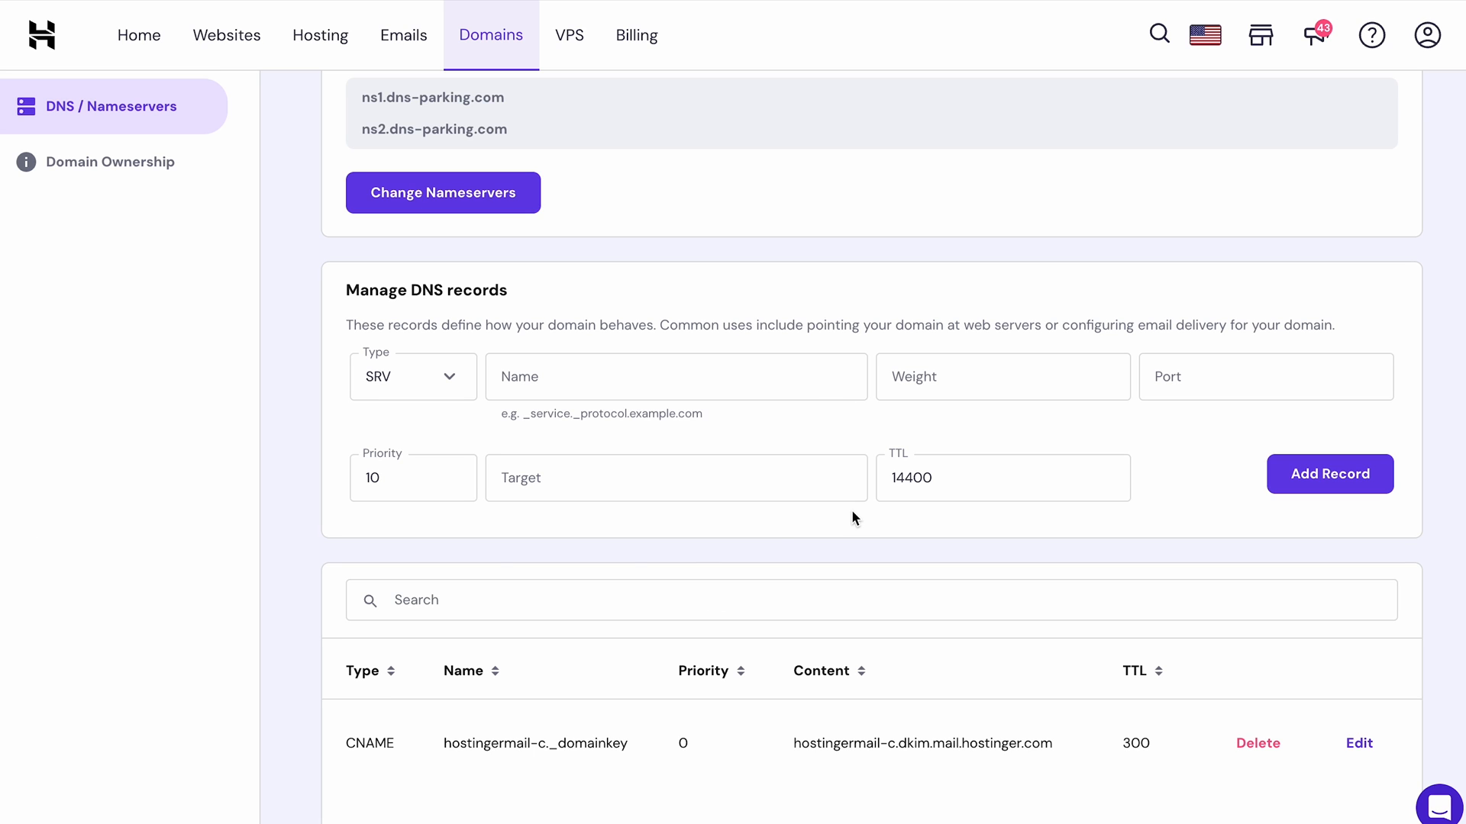
mouse_move(848, 519)
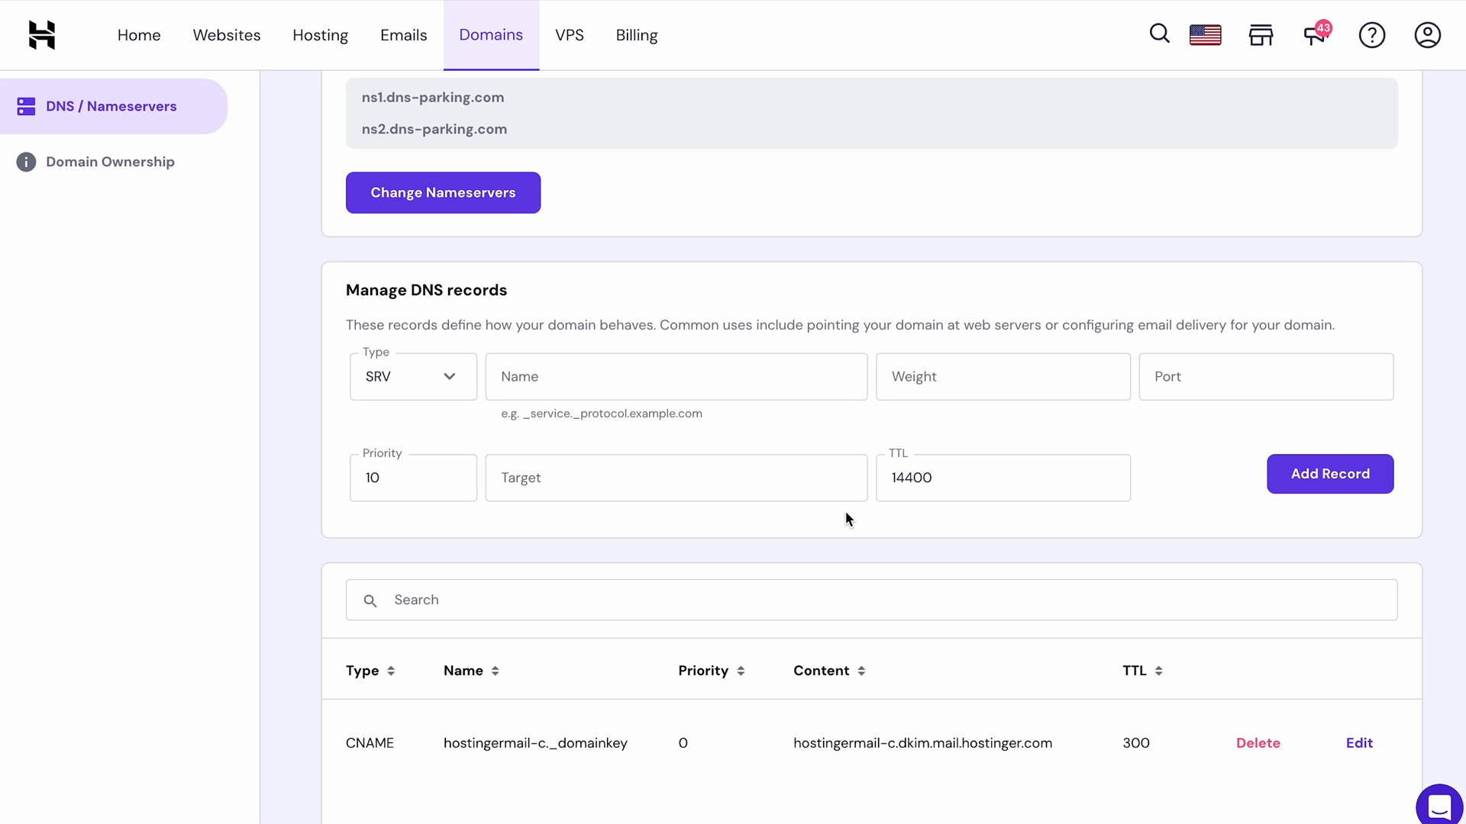
mouse_move(728, 384)
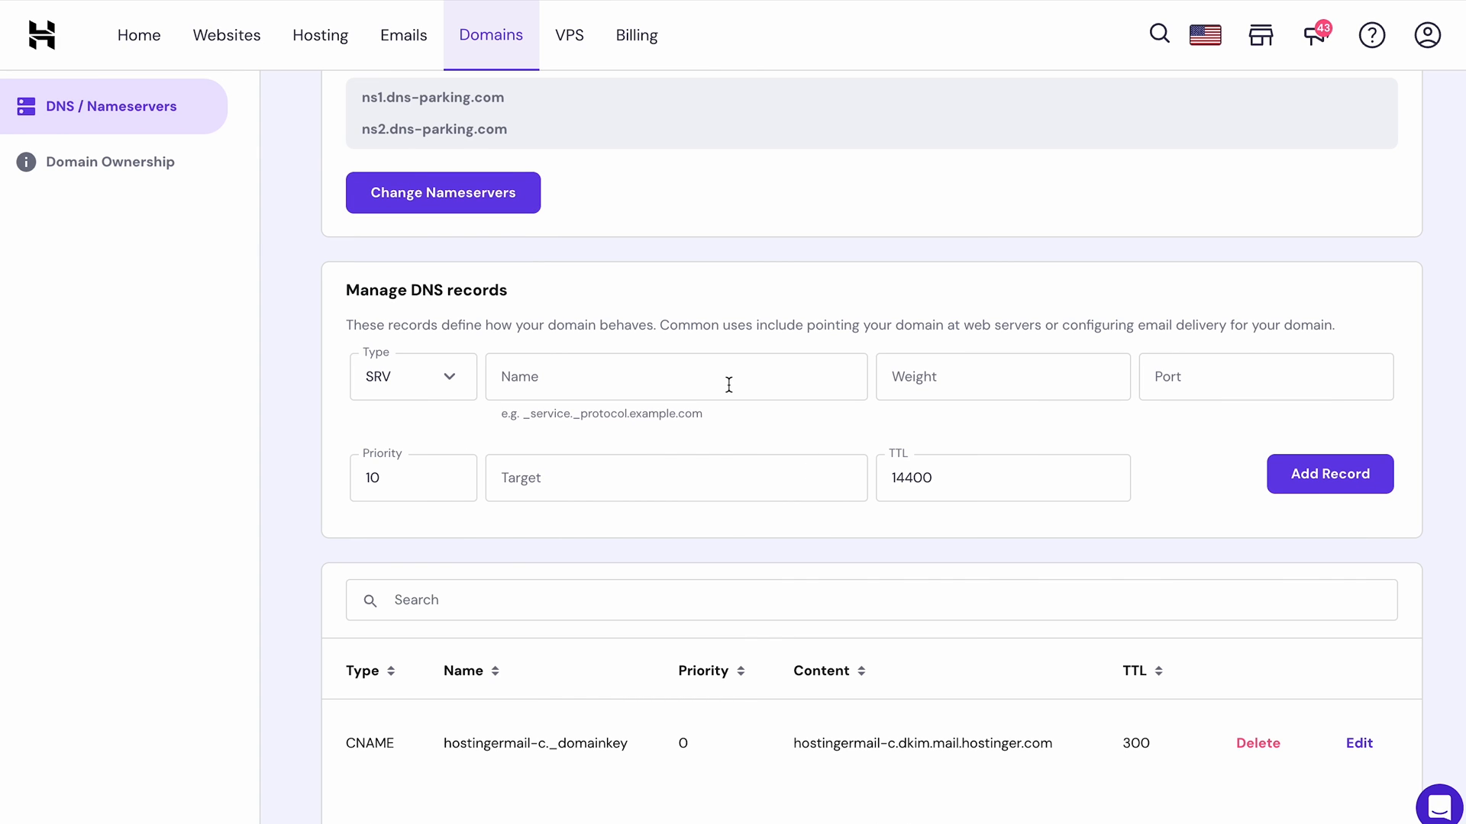
Fill the SRV record (_voip._tcp.example.com, port 5060, yourdestination.com), then switch the type to TXT
type("_voip._tcp.example.com")
type("5")
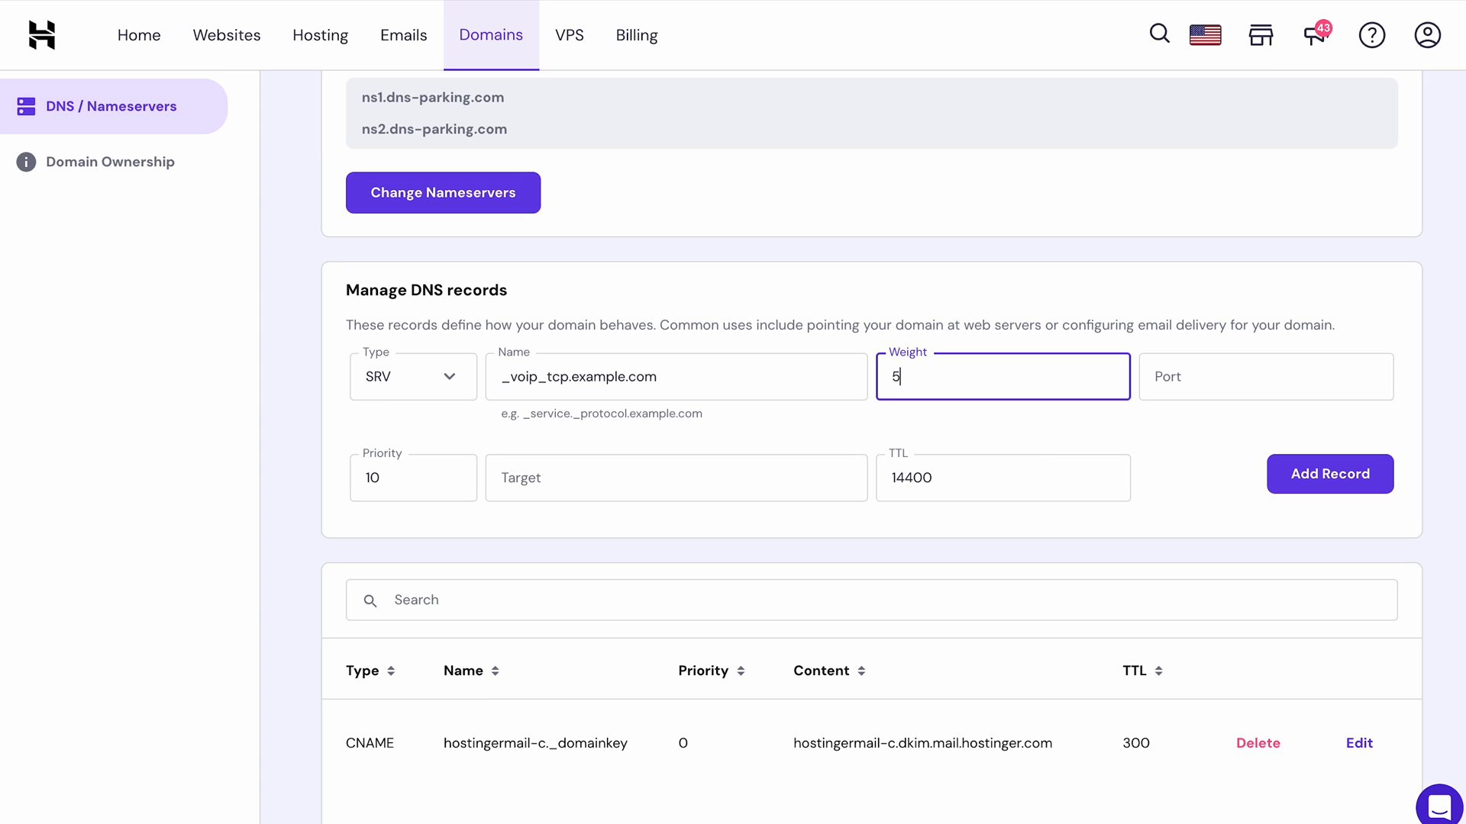
left_click(1265, 376)
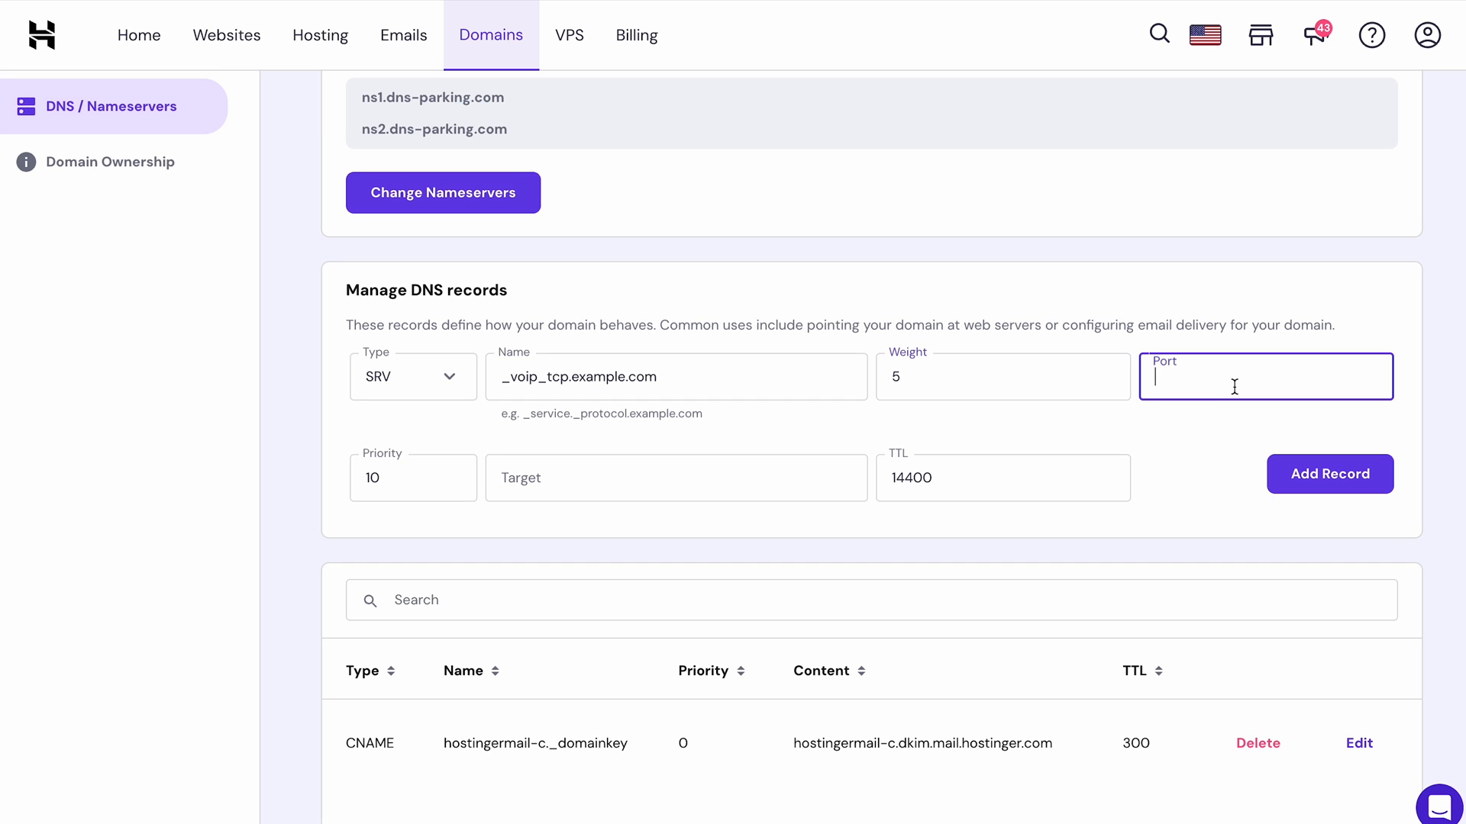
type("5060")
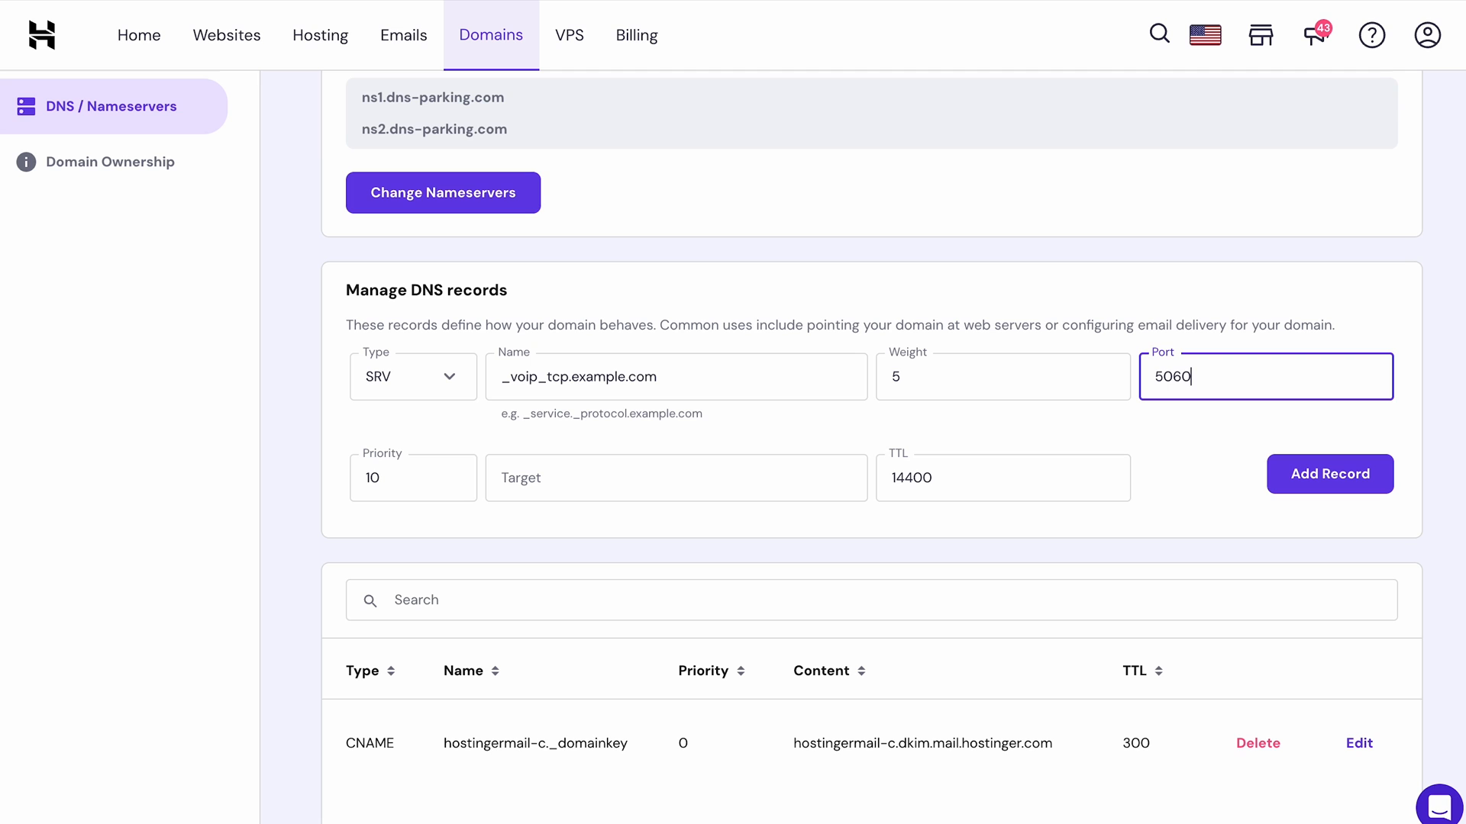
type("yo")
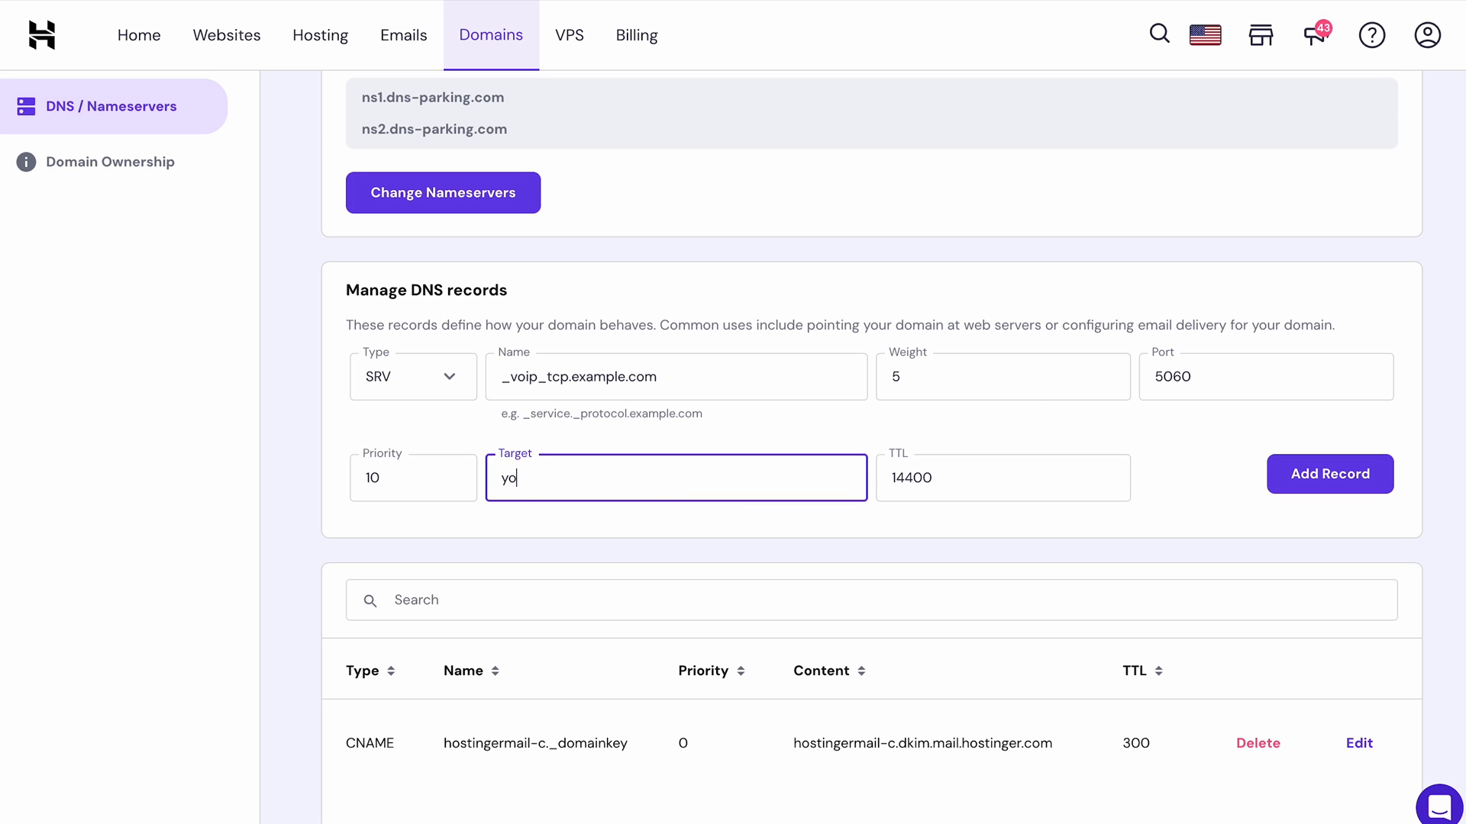
type("urdestination")
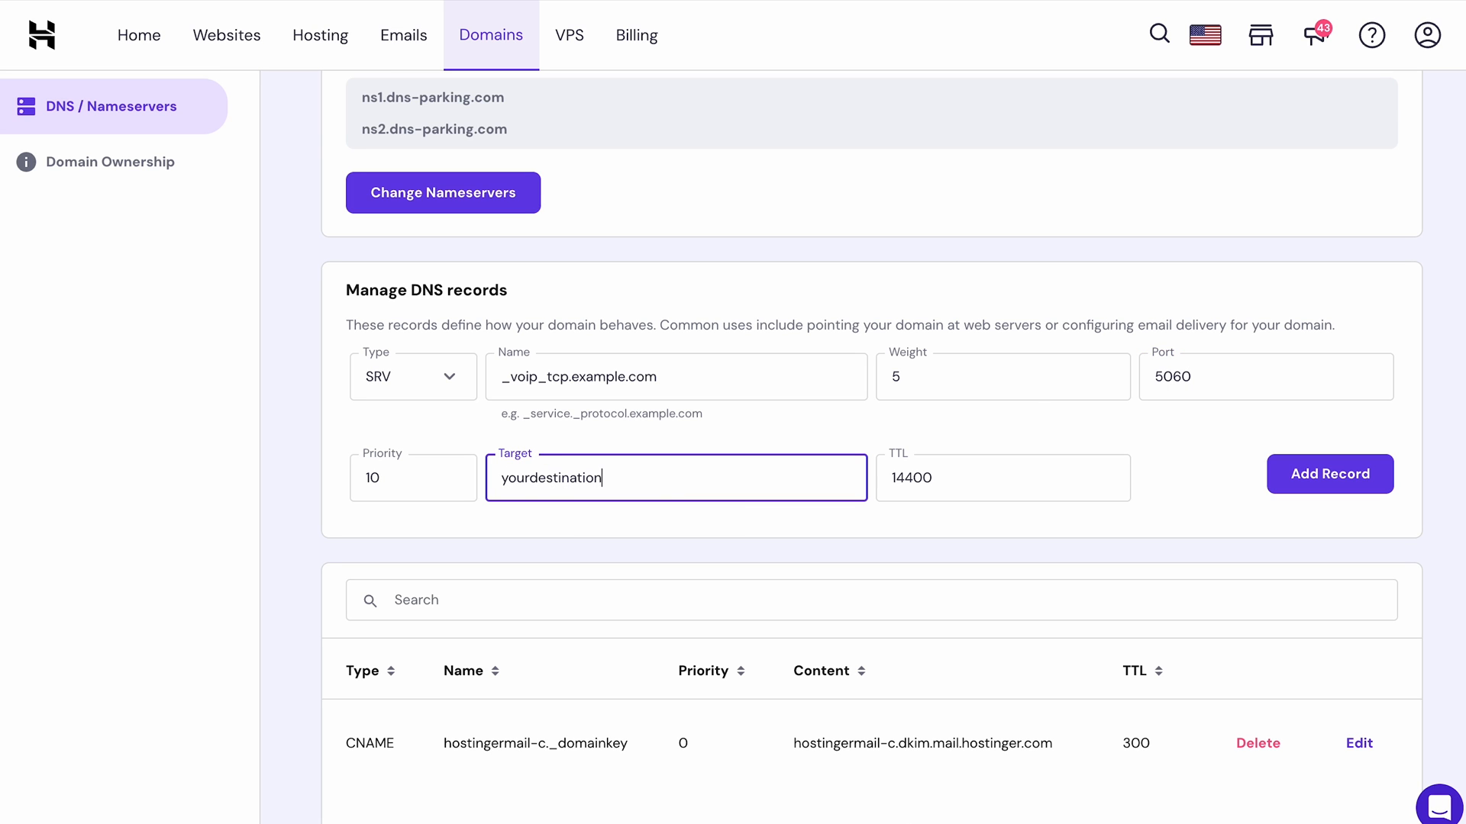
type(".com")
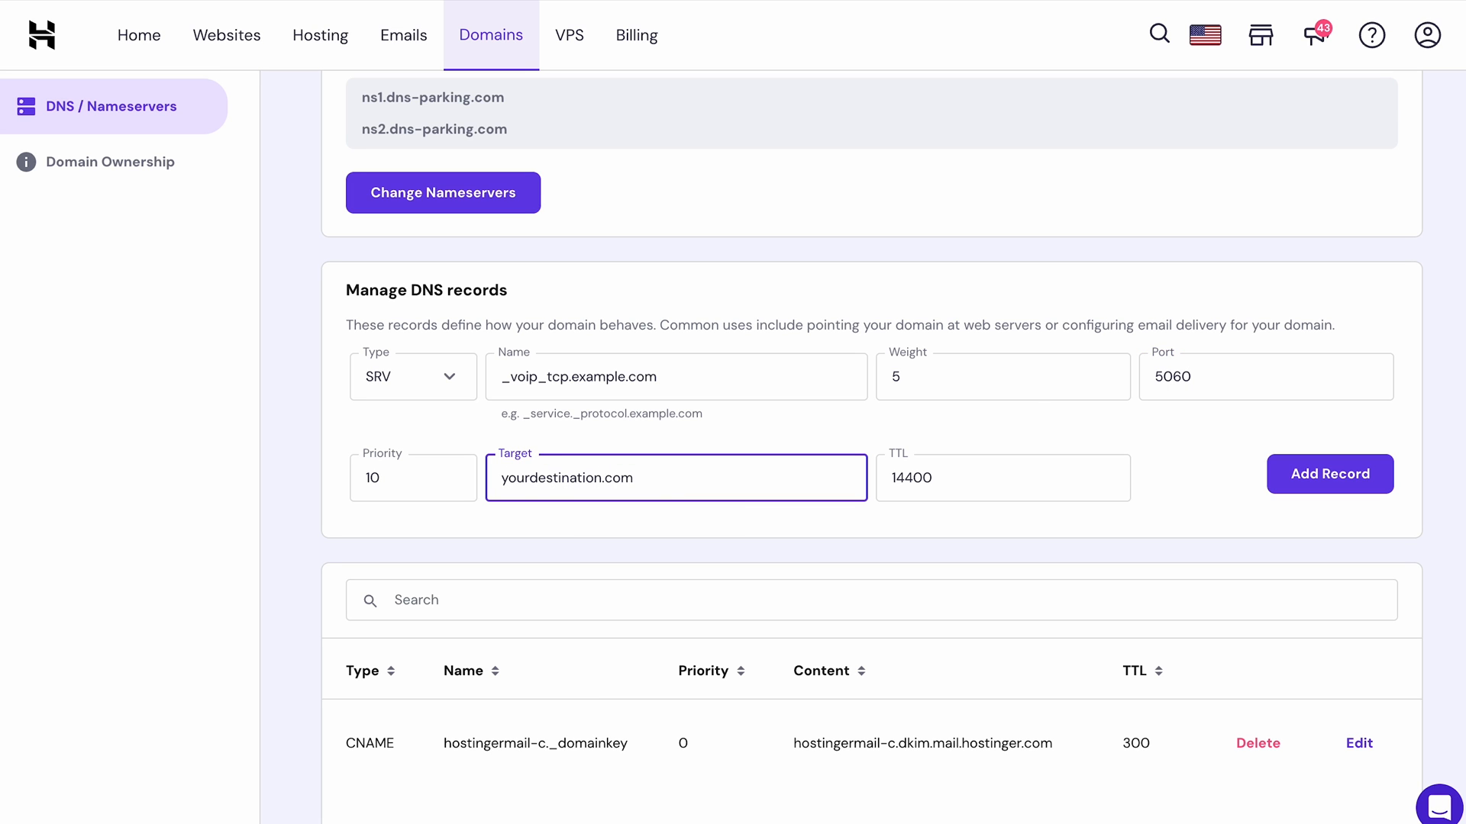
left_click(412, 377)
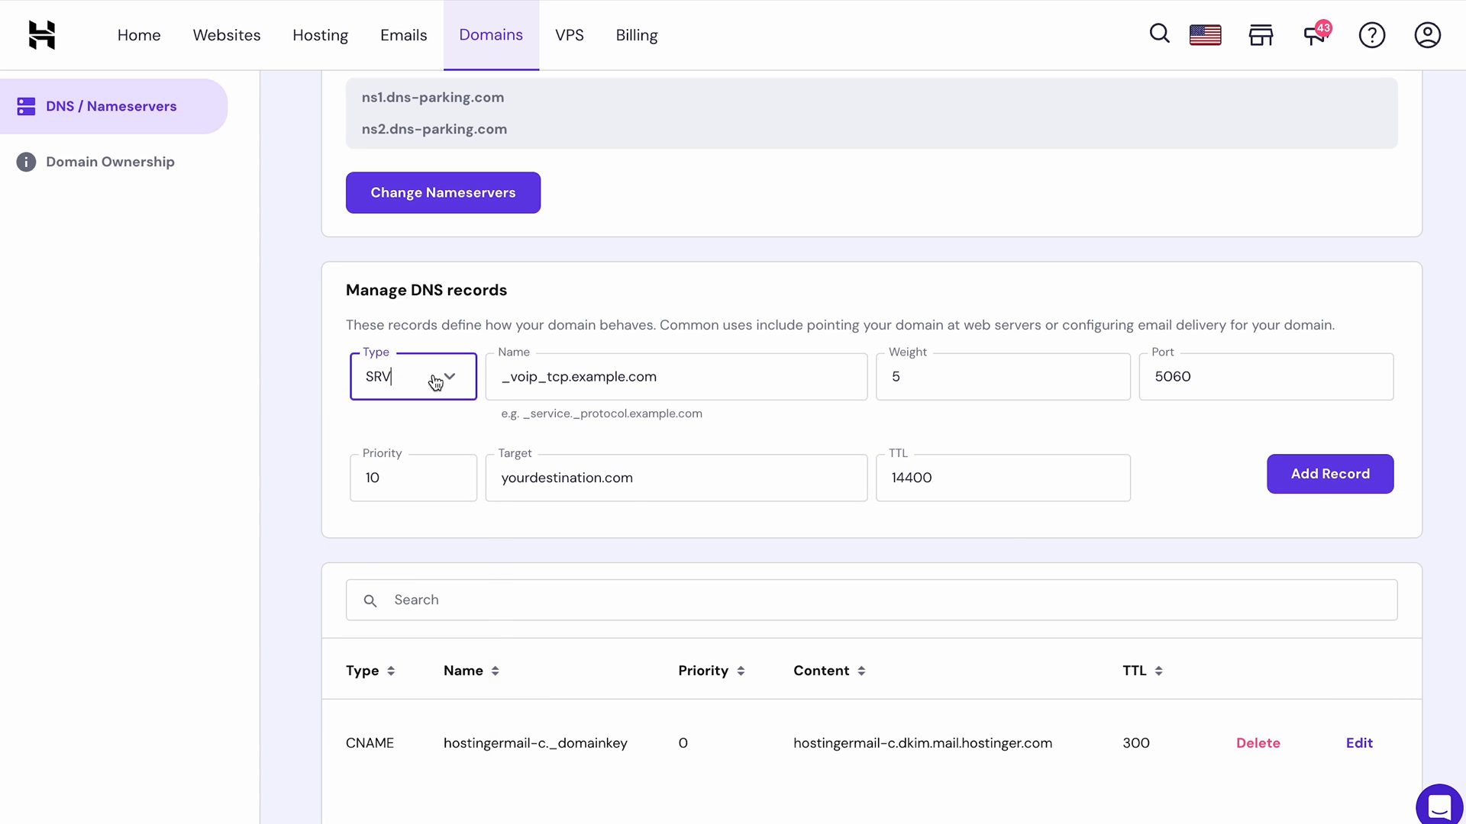
left_click(412, 376)
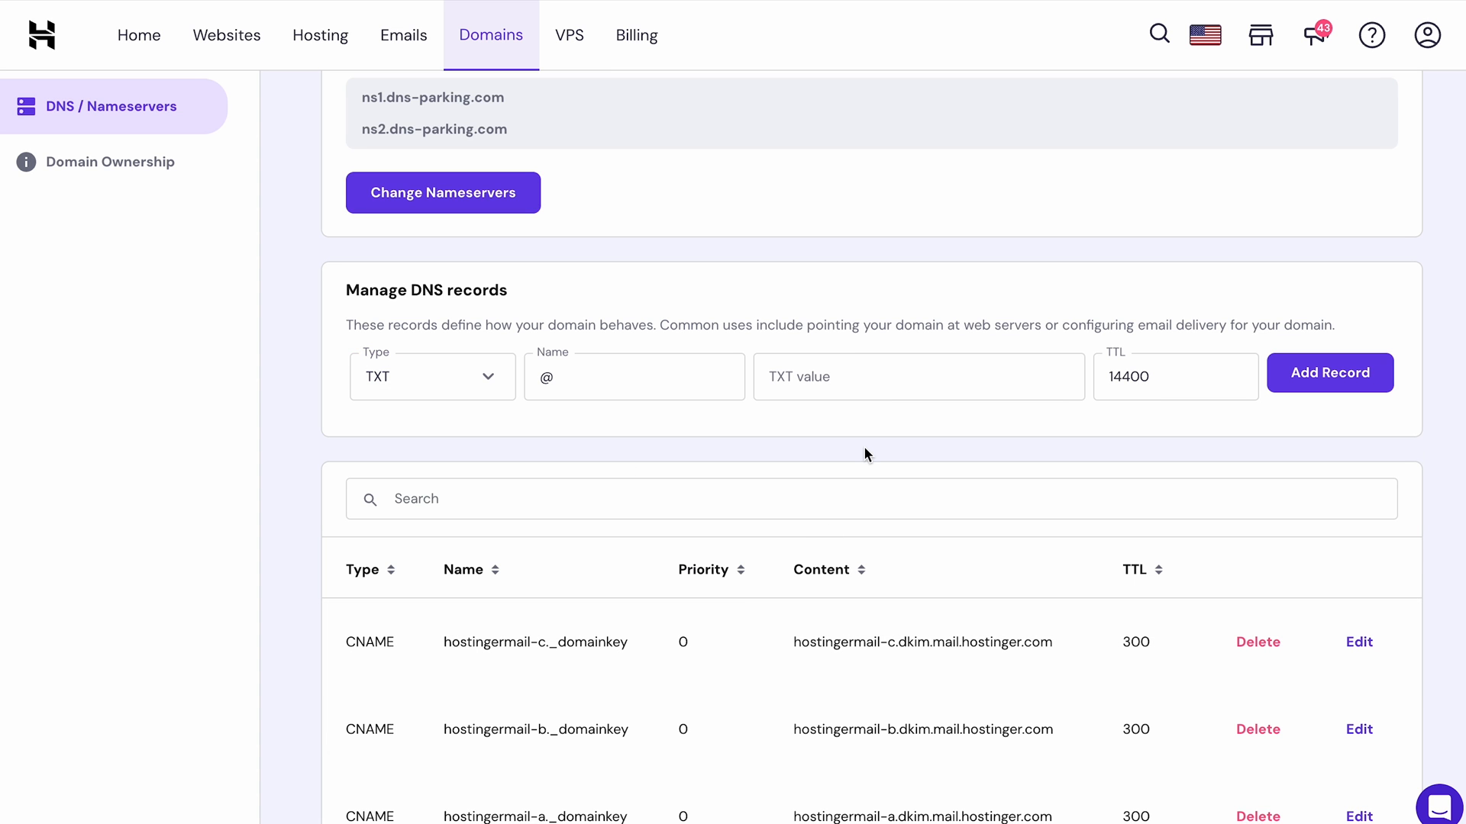